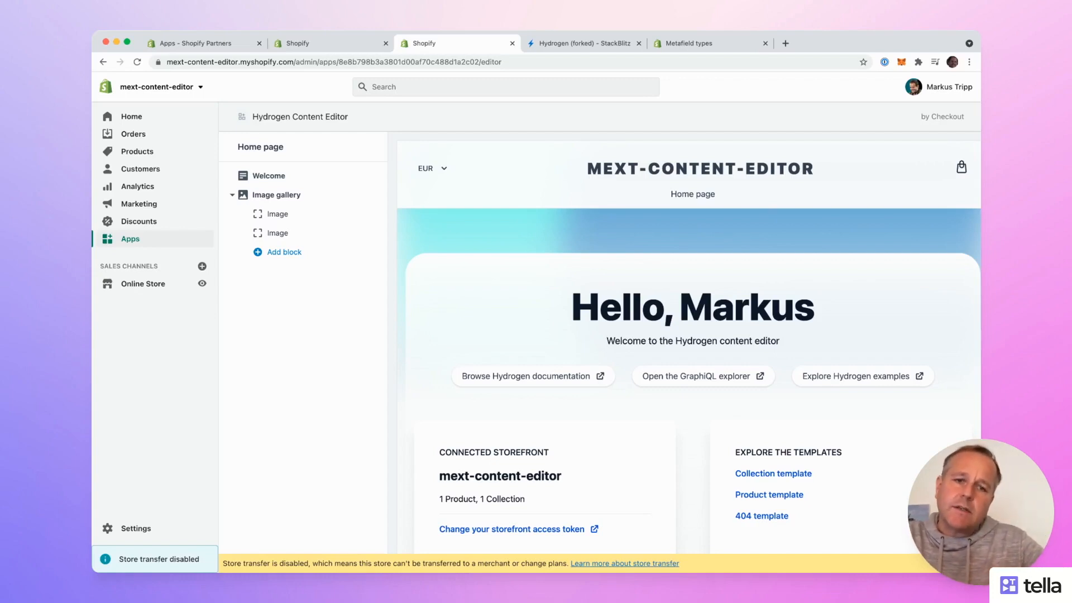
Step: Reveal the Welcome block's Title and Subtitle fields, then switch to the Snowdevil storefront tab
scroll(down, 3)
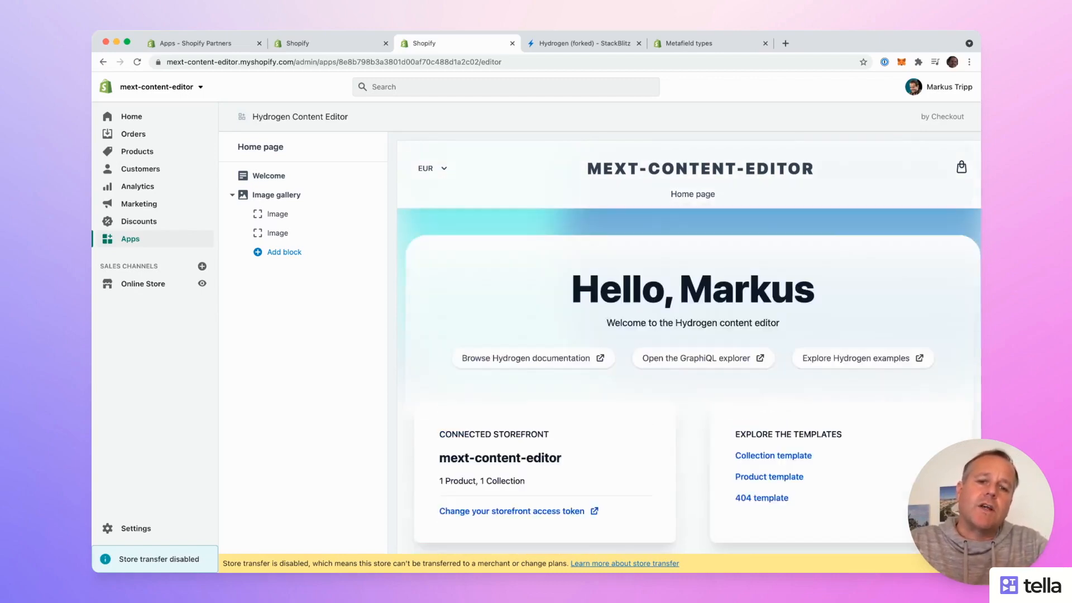
click(268, 175)
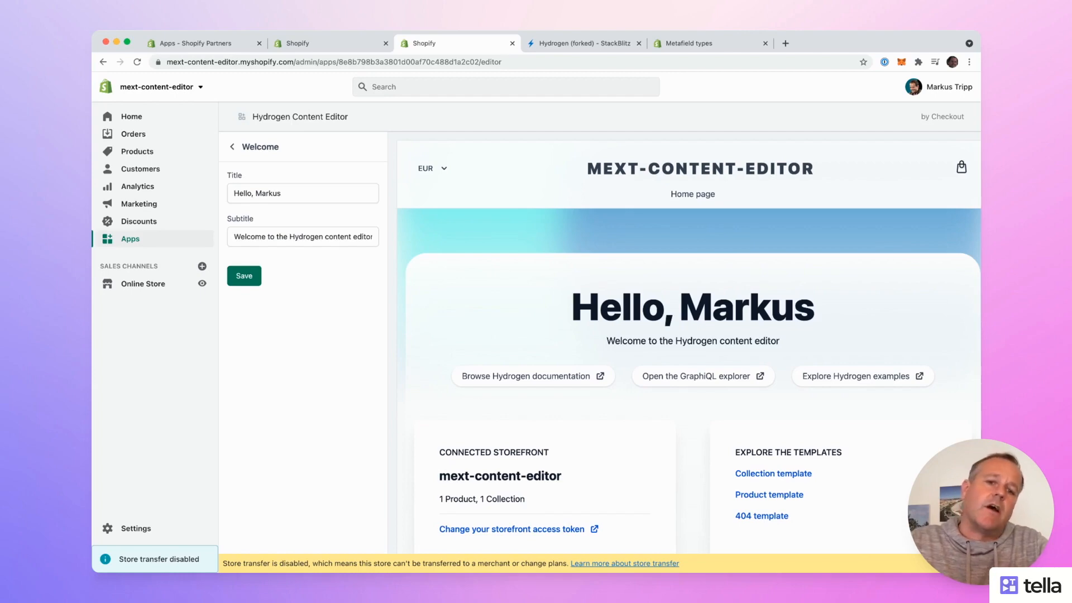
click(529, 44)
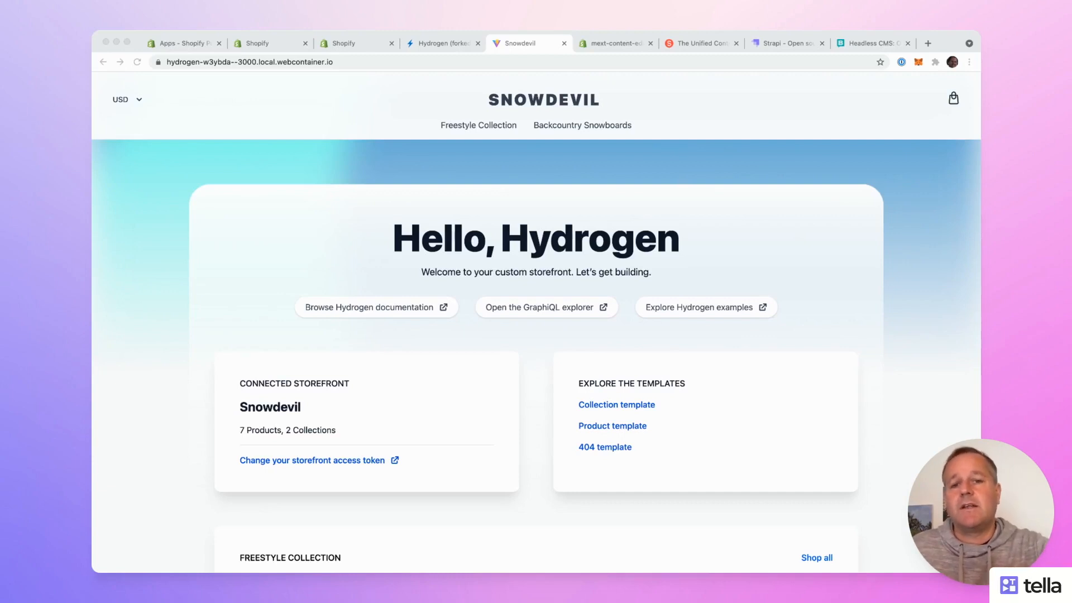
Step: Scroll through Snowdevil's Freestyle Collection, glance at the Dawn theme admin, and return to the storefront
scroll(down, 3)
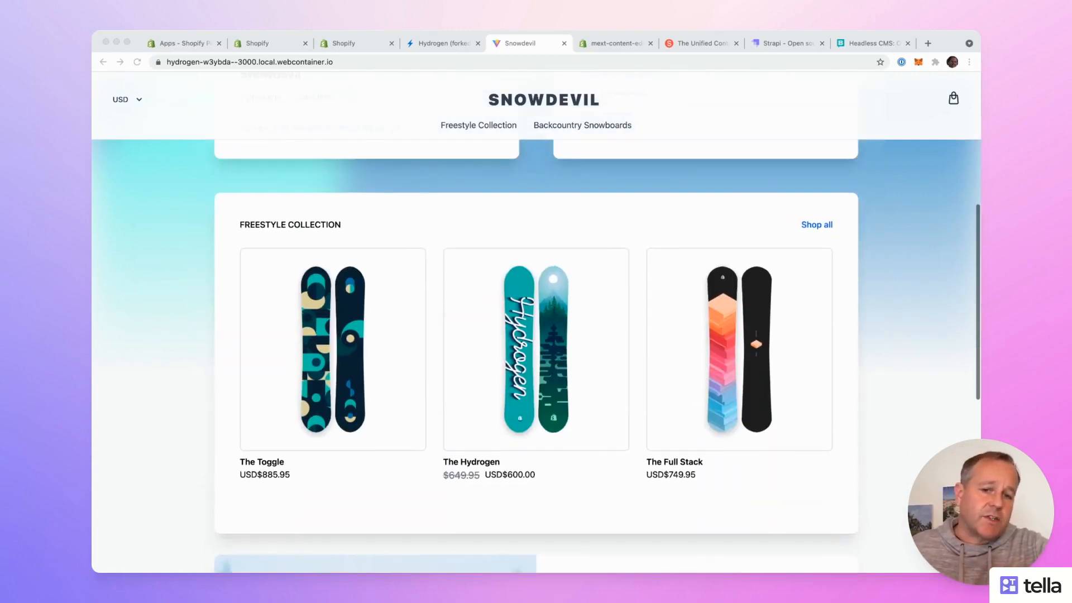
scroll(down, 3)
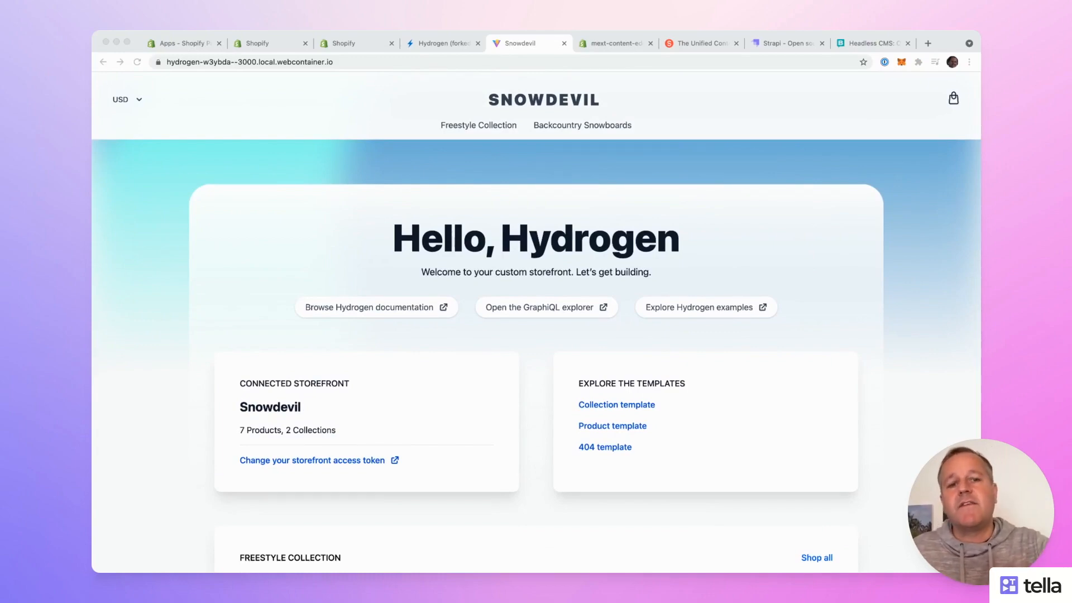
click(613, 44)
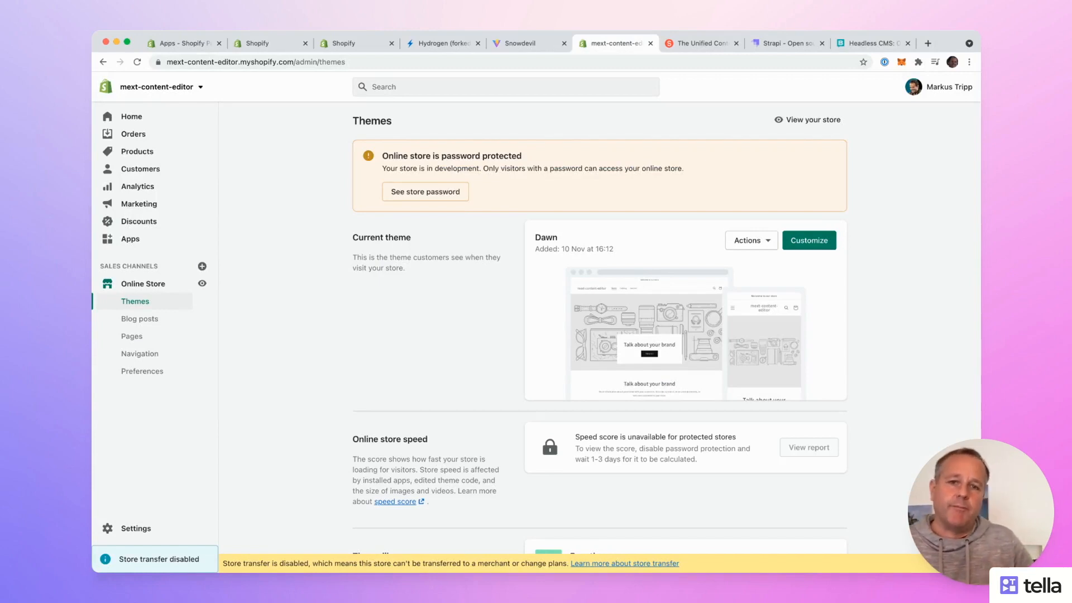
click(526, 44)
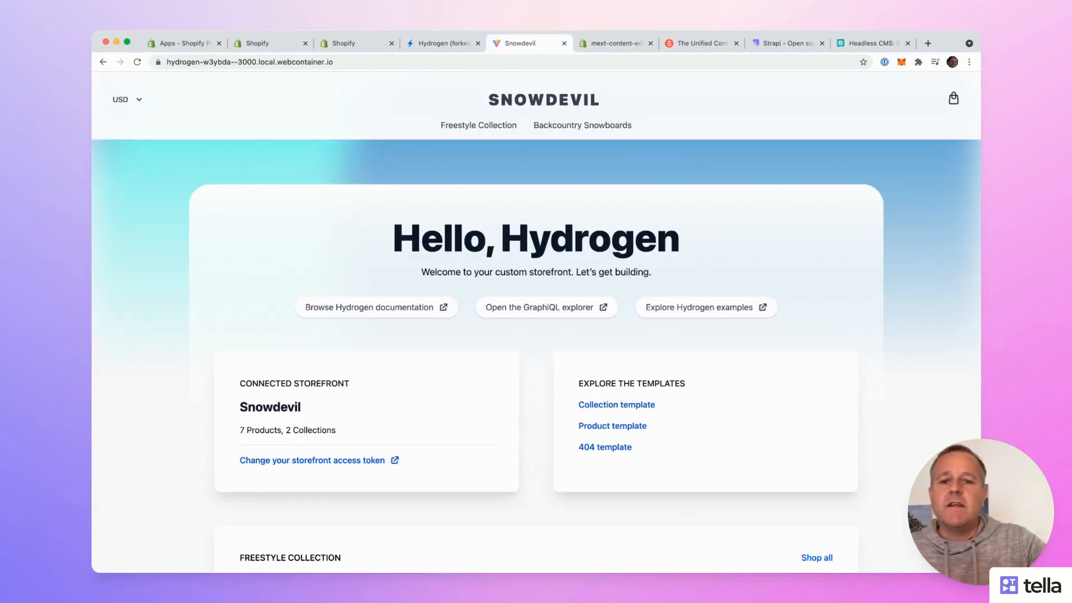
double_click(535, 238)
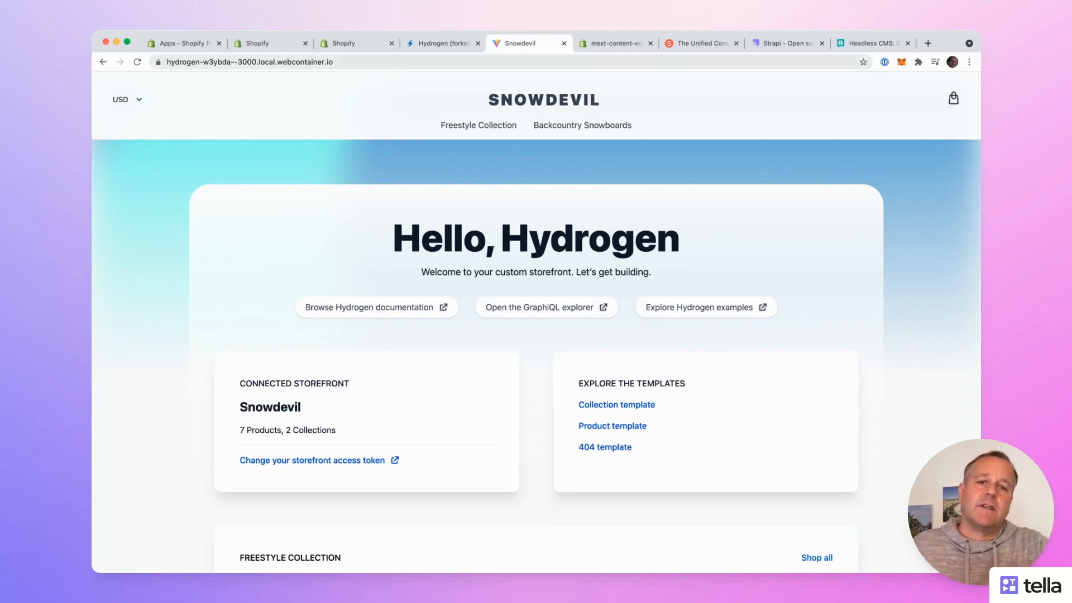
click(700, 44)
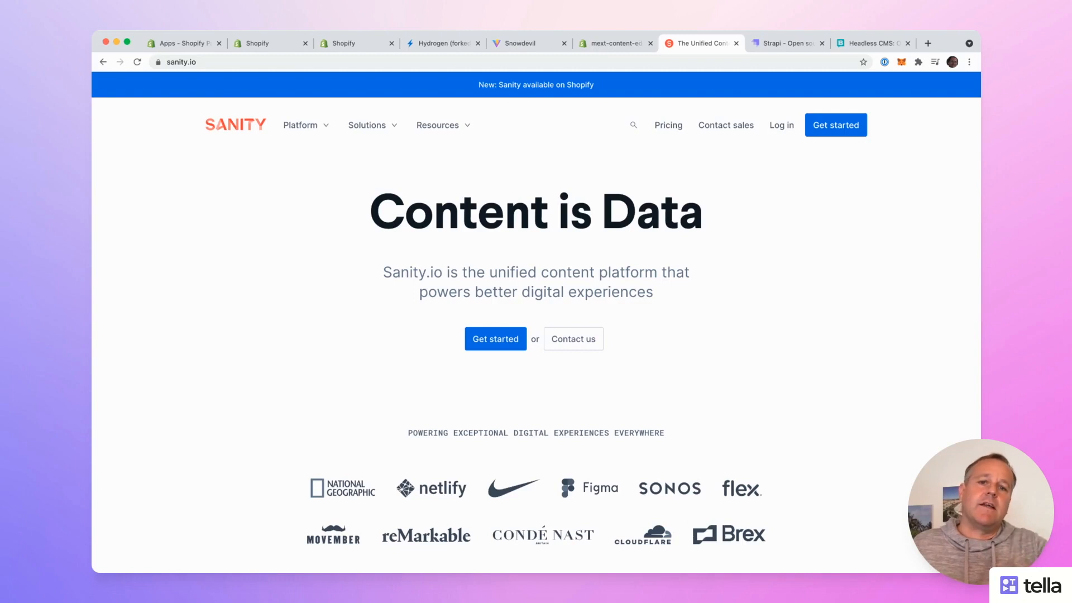
click(786, 44)
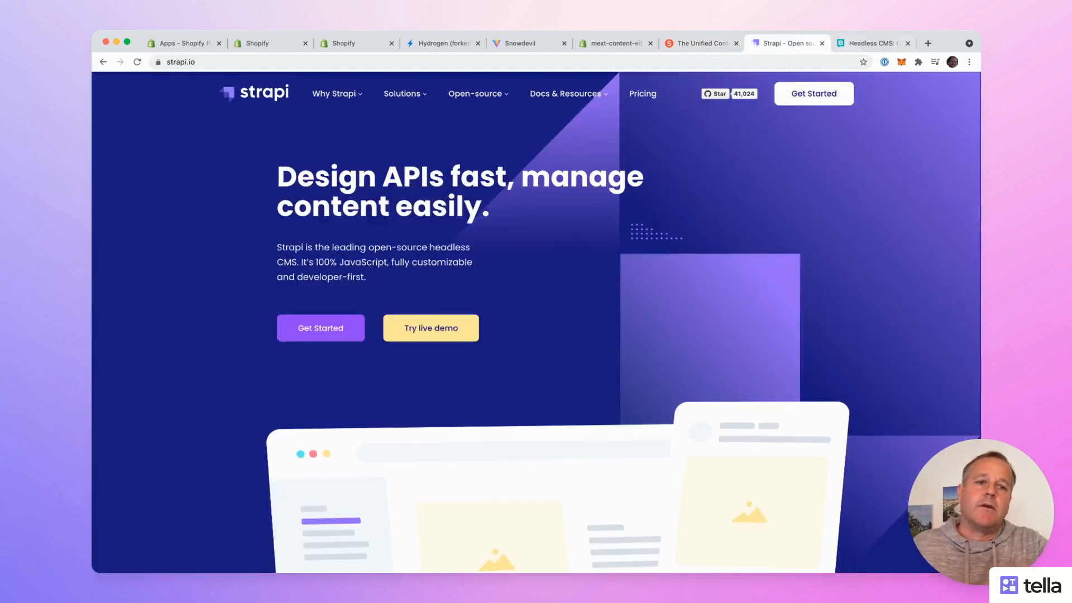
click(873, 44)
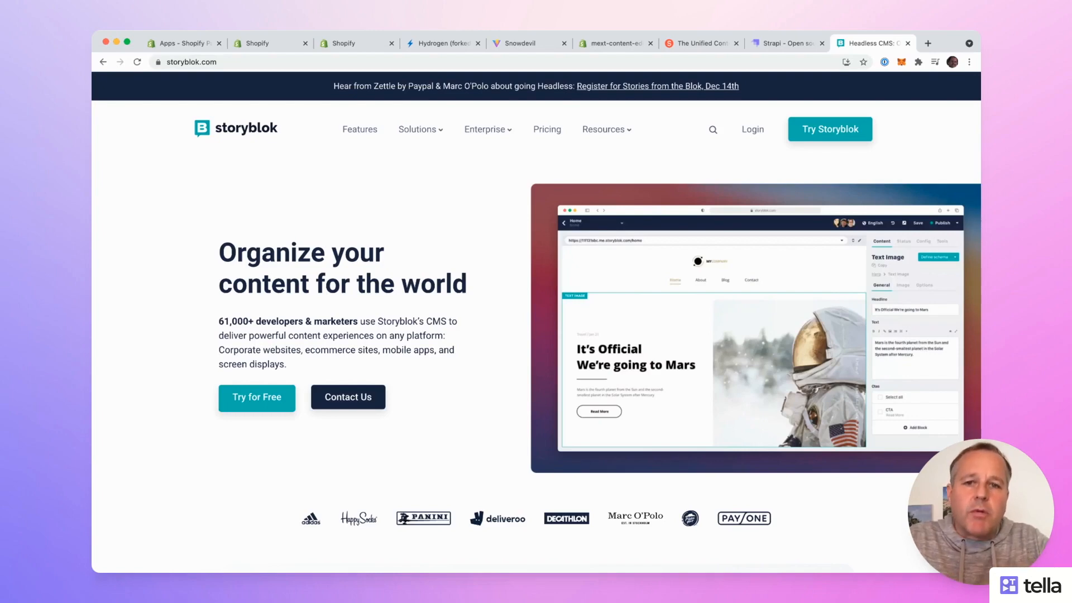
click(525, 44)
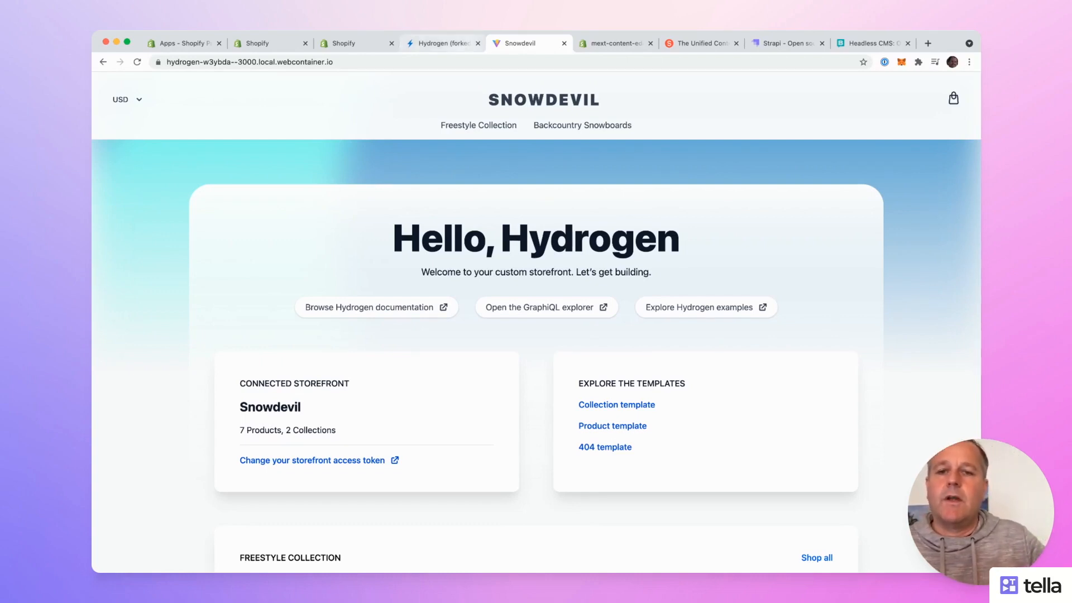
Step: Switch to the forked Hydrogen StackBlitz project and view shopify.config.js pointing at mext-content-editor
click(442, 43)
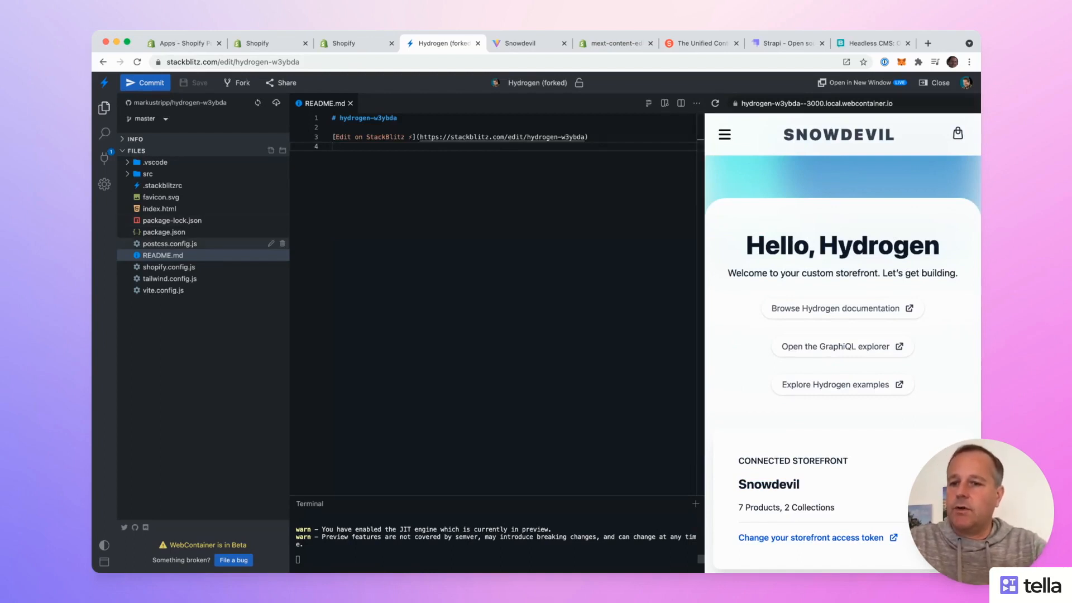
click(169, 267)
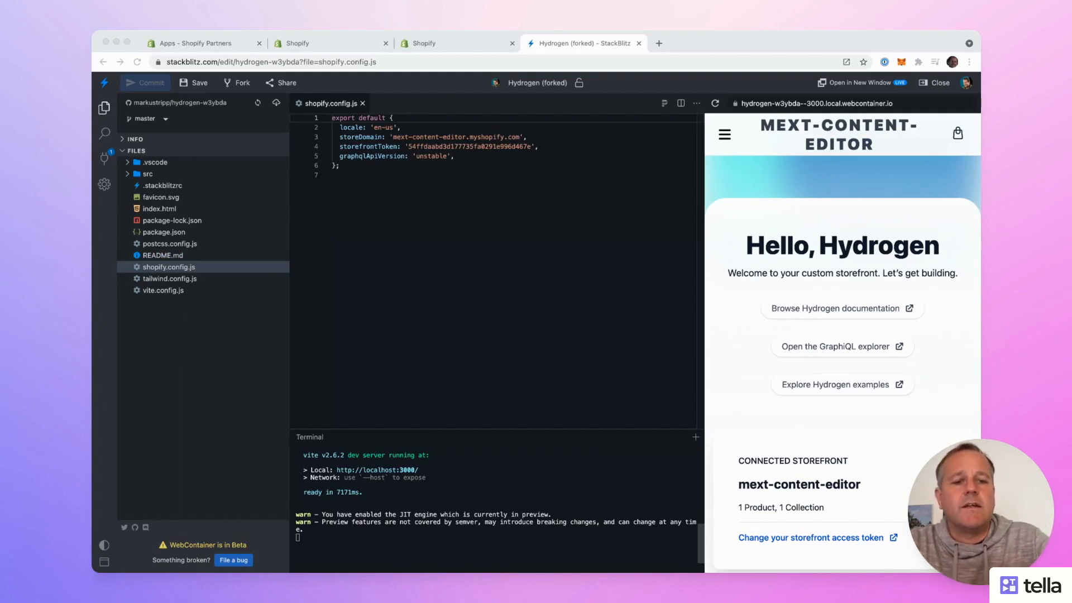
scroll(down, 3)
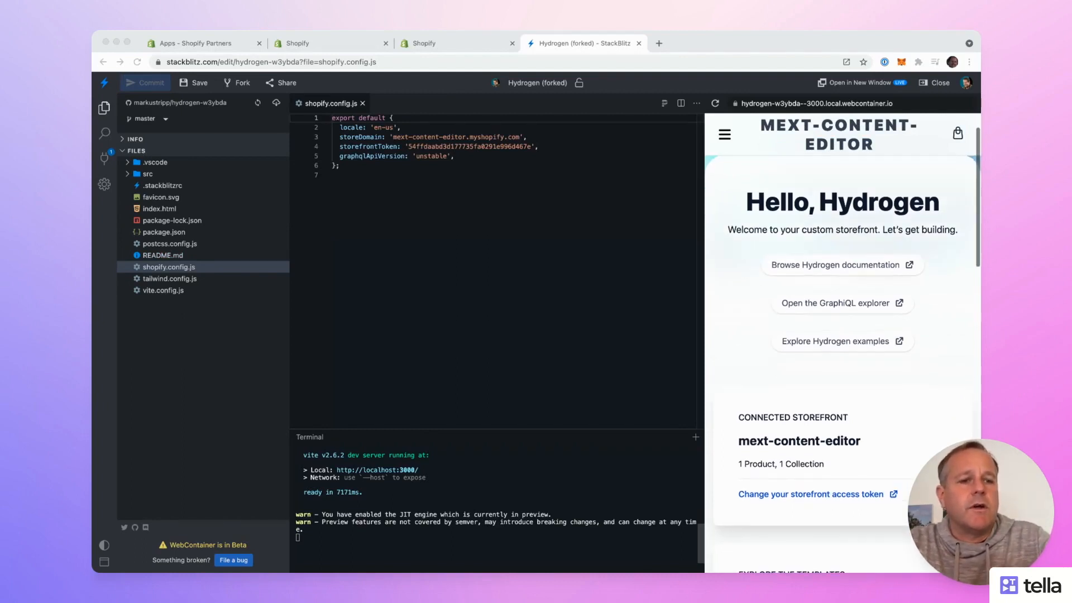
scroll(down, 3)
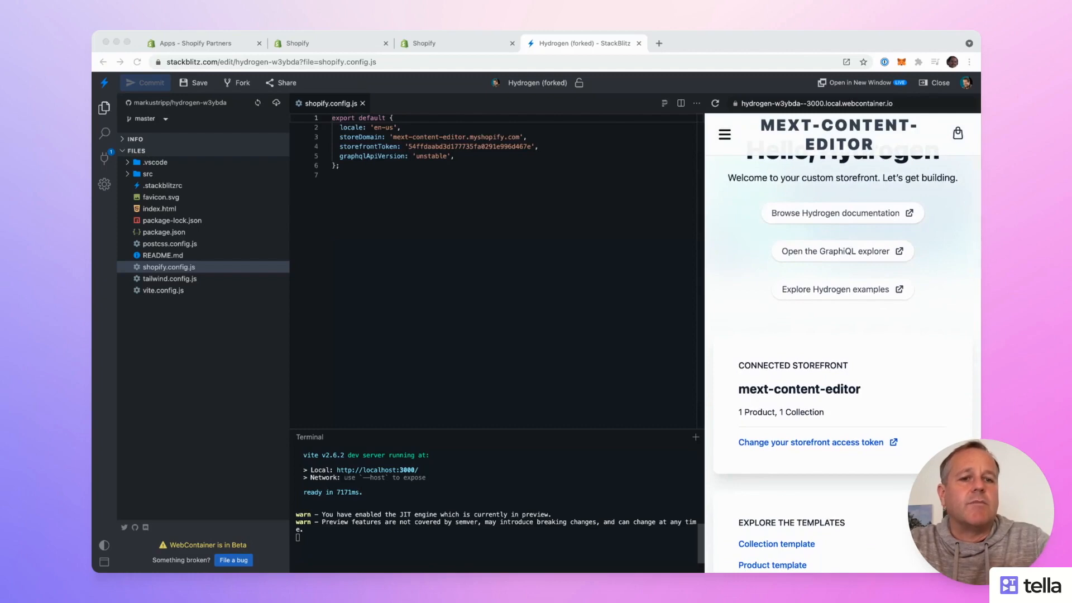
scroll(down, 3)
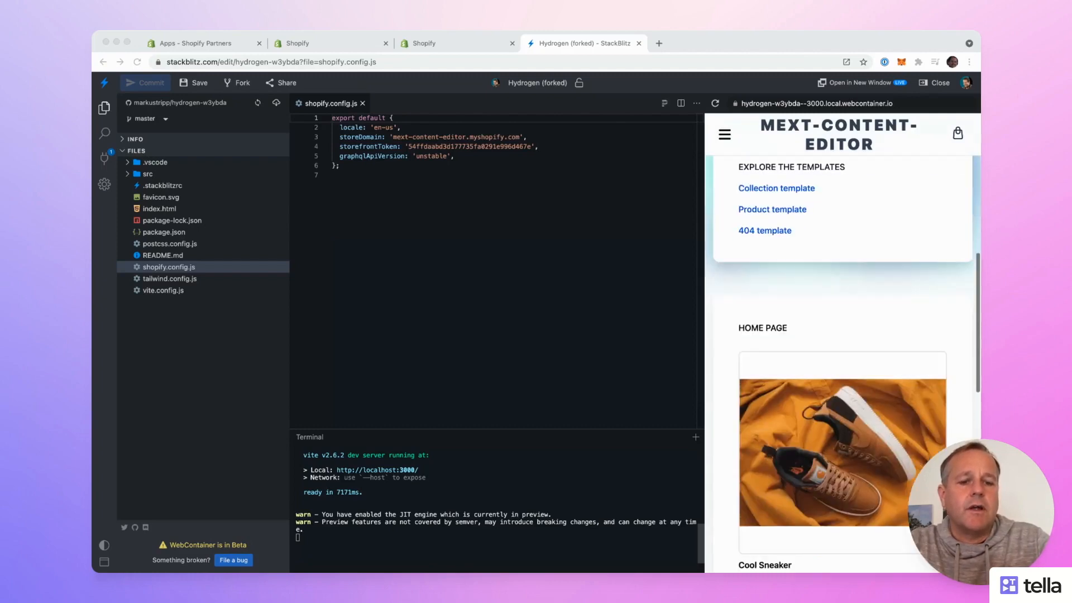
scroll(up, 3)
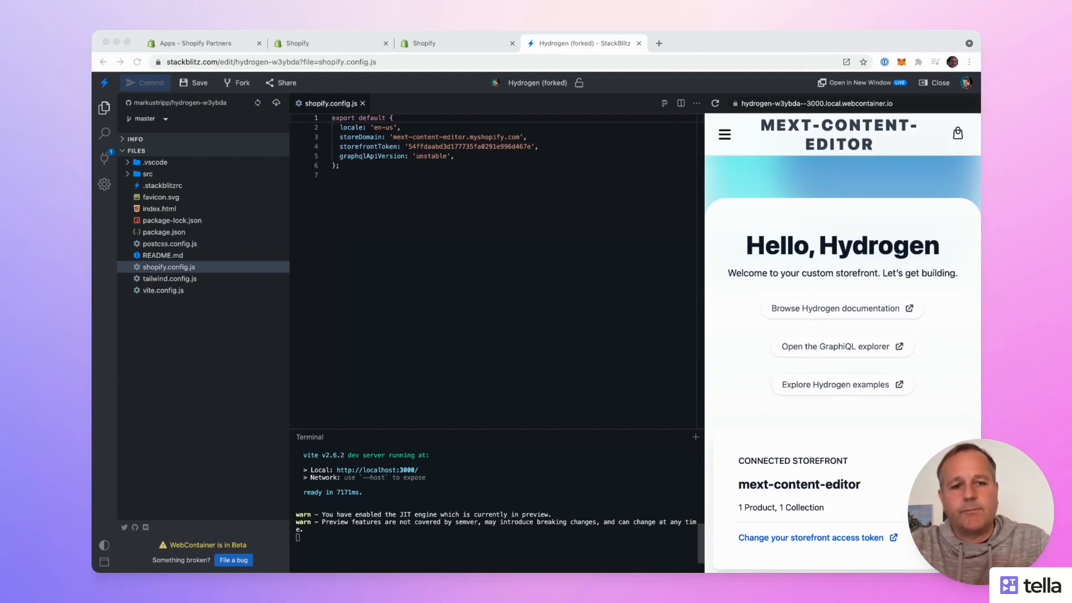
click(147, 174)
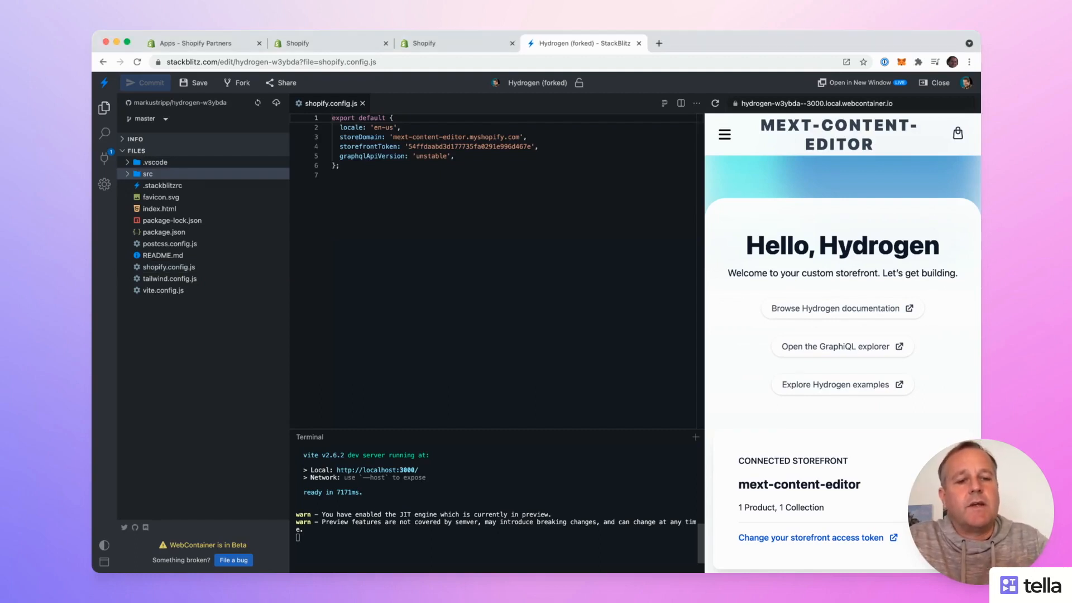
double_click(842, 246)
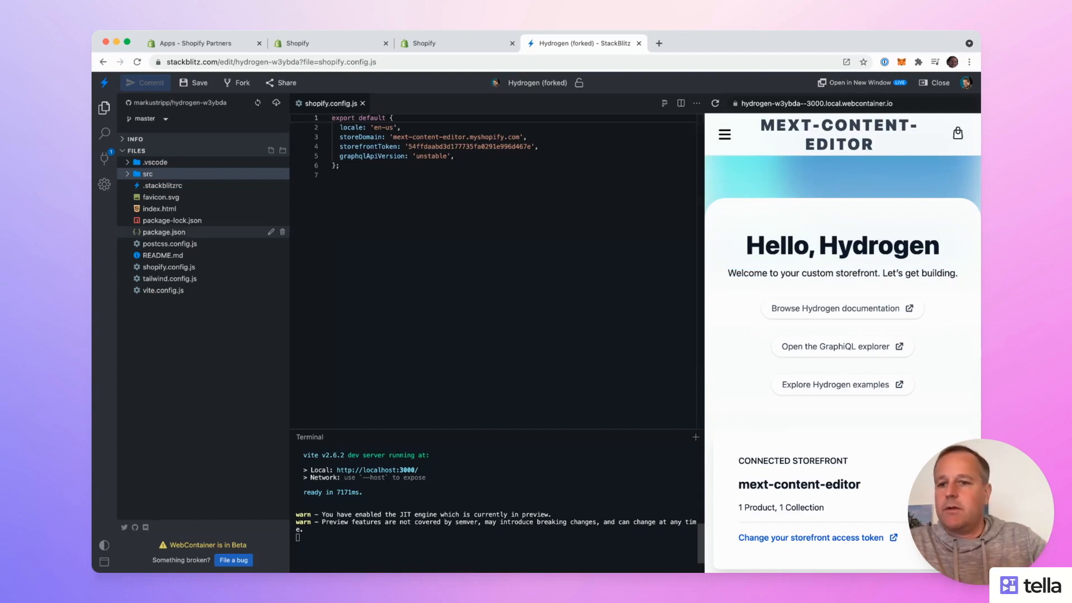
Step: Expand src/components and bring up Welcome.server.jsx at the Hello, Hydrogen h1 markup
click(148, 174)
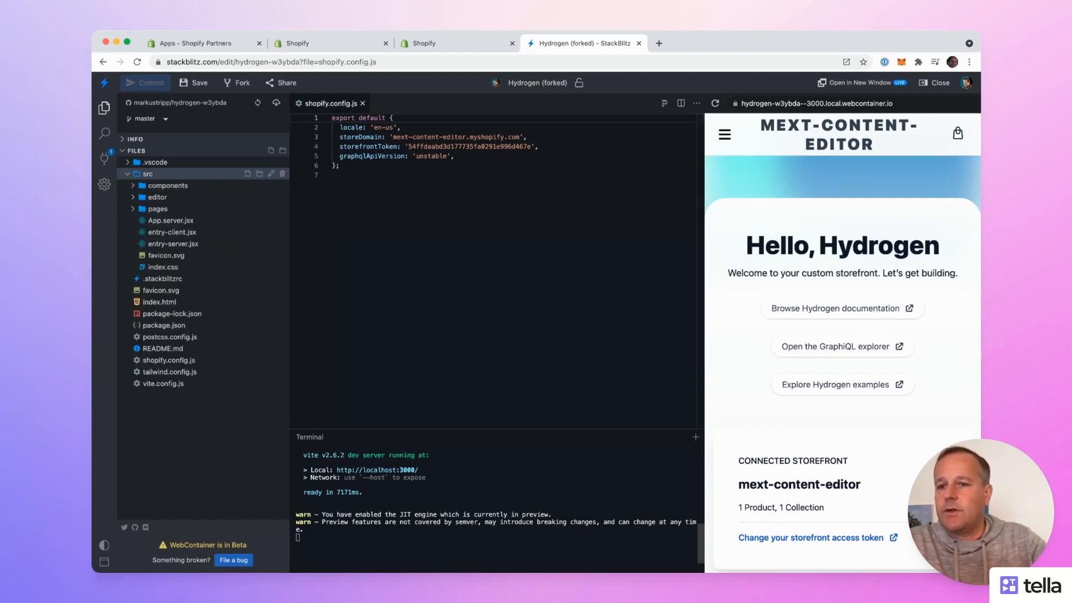
click(167, 185)
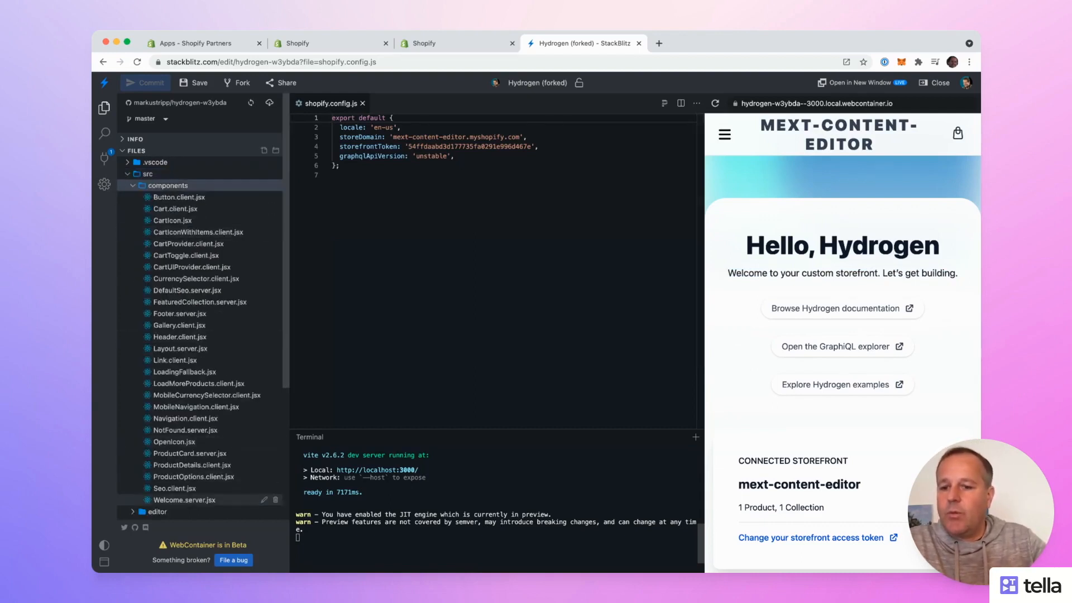
click(184, 500)
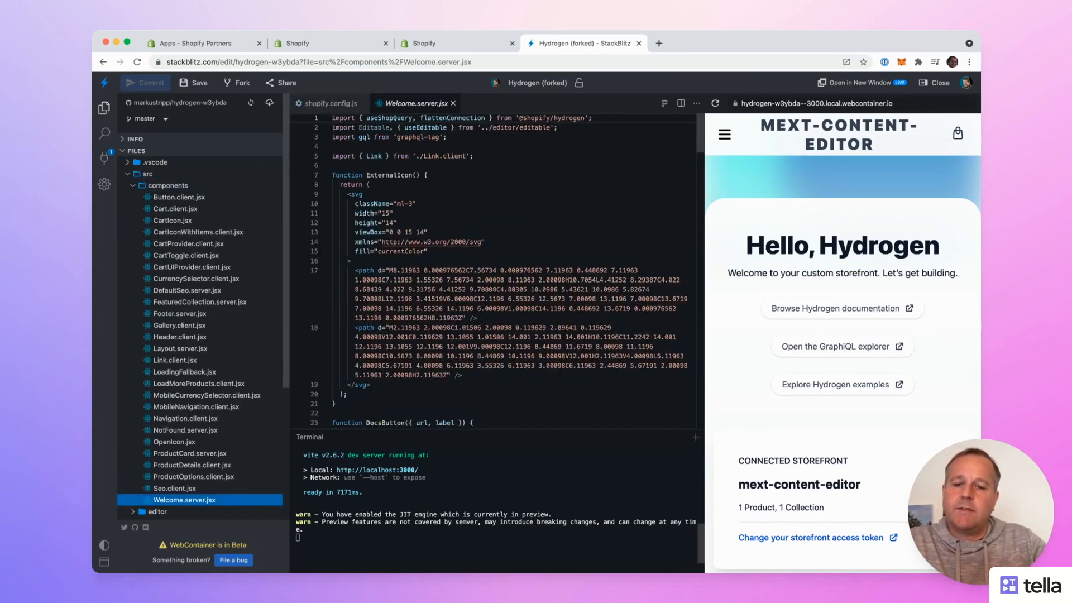
scroll(down, 3)
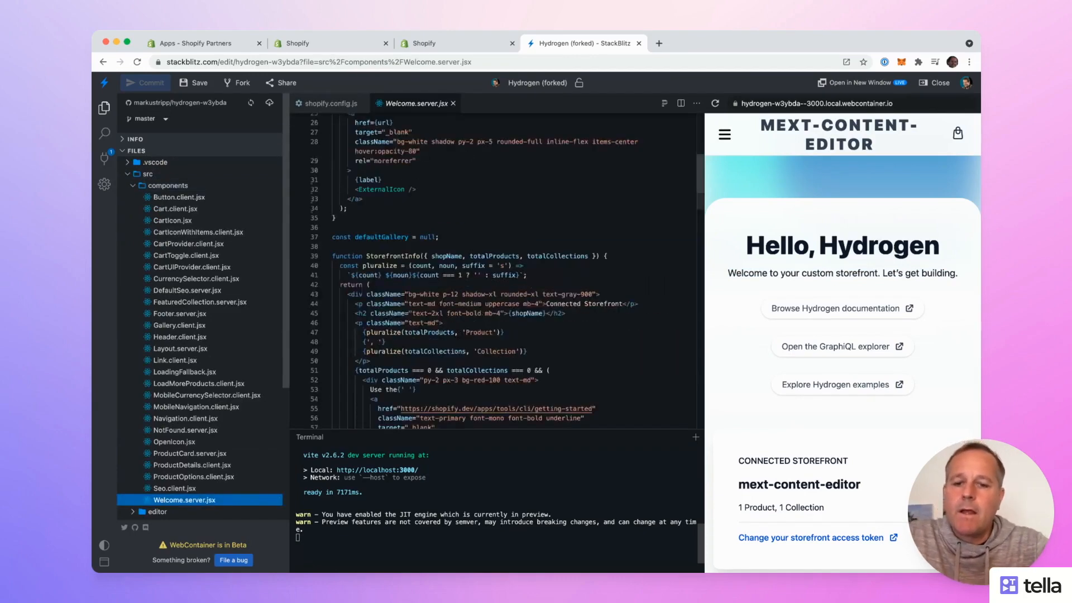
scroll(down, 3)
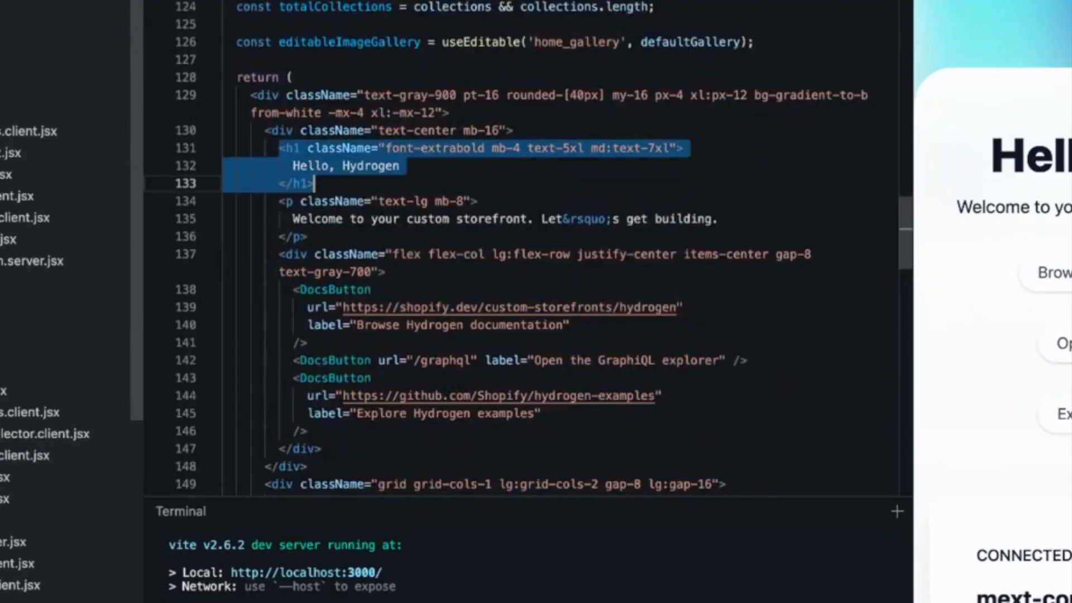
Step: Insert <Editable namespace="home_welcome"> above the Hello, Hydrogen h1
drag(309, 183, 309, 236)
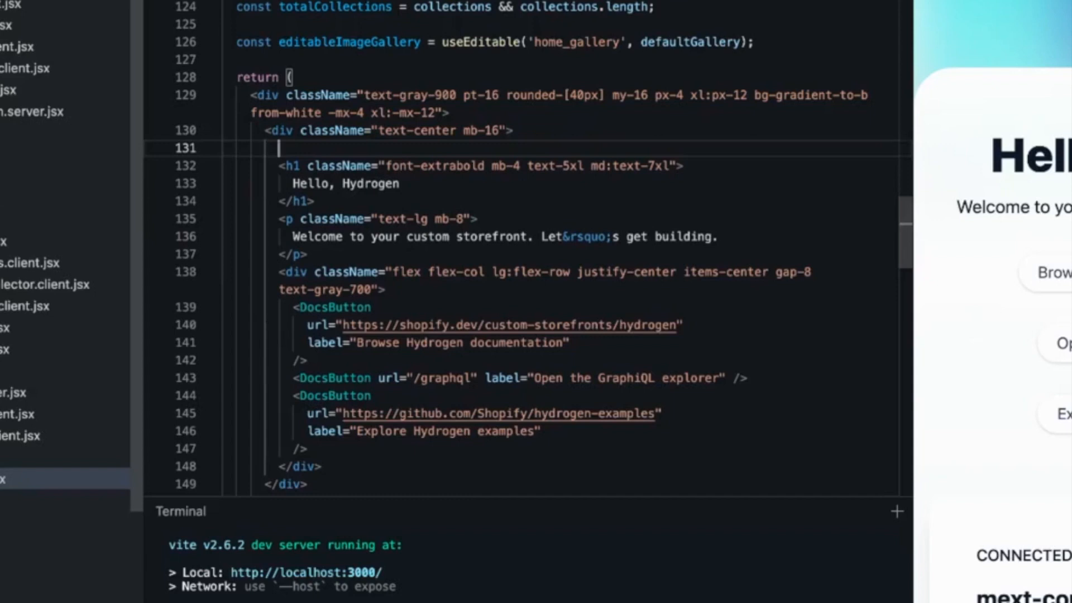
text(<)
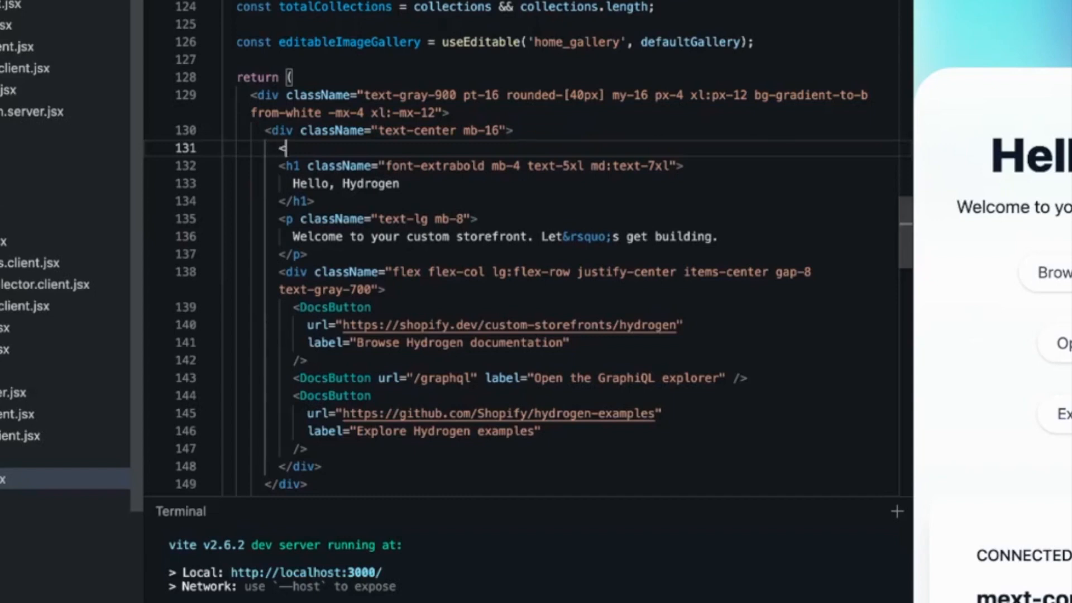
text(Editable)
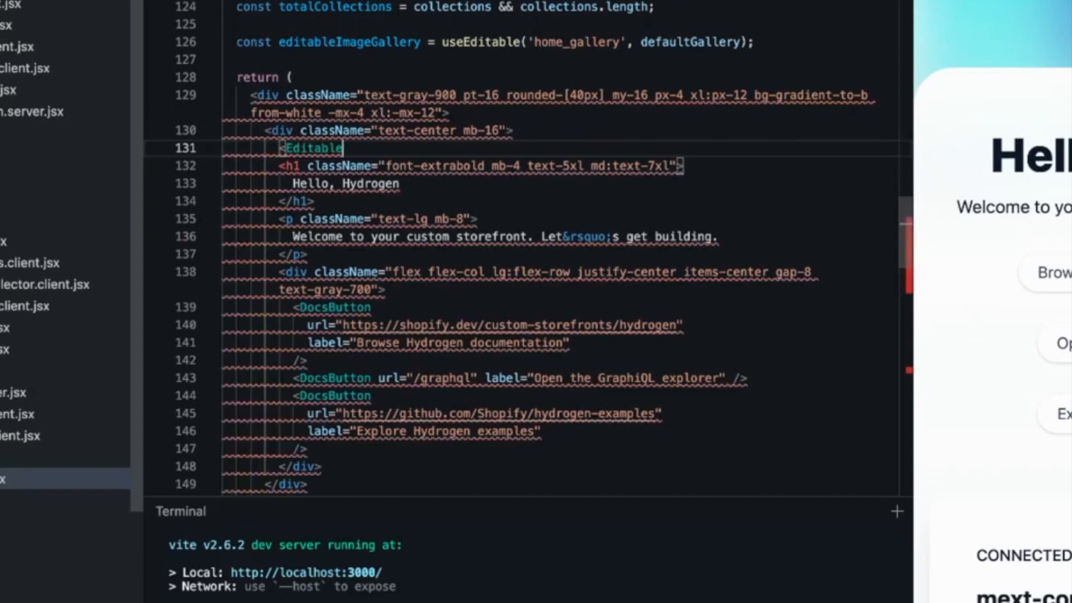
text(namespace=)
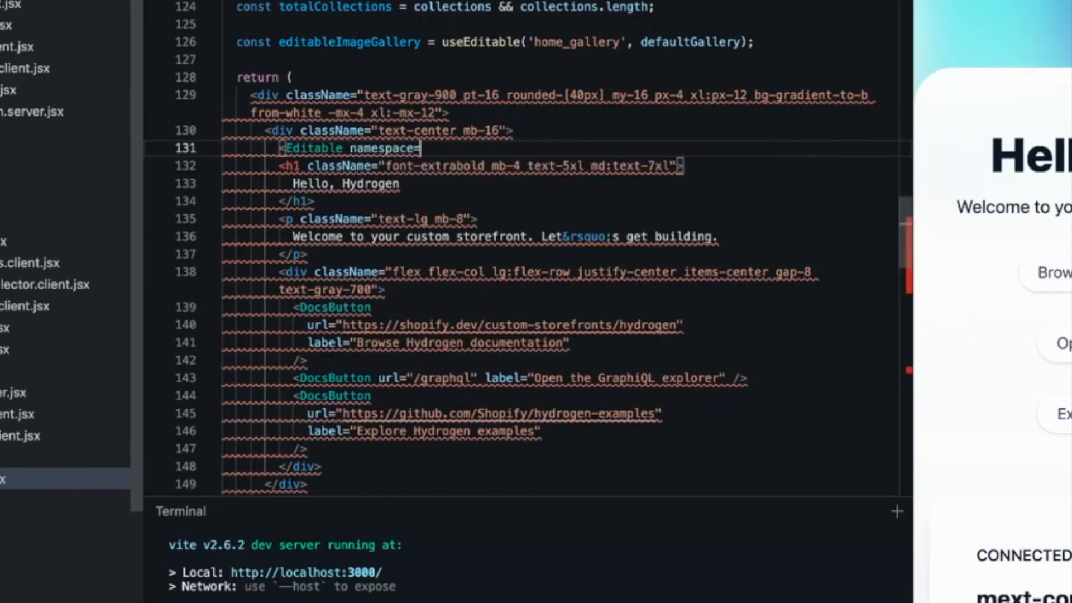
text("")
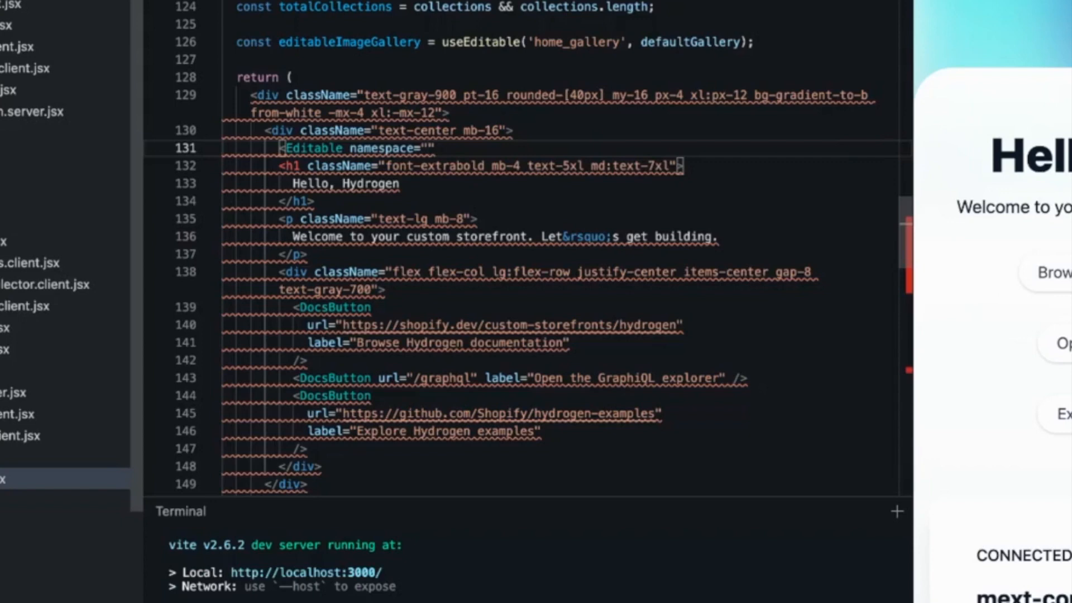
text(home_welc)
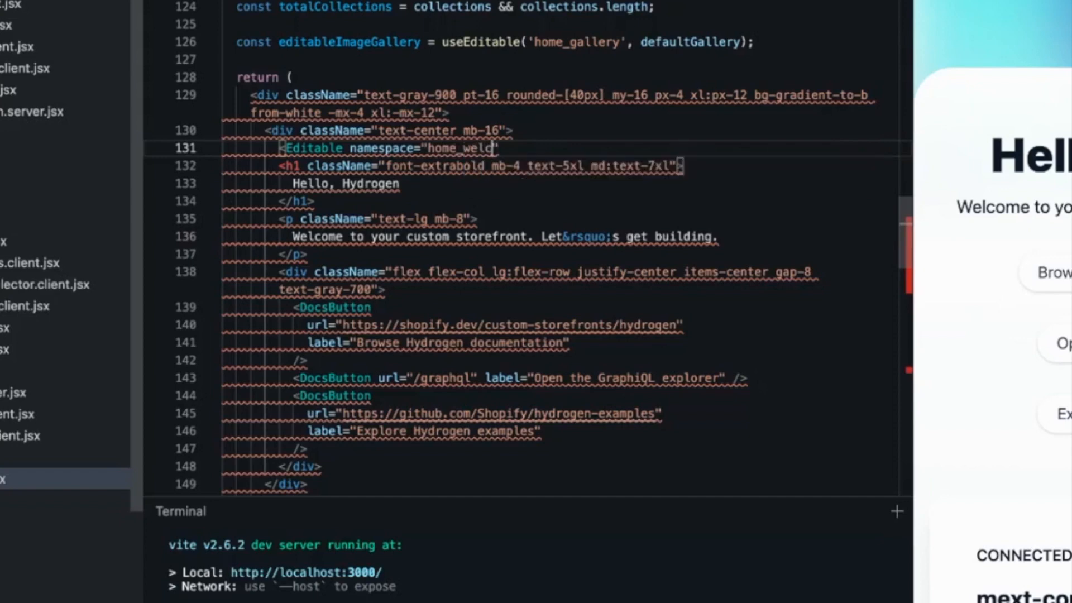
text(ome)
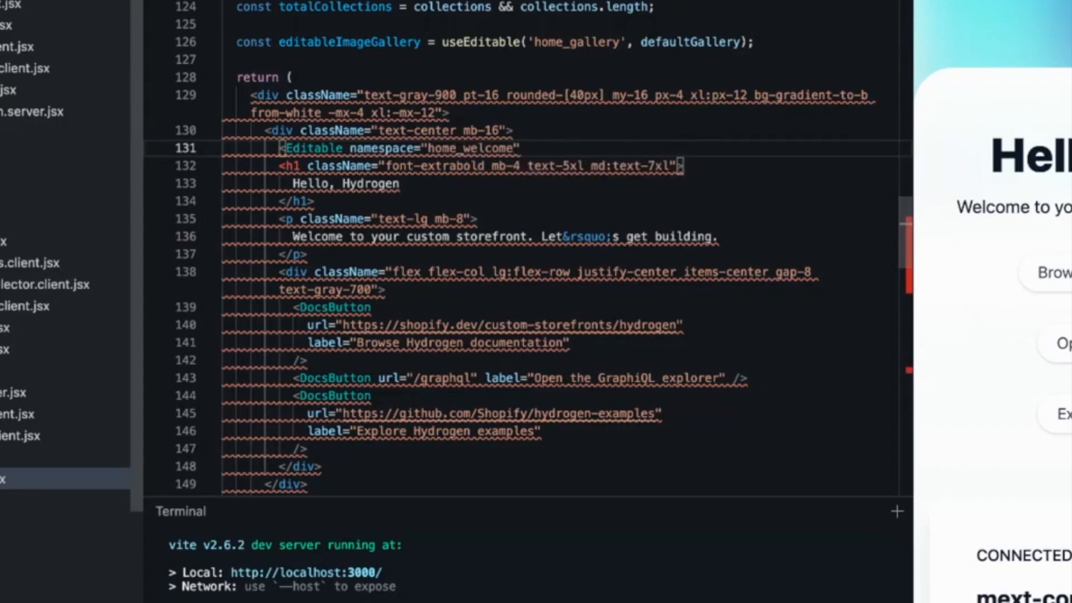
click(523, 148)
text(<)
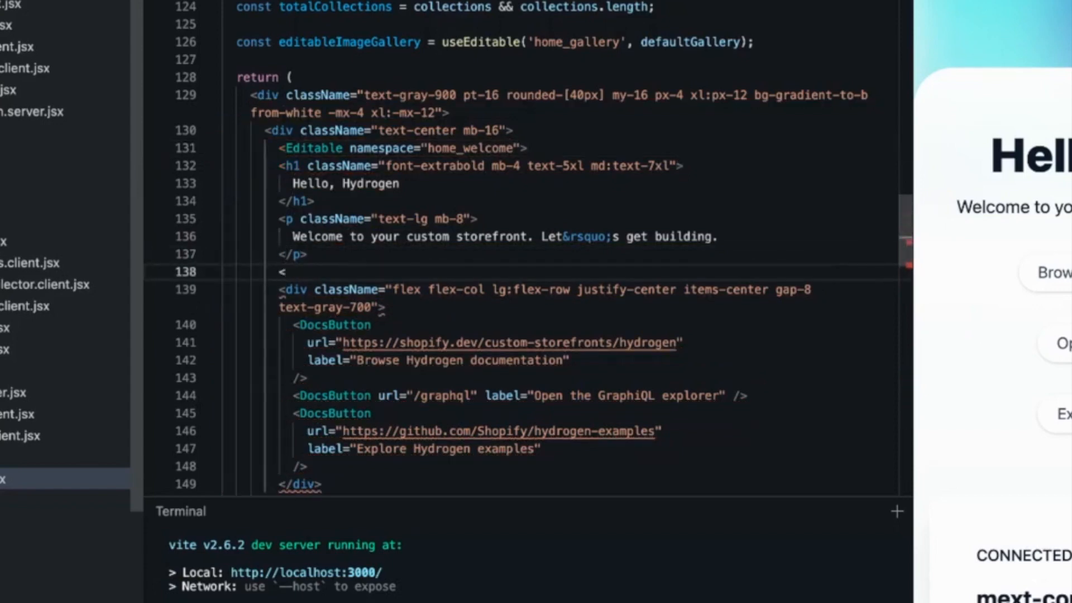
Step: Add </Editable> after the subtitle paragraph, discard a scope attribute, and start schema={ on the tag
text(/Editable>)
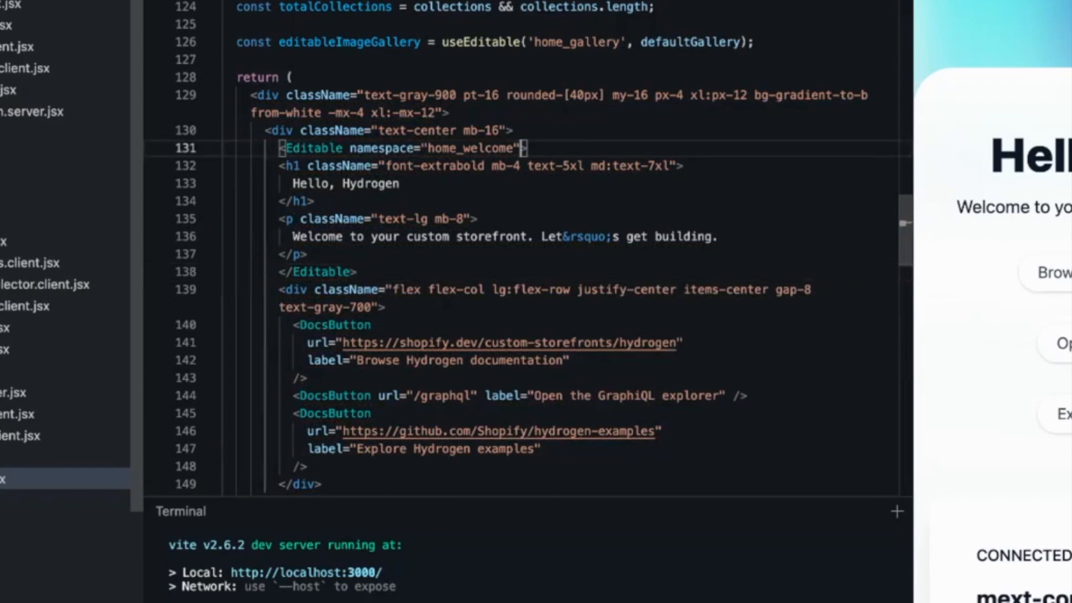
text(scope=)
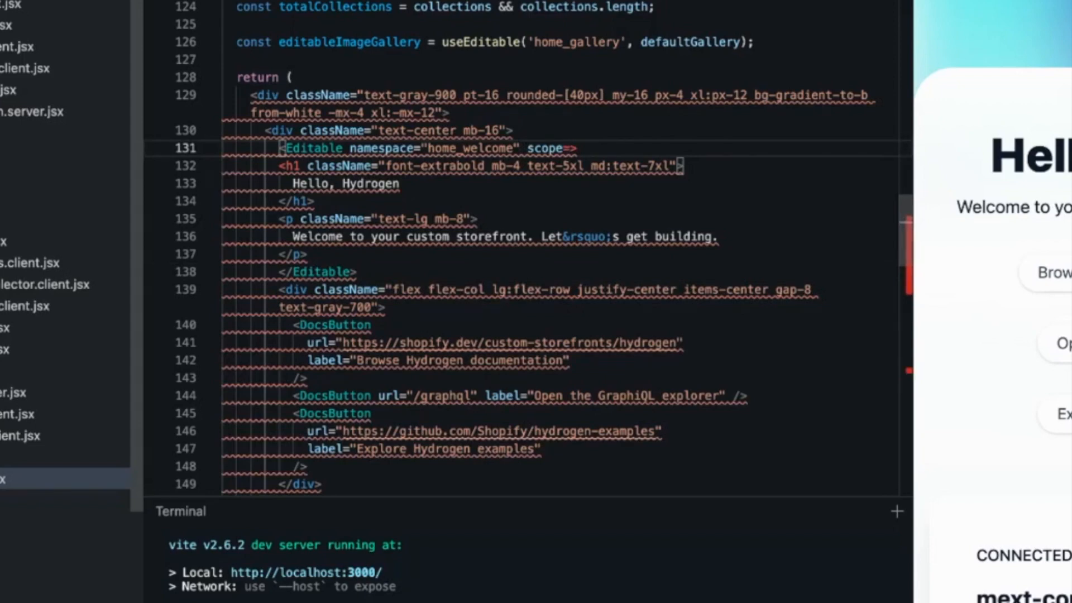
key(Backspace)
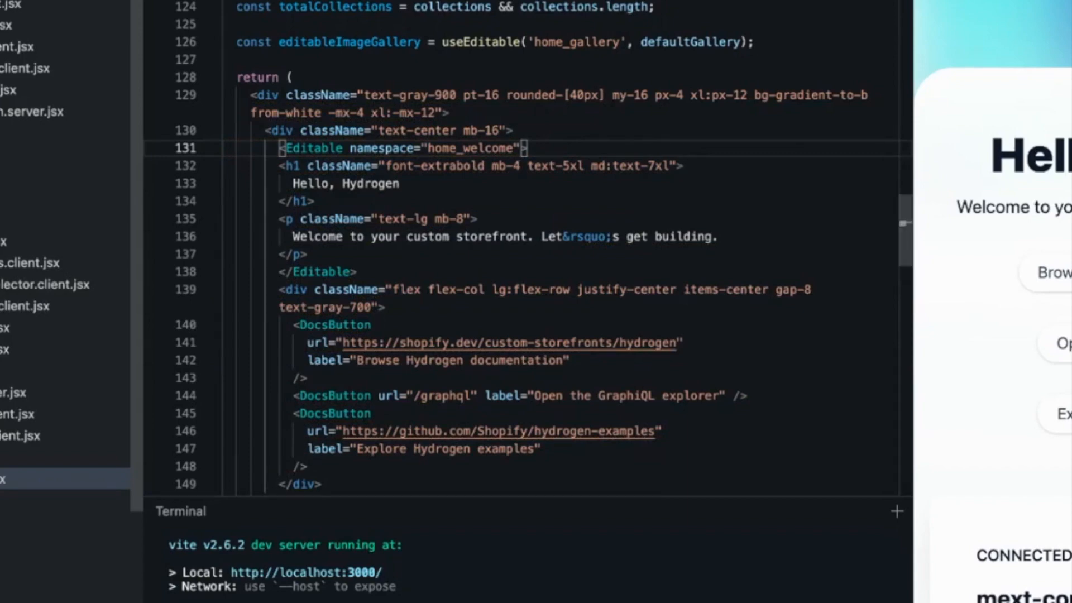
text(schema=)
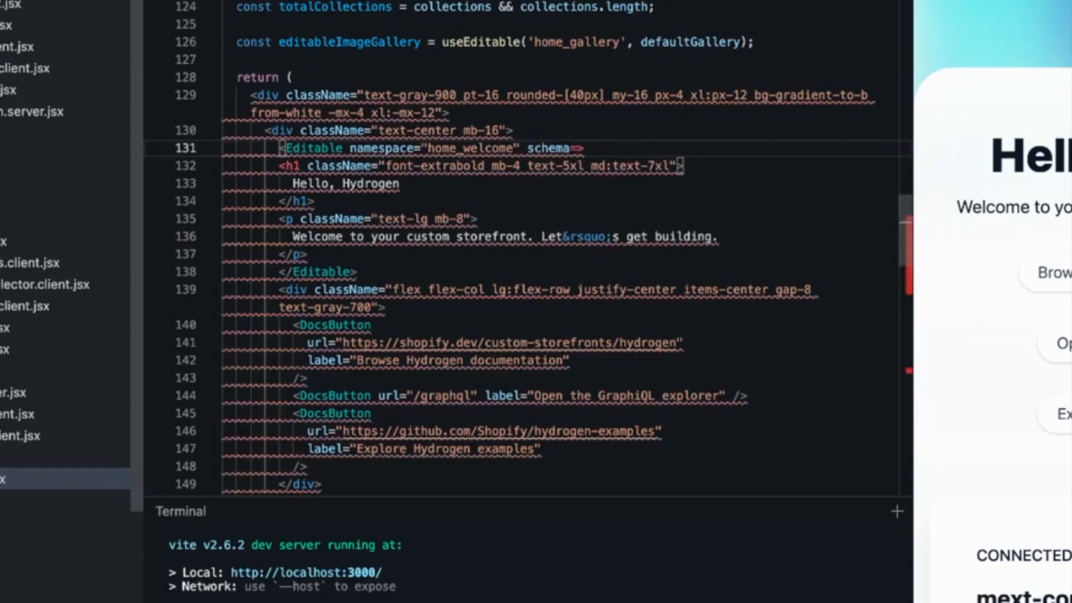
text({)
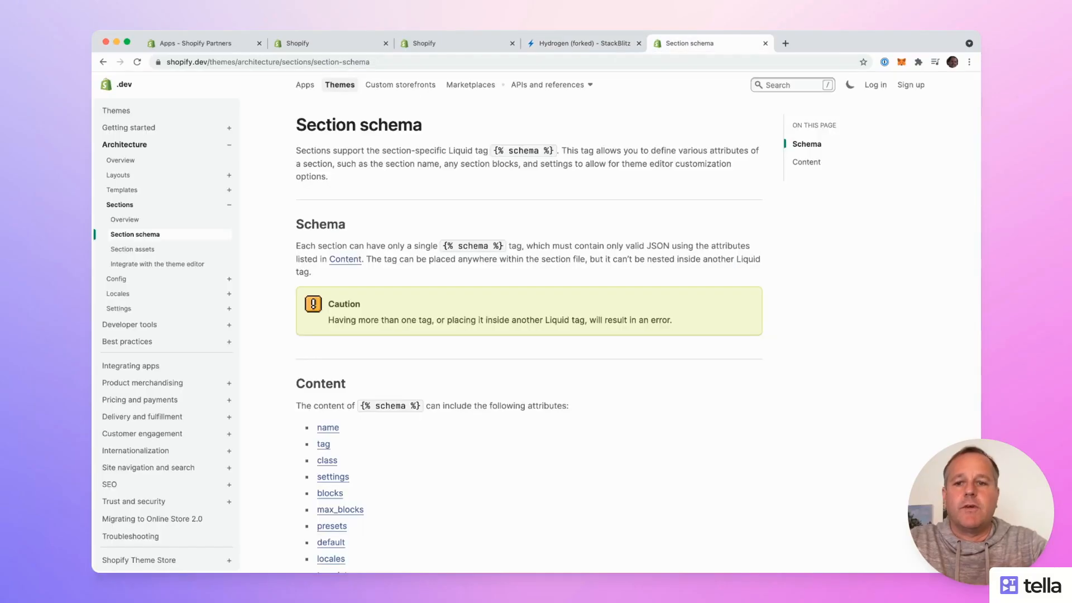
mouse_move(321, 223)
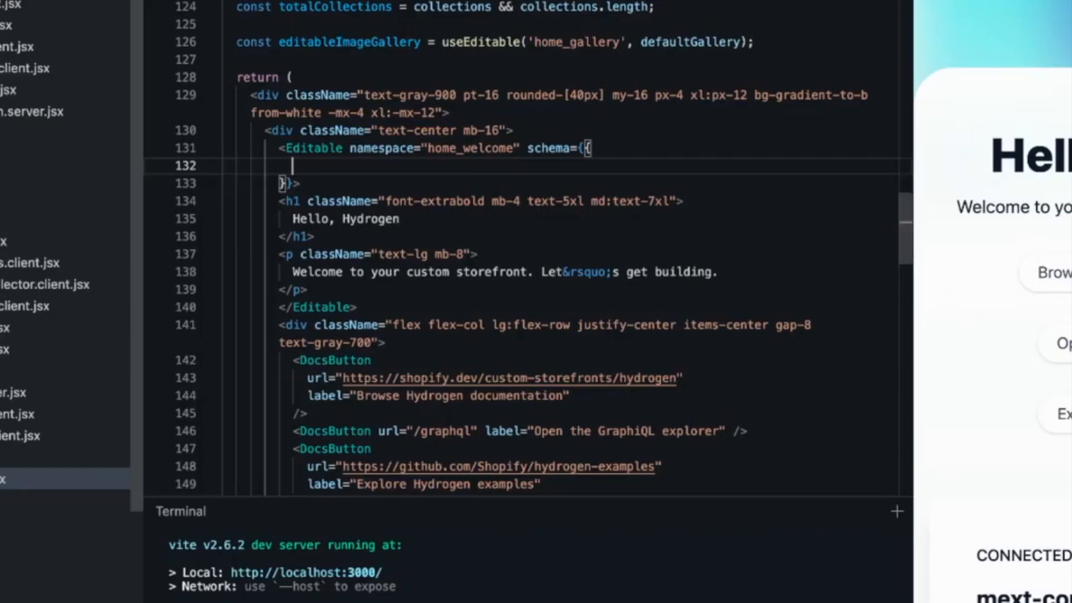
Step: Write name: 'Welcome' and begin the settings array in the schema object
text(na)
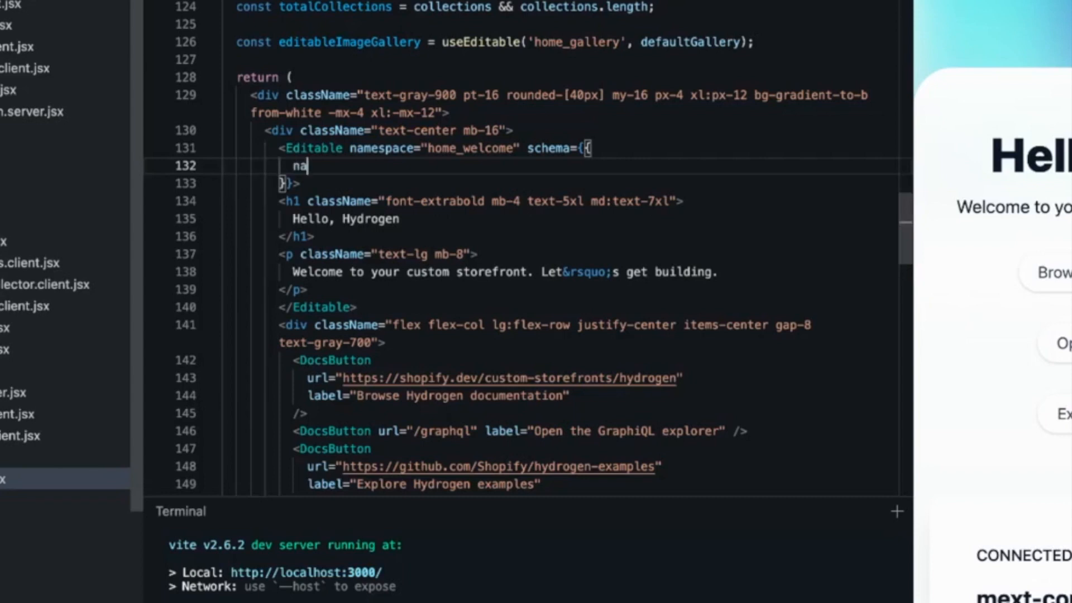
text(me)
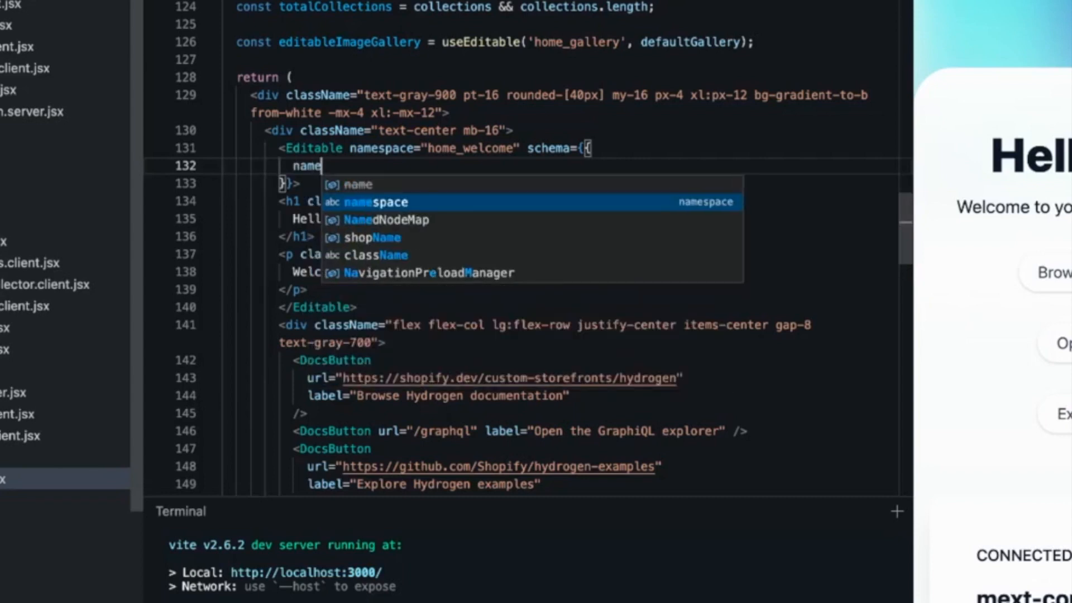
text(: ')
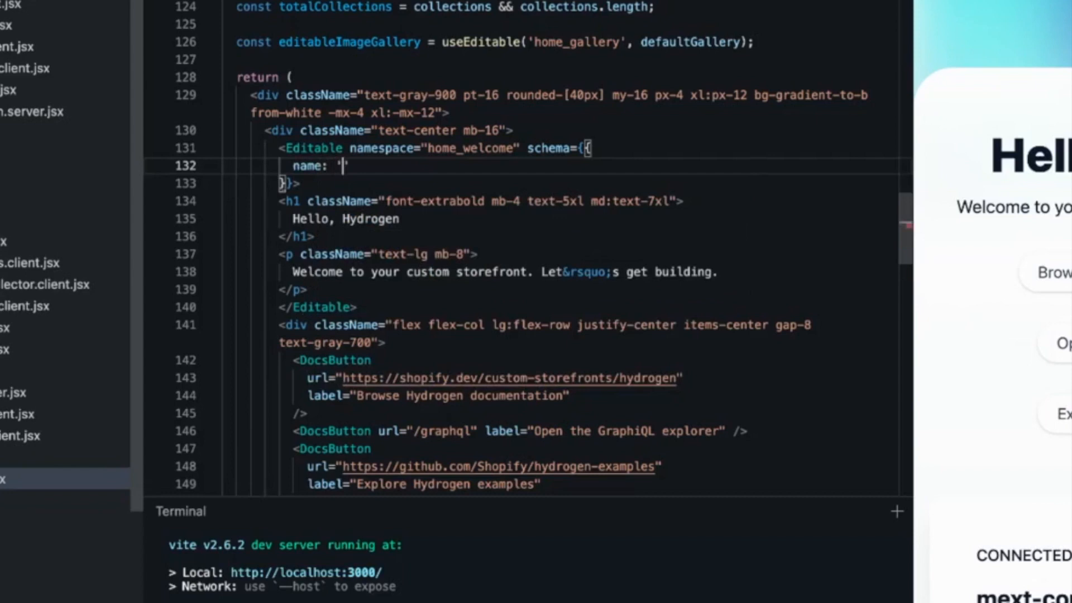
text(Welcome)
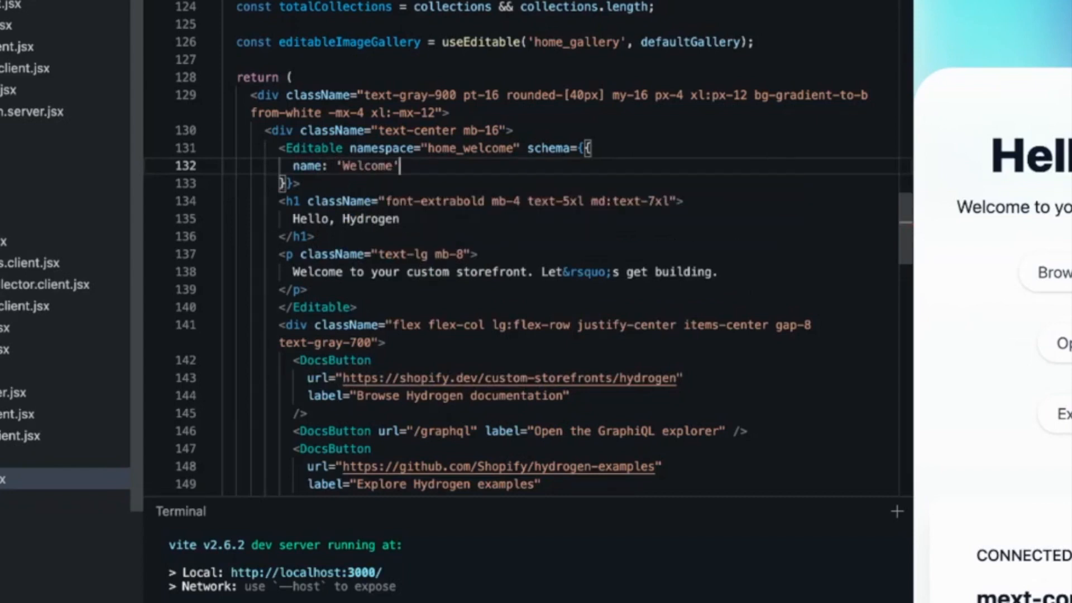
text(,)
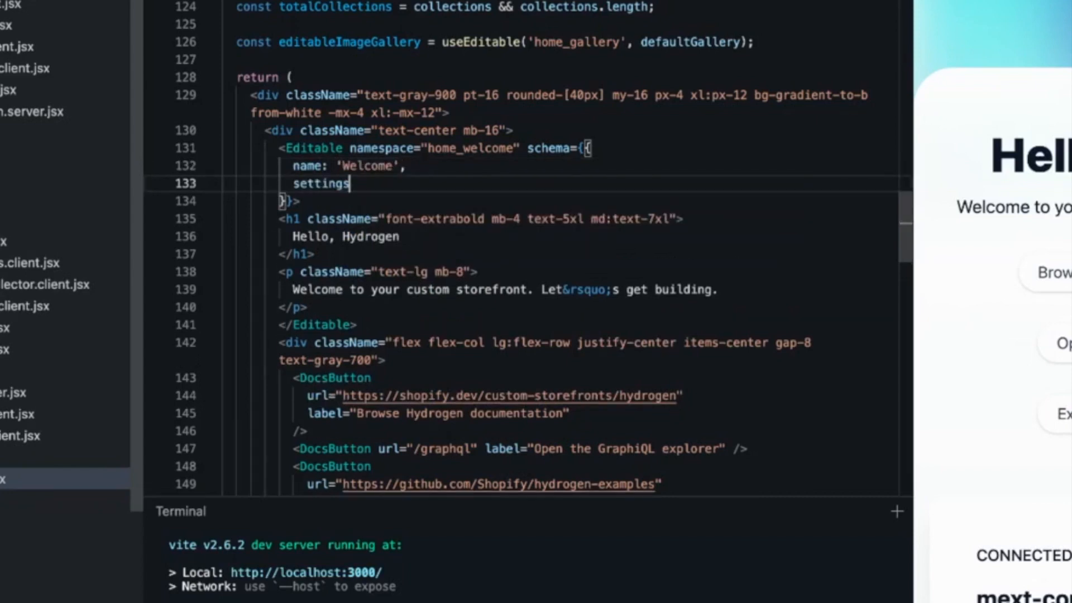
text(:)
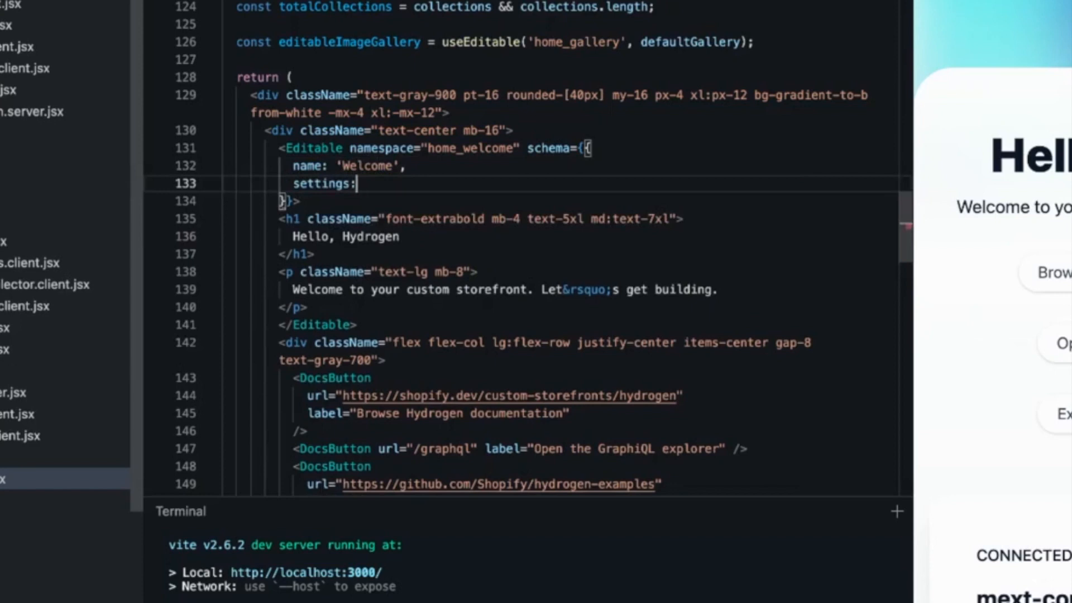
text([)
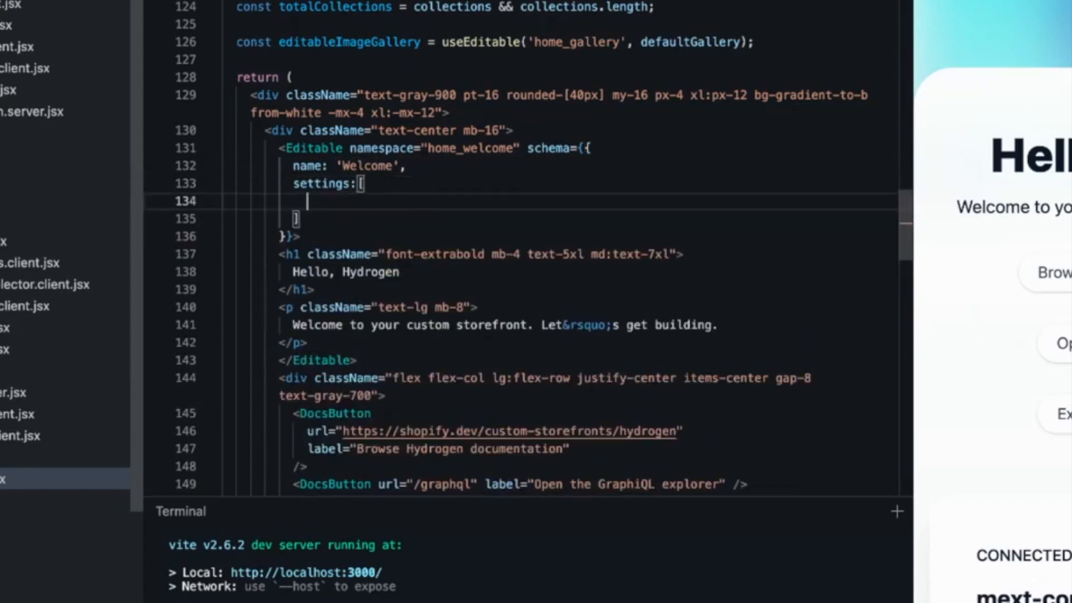
Step: Add the first setting { type: 'text', id: 'title', label: 'Title' }
text({)
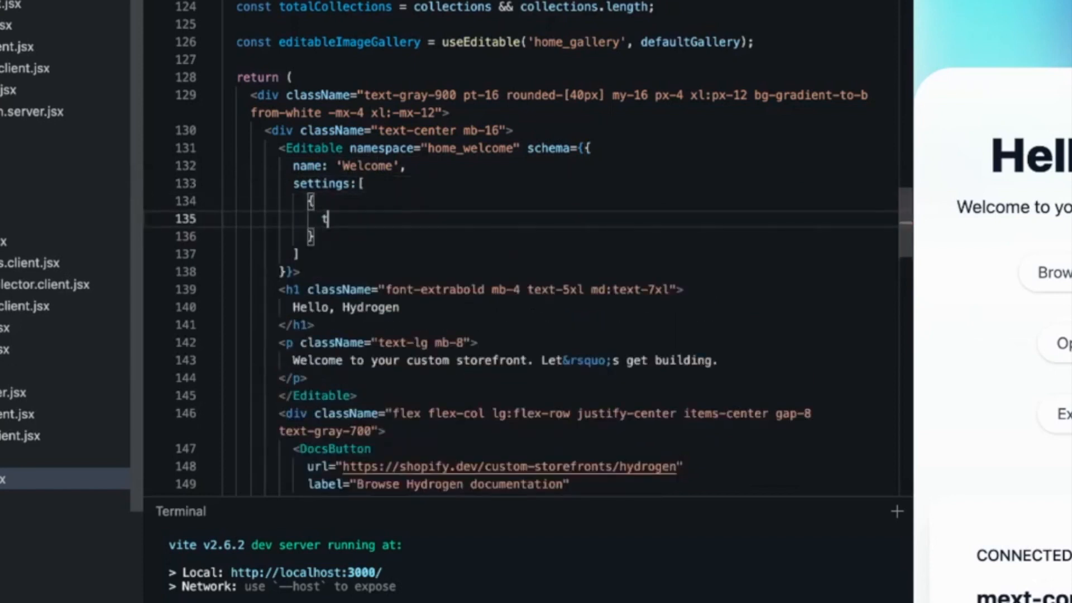
text(ype: 'text',)
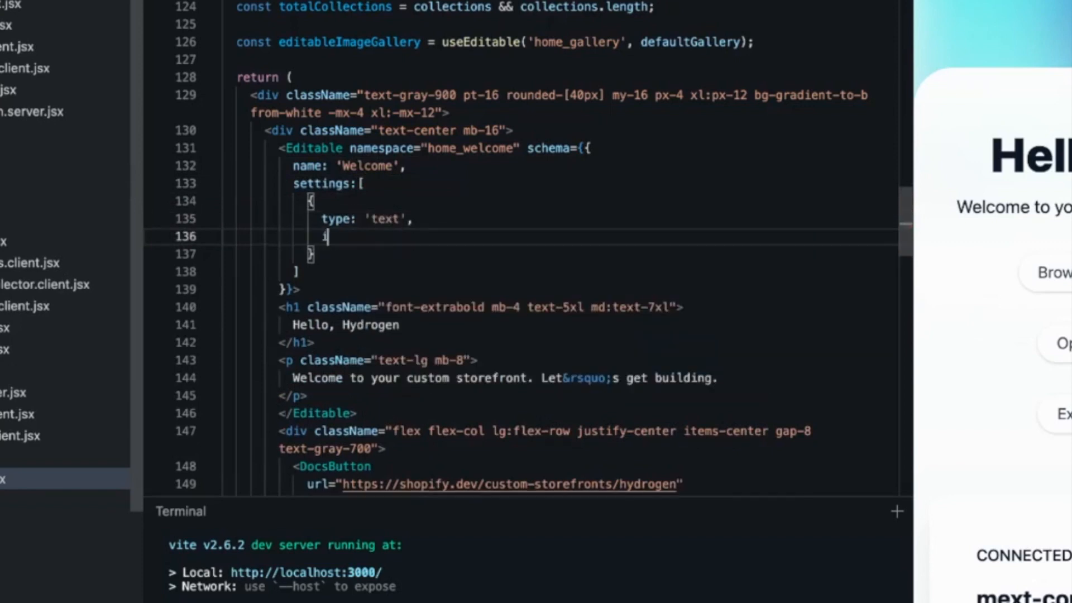
text(id: 'title',)
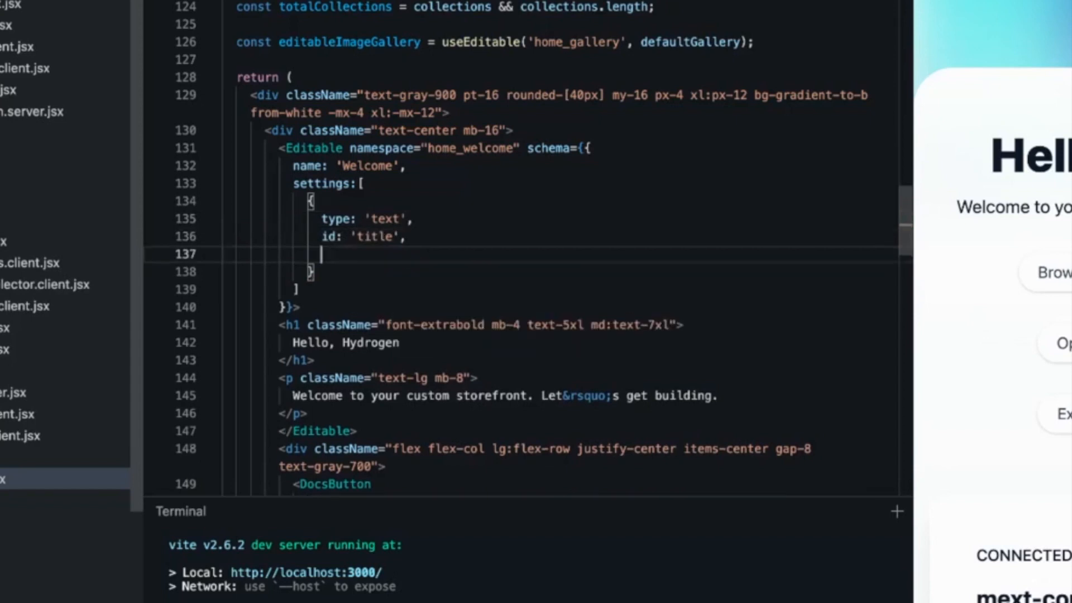
text(lave)
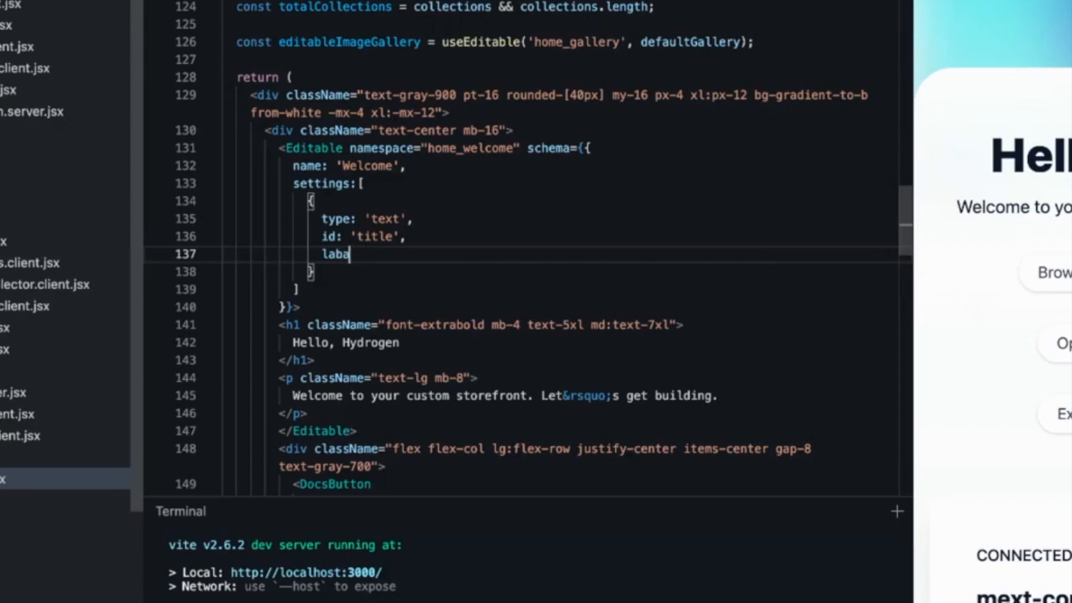
text(el: '')
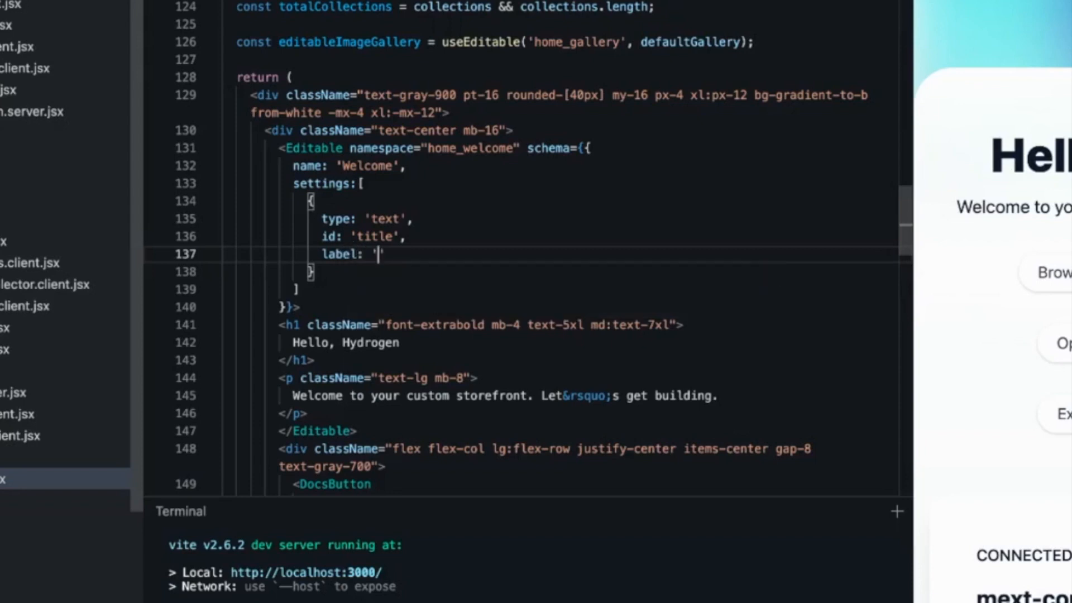
text(Title)
click(569, 271)
text(,)
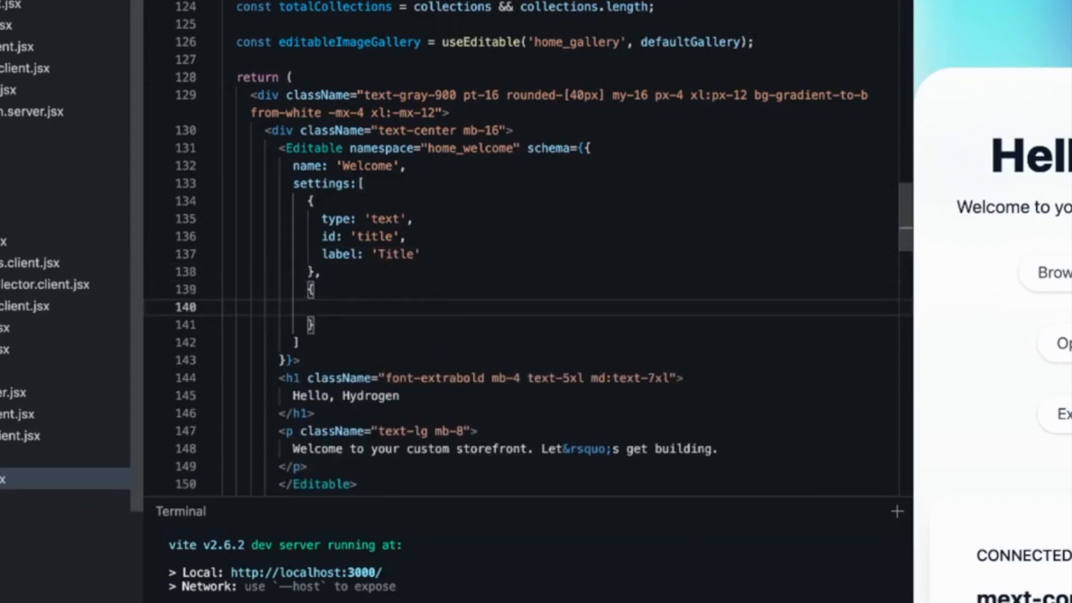
Step: Add the second setting { type: 'text', id: 'subtitle', label: 'Subtitle' }
text(type:)
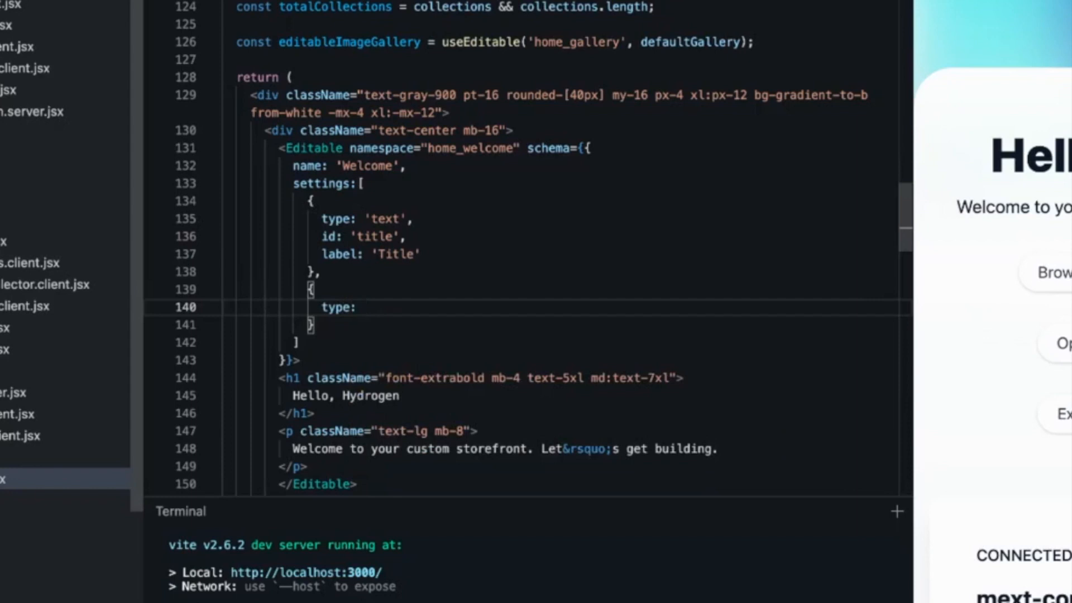
text('text',)
text(id: ')
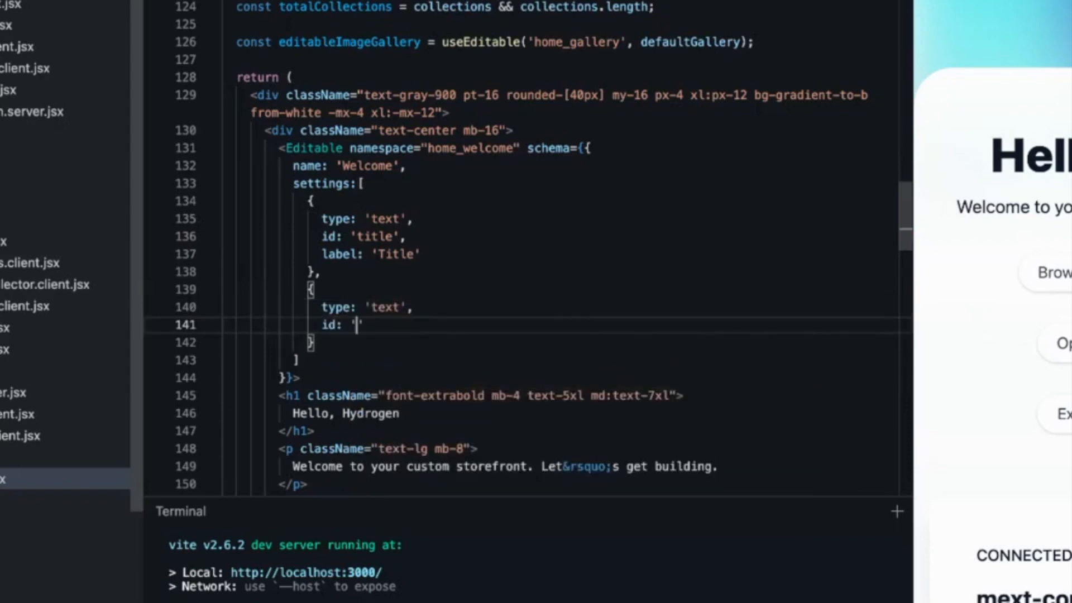
text(subtitle)
text(labe)
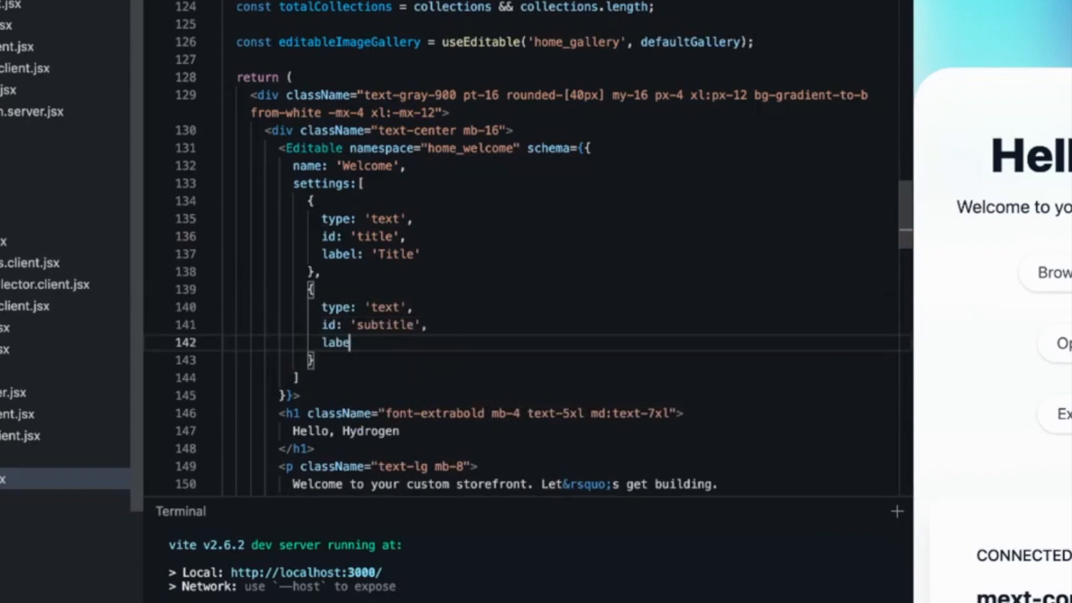
text(: ')
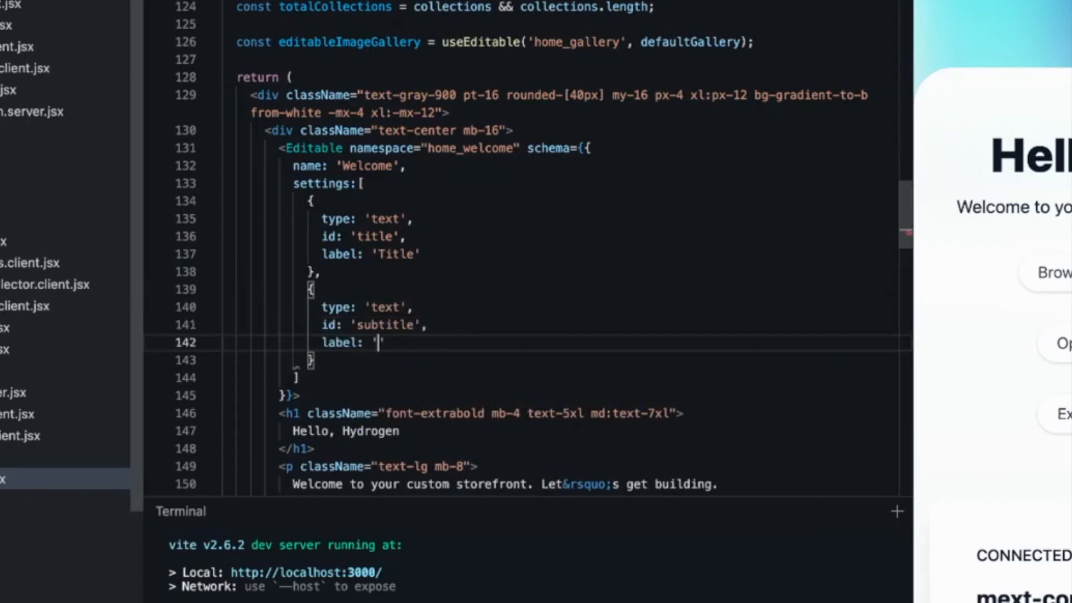
text(Subtitle)
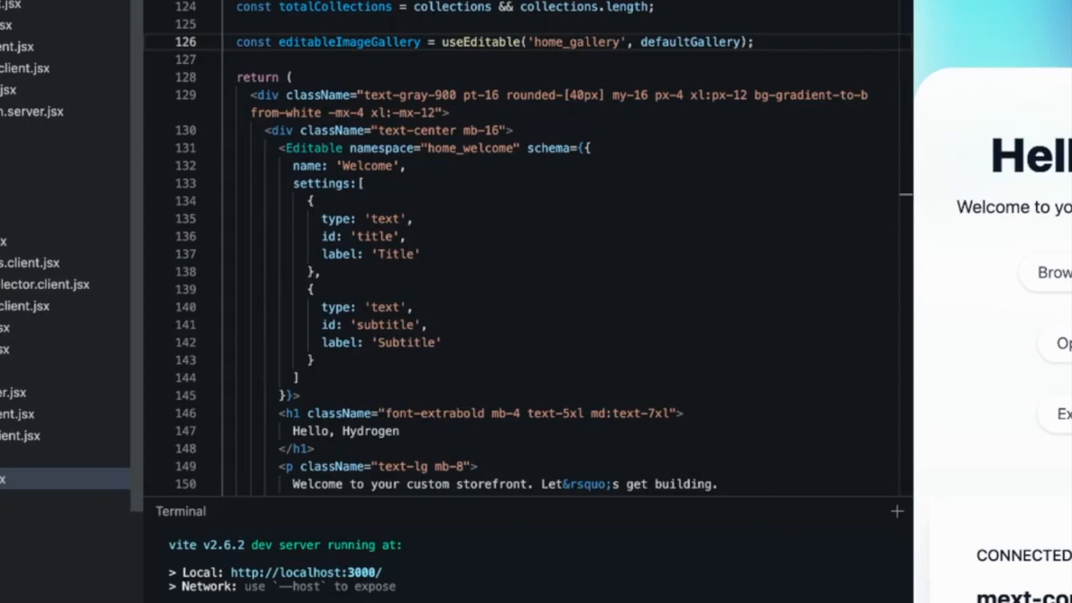
Step: Declare const editableWelcome = useEditable('home_welcome', {}) after the gallery hook
click(751, 41)
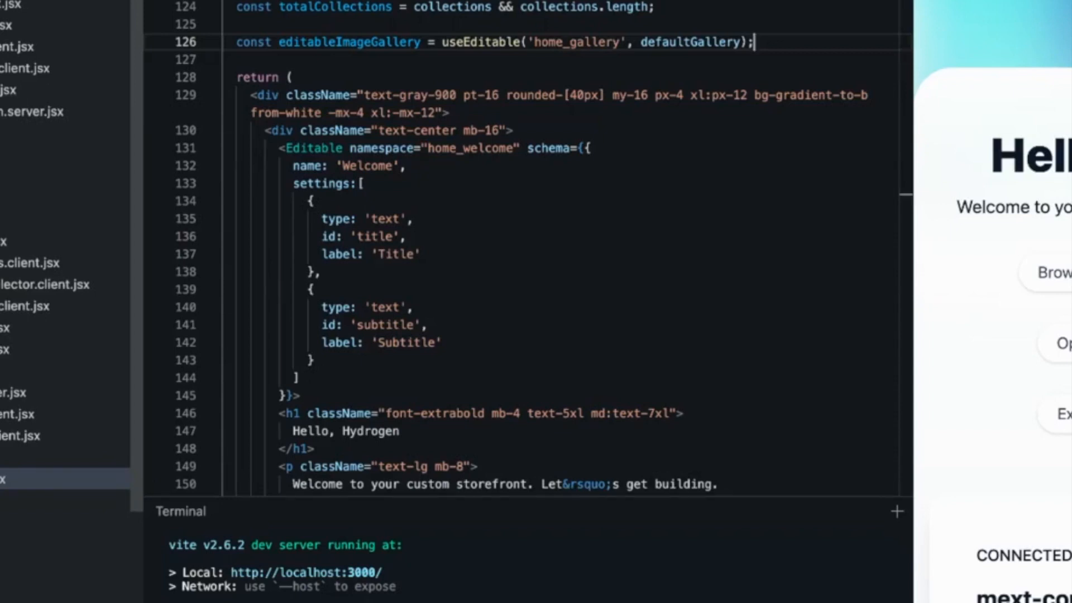
text(const e)
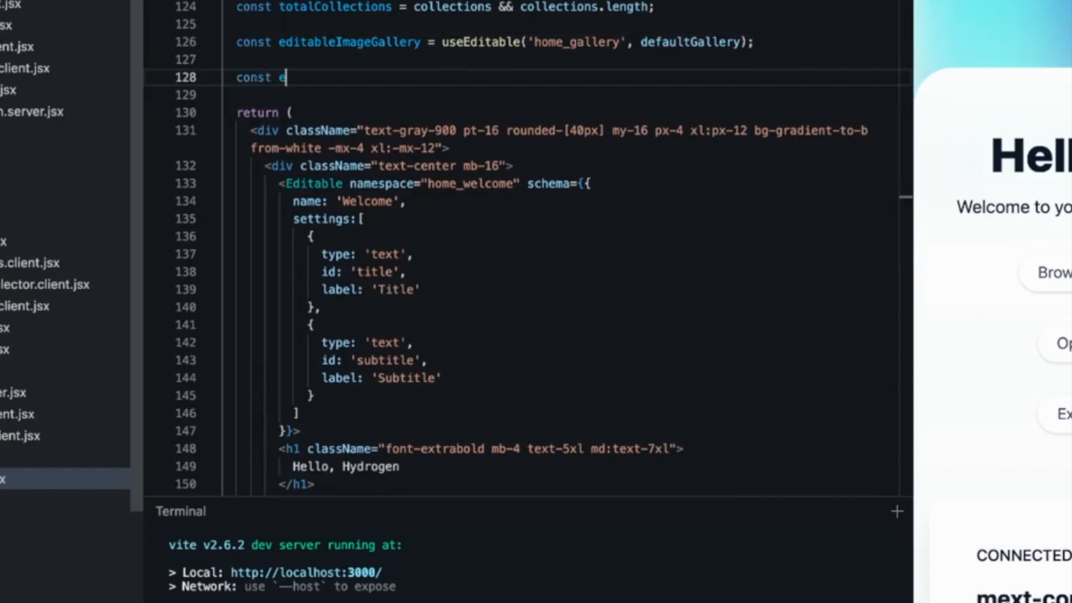
text(ditableWe)
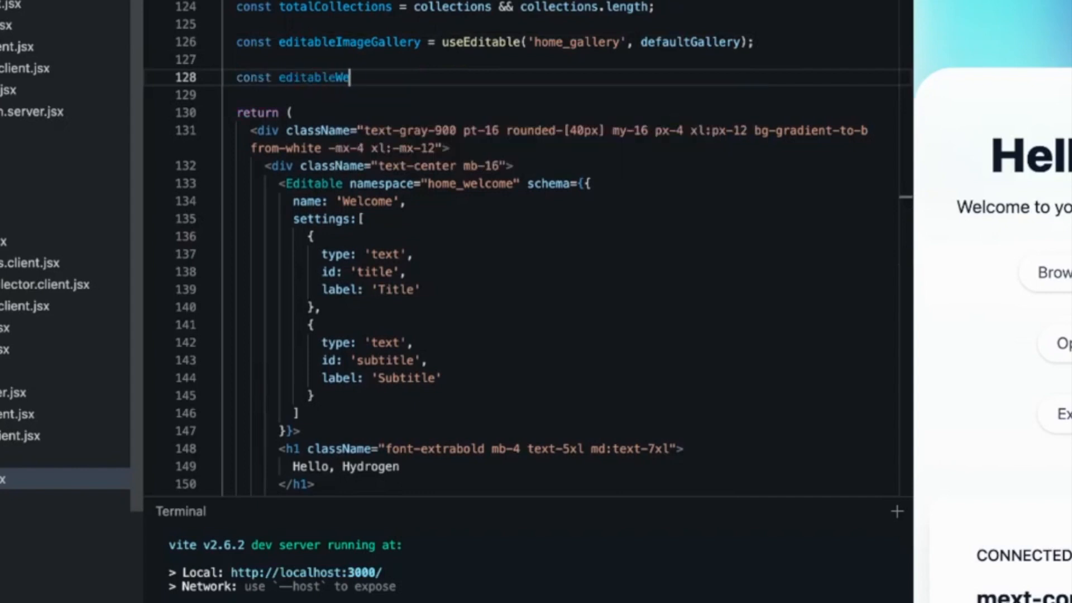
text(lcome)
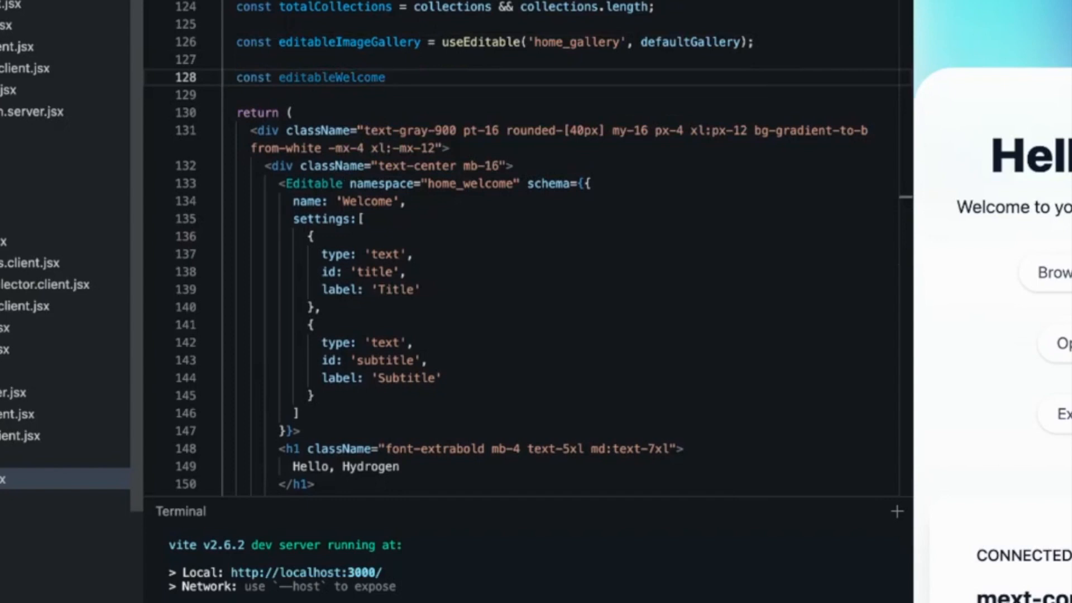
text(= useEditab)
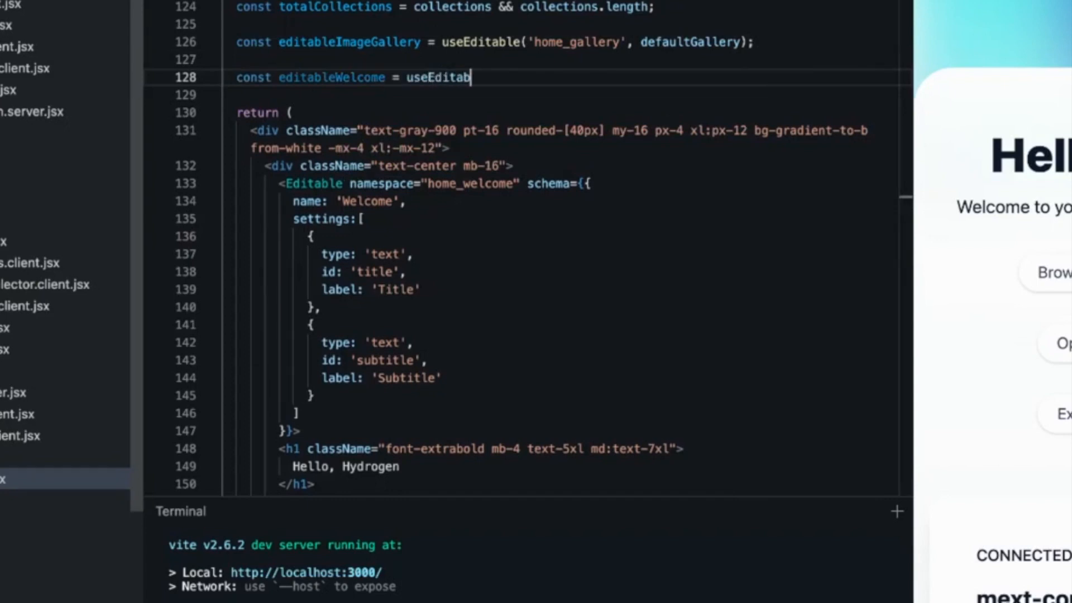
text(le())
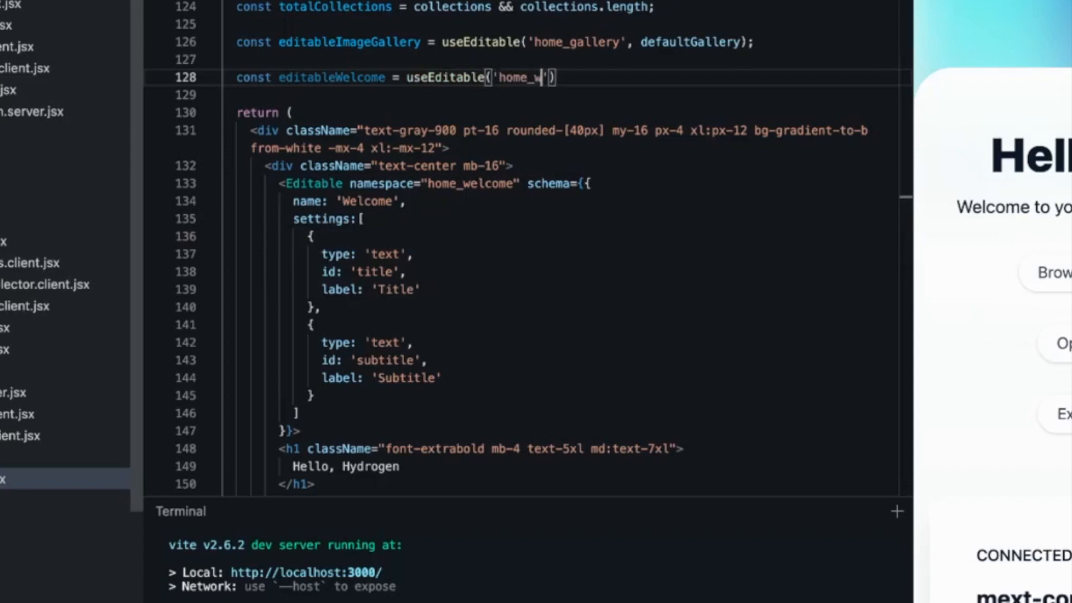
text(elcome',)
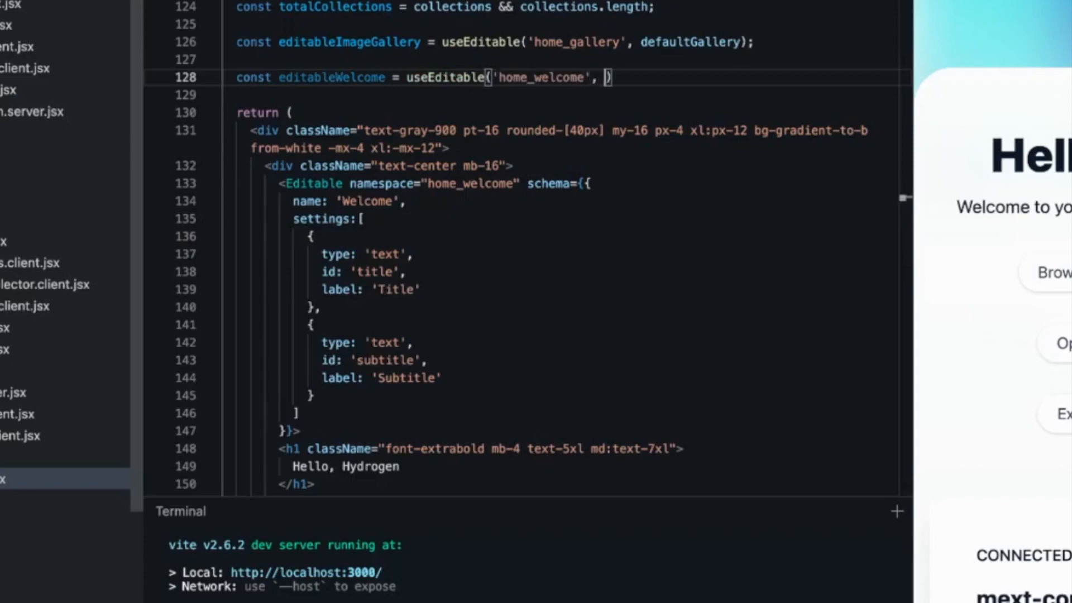
text({})
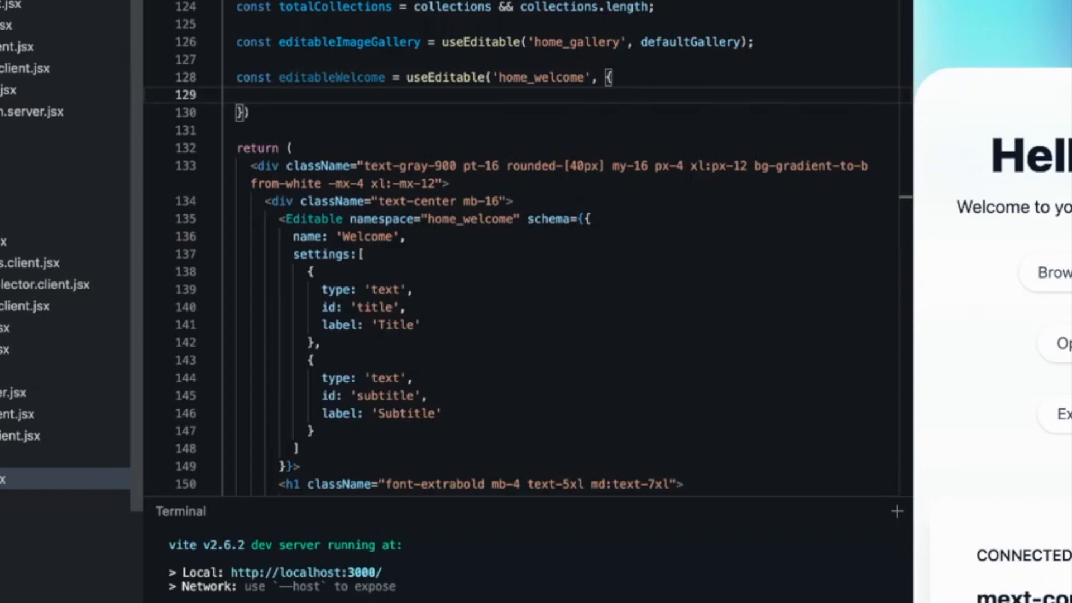
Step: Fill the defaults with settings: { title: 'Default title', subtitle: 'Default subtitle' }
text(settings: {)
text(title:)
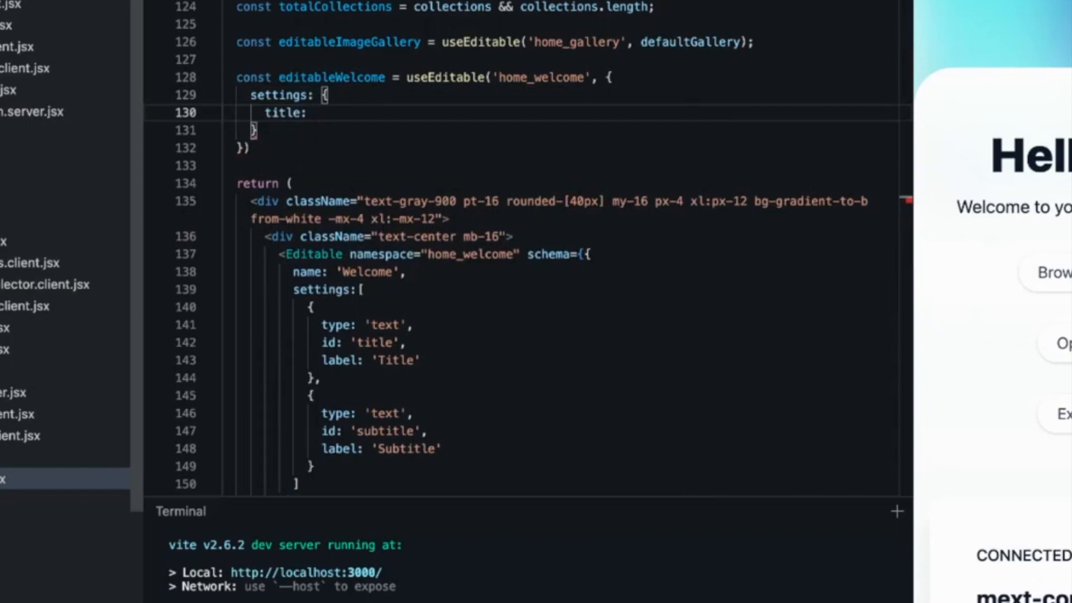
text('')
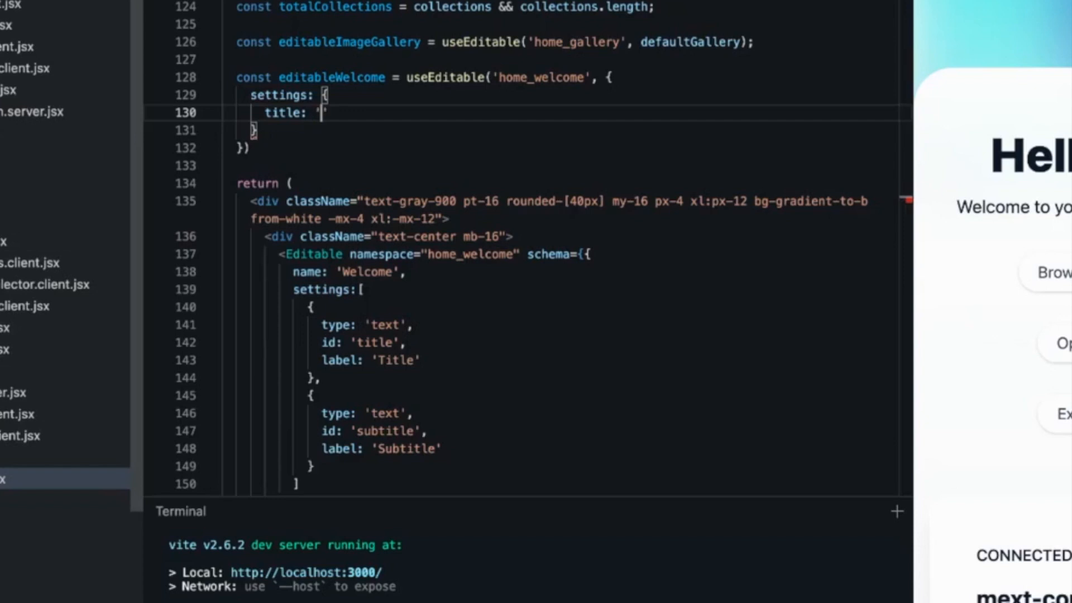
text(Default)
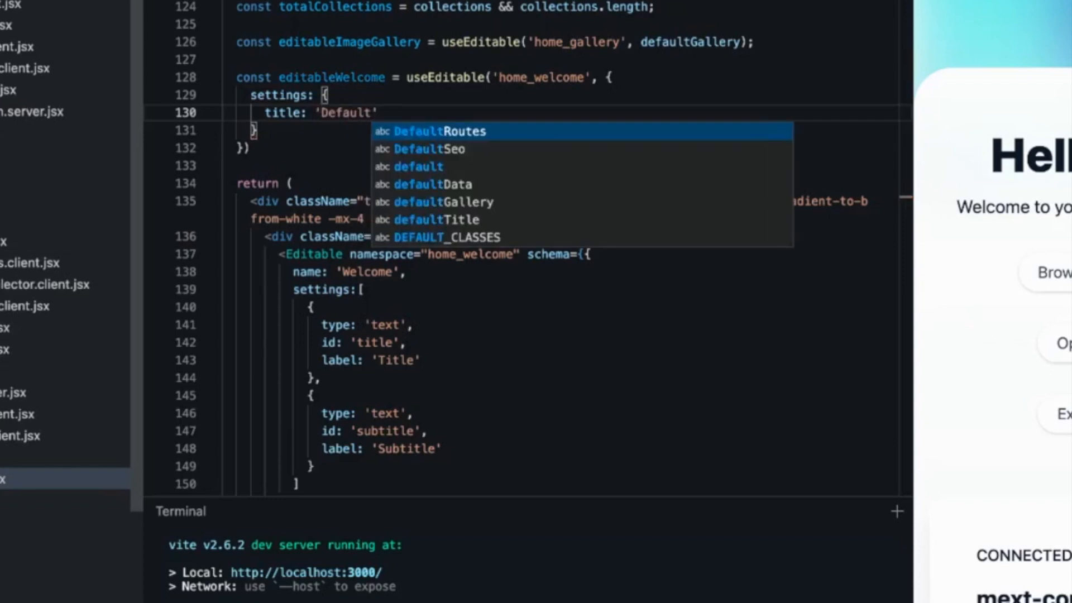
text(title)
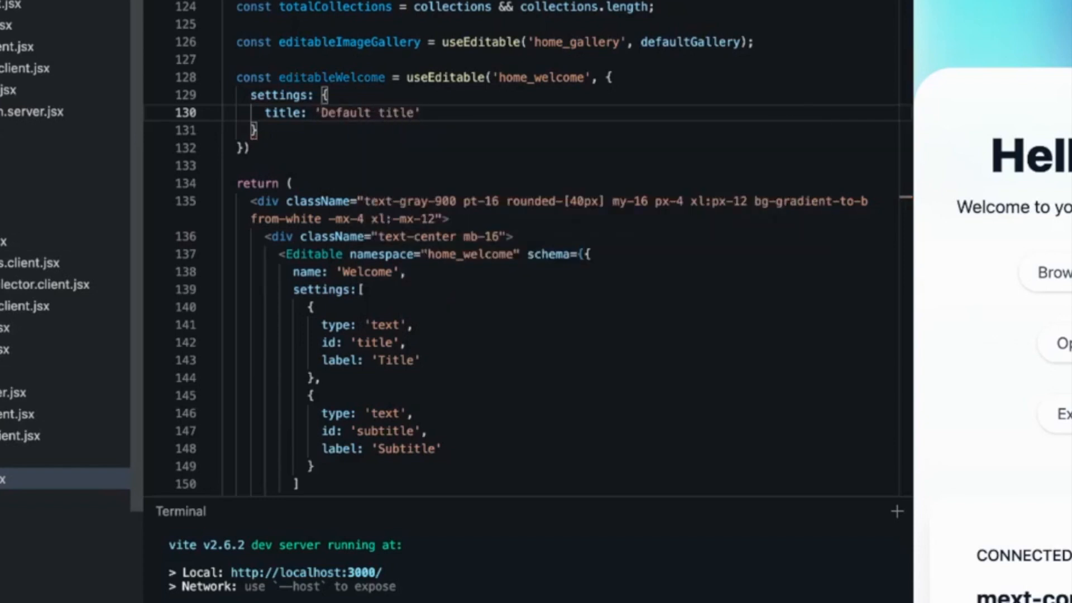
text(subtitl)
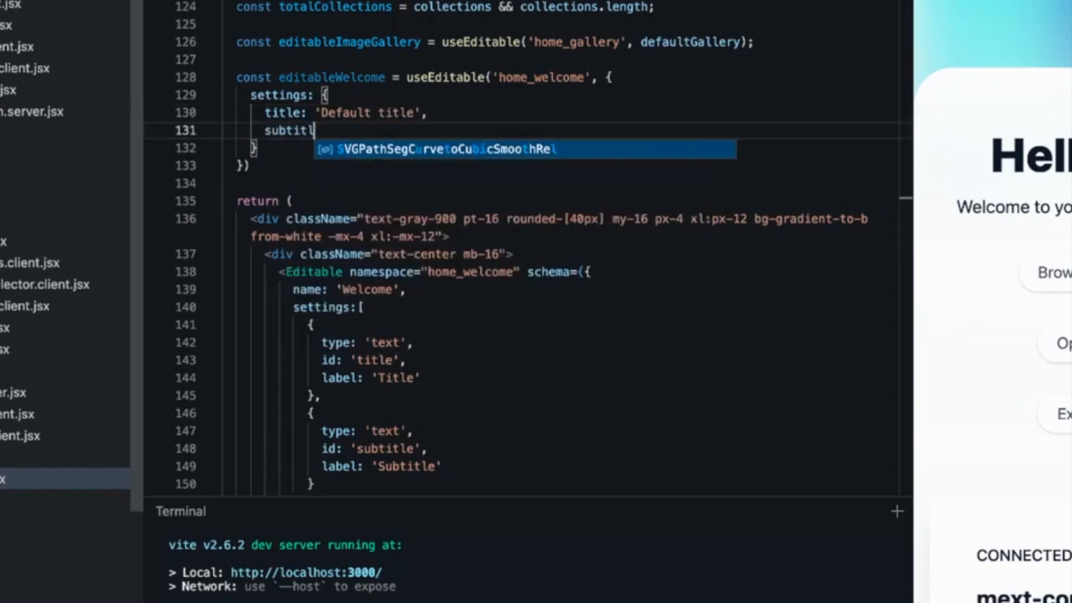
text(e: 'Default subtitle)
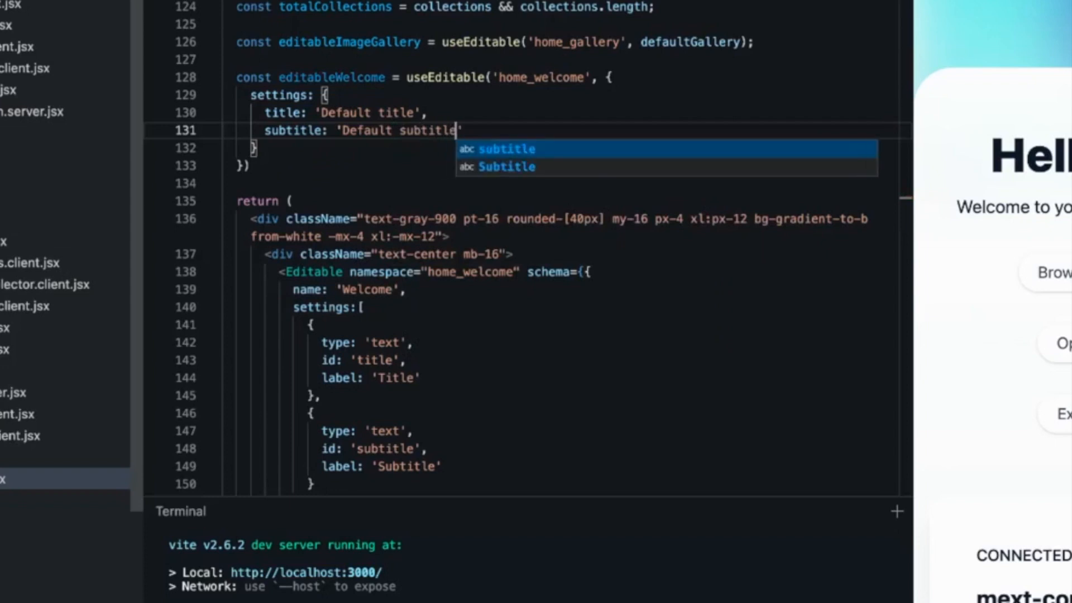
key(Escape)
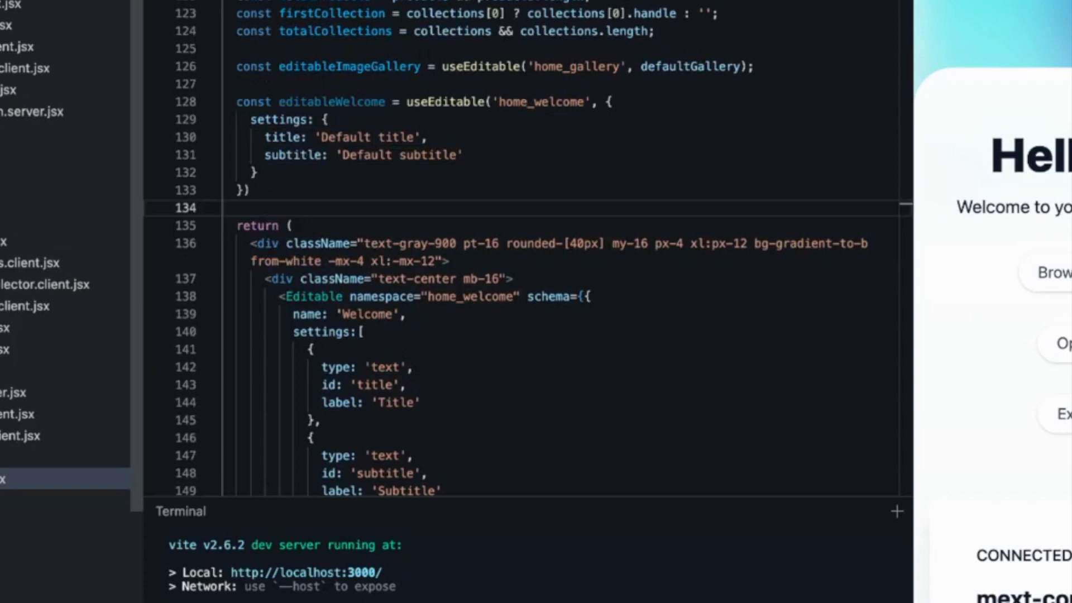
Step: Replace the 'Hello, Hydrogen' heading text with {editableWelcome.settings.title}
scroll(down, 3)
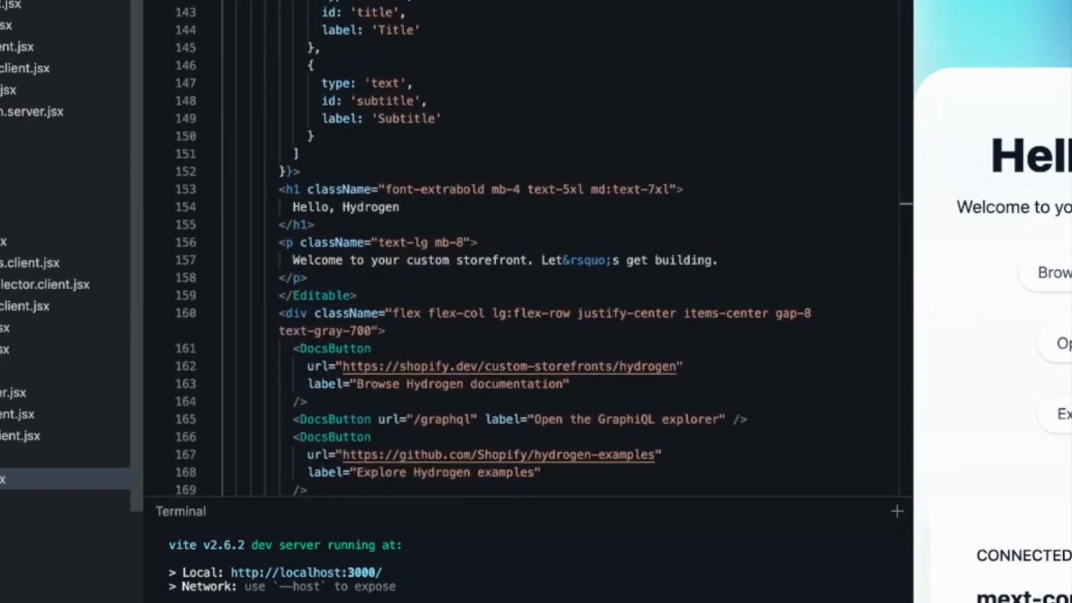
double_click(345, 207)
text({)
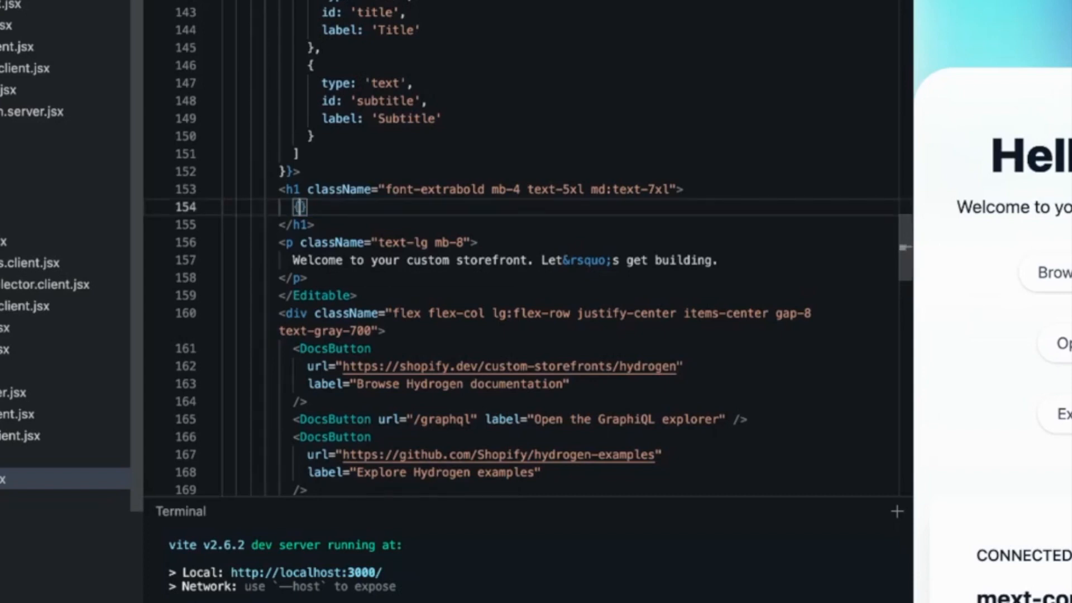
text(wel)
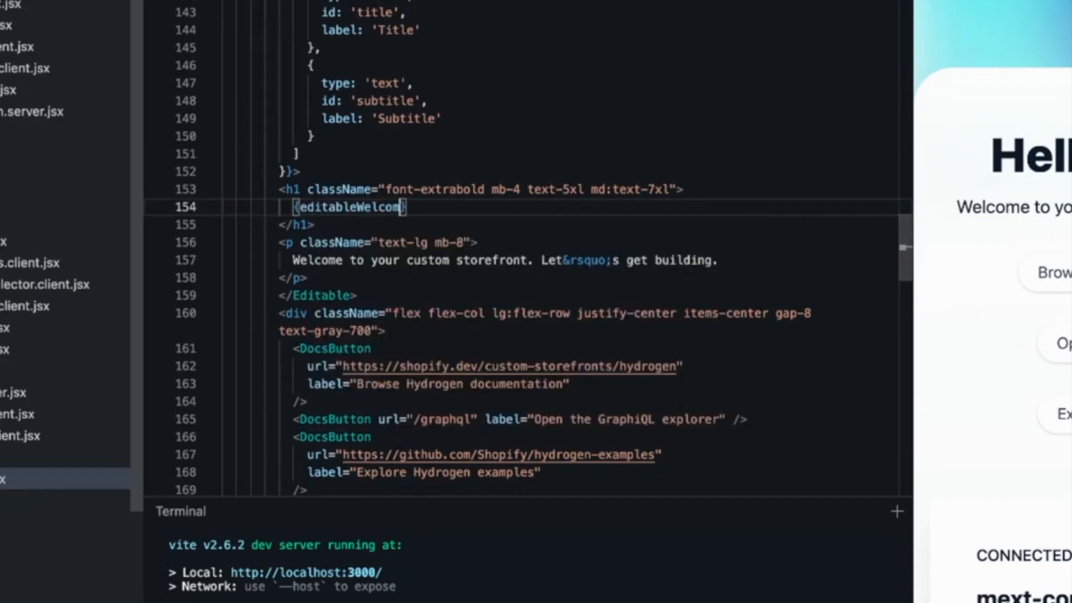
text(.setting)
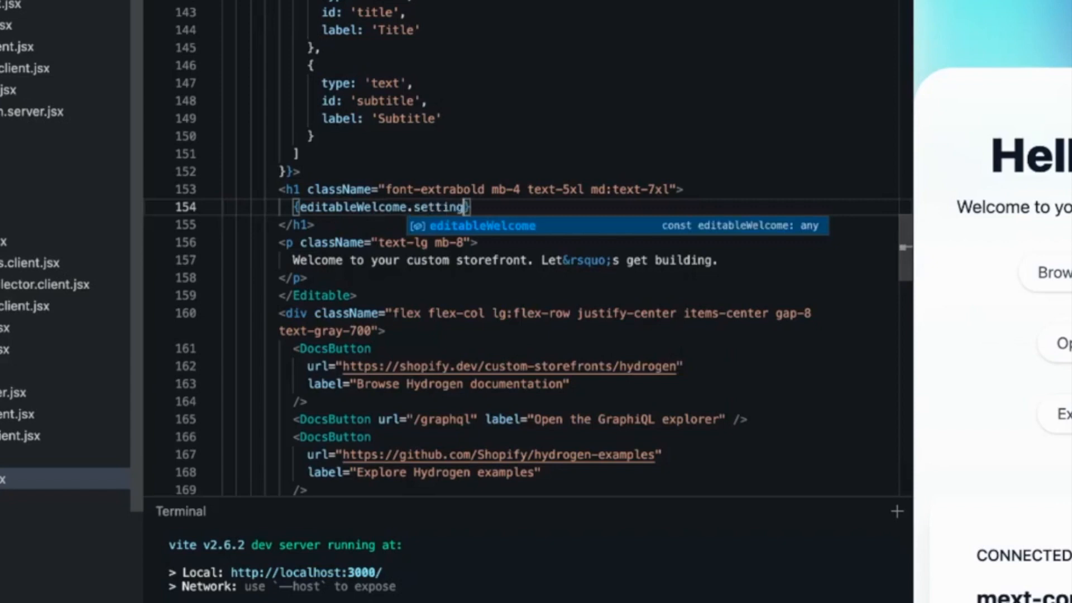
text(.title)
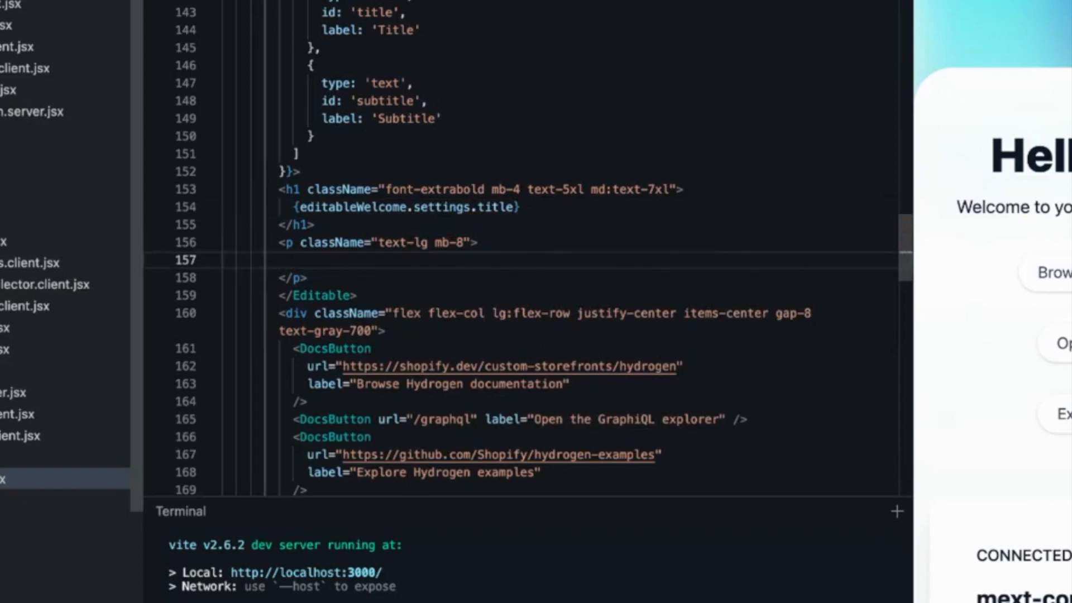
Step: Replace the paragraph text with {editableWelcome.settings.subtitle}, accepting the completion
text({ed})
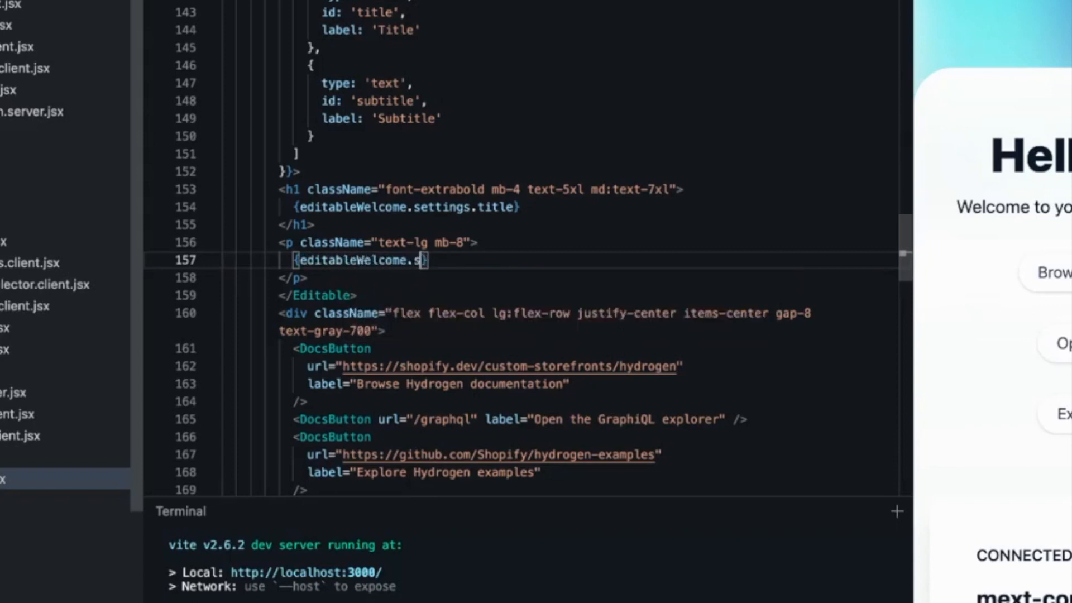
text(ettings.subtitle)
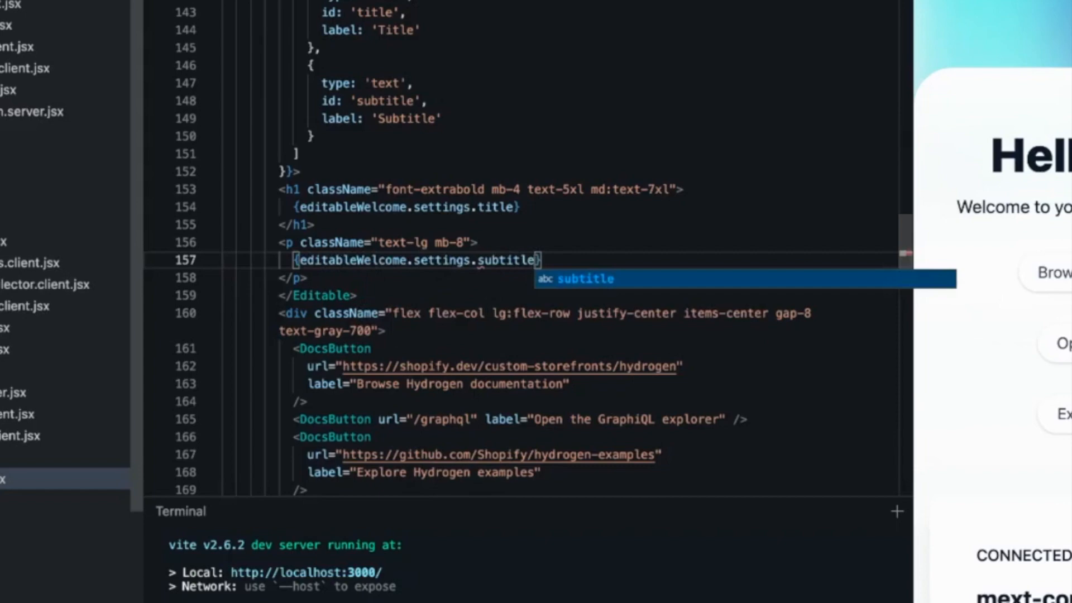
key(Escape)
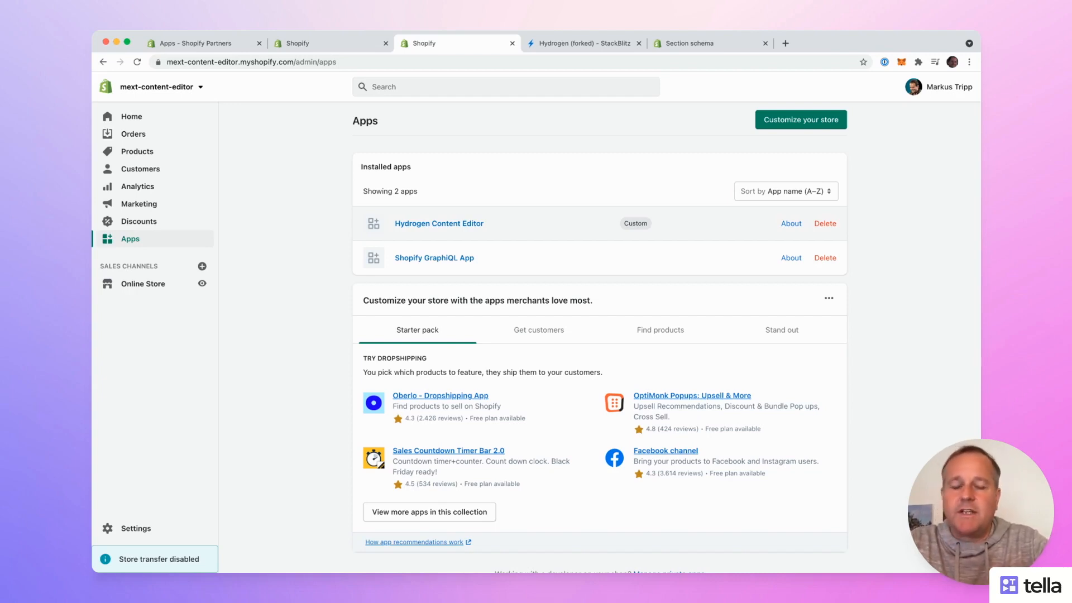
click(159, 559)
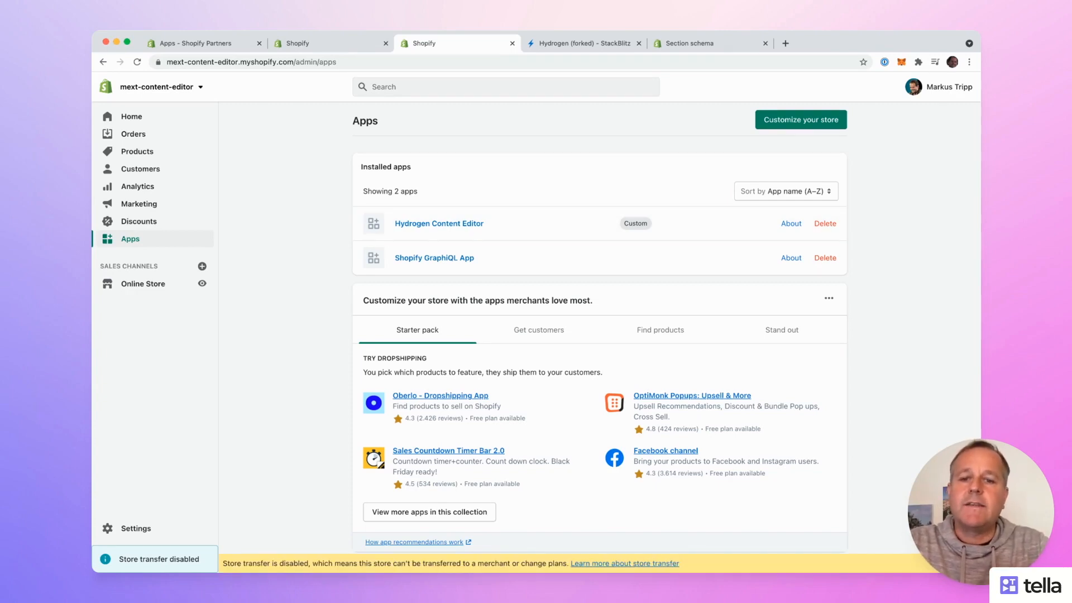
click(438, 224)
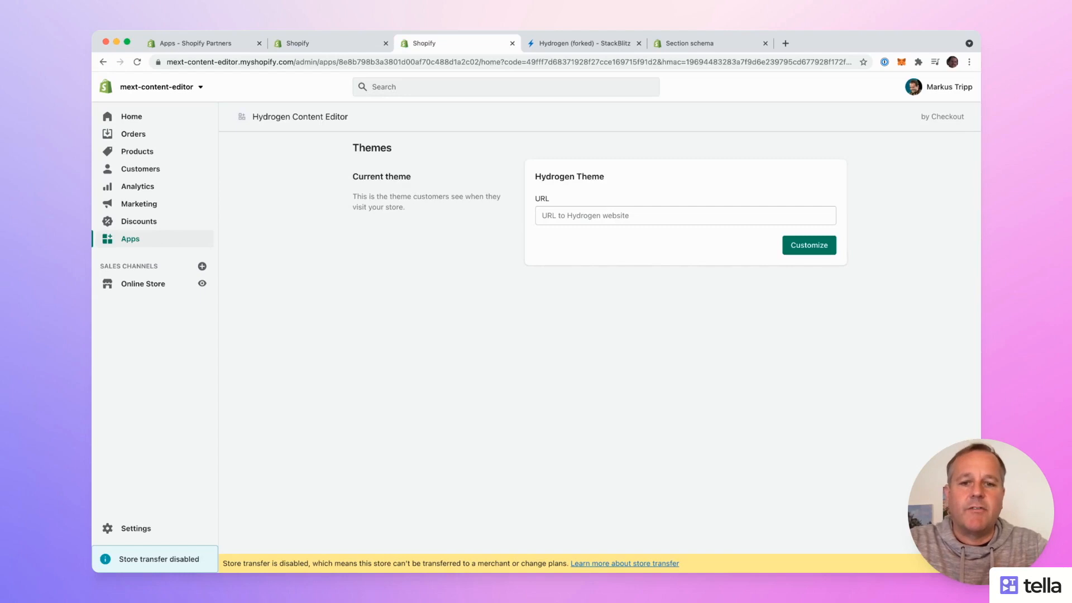
click(684, 216)
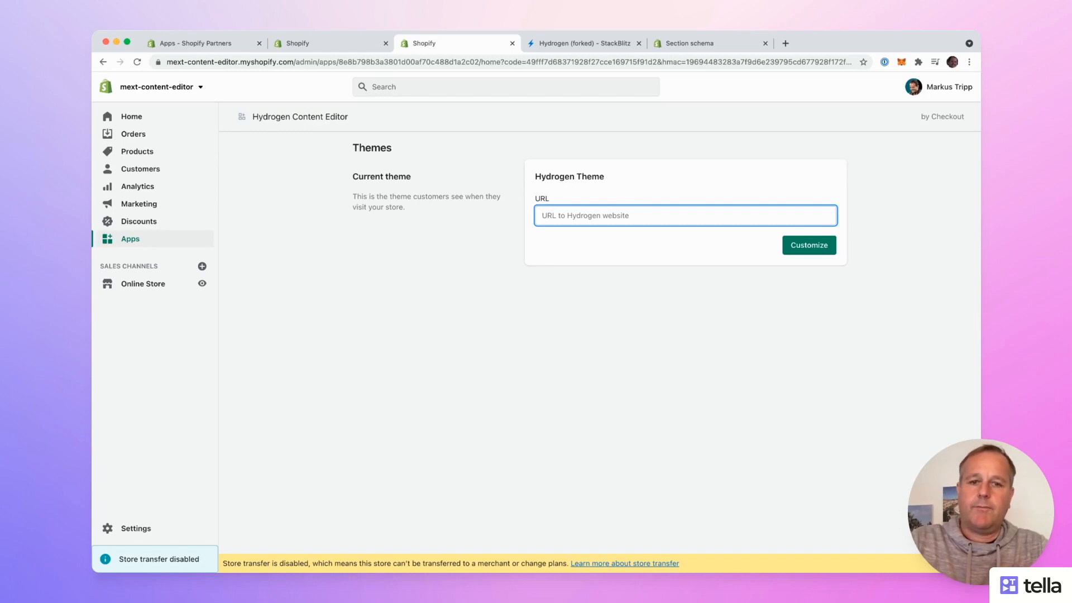
text(https://hydrogen-w3ybda--3000.local.webcontainer.io)
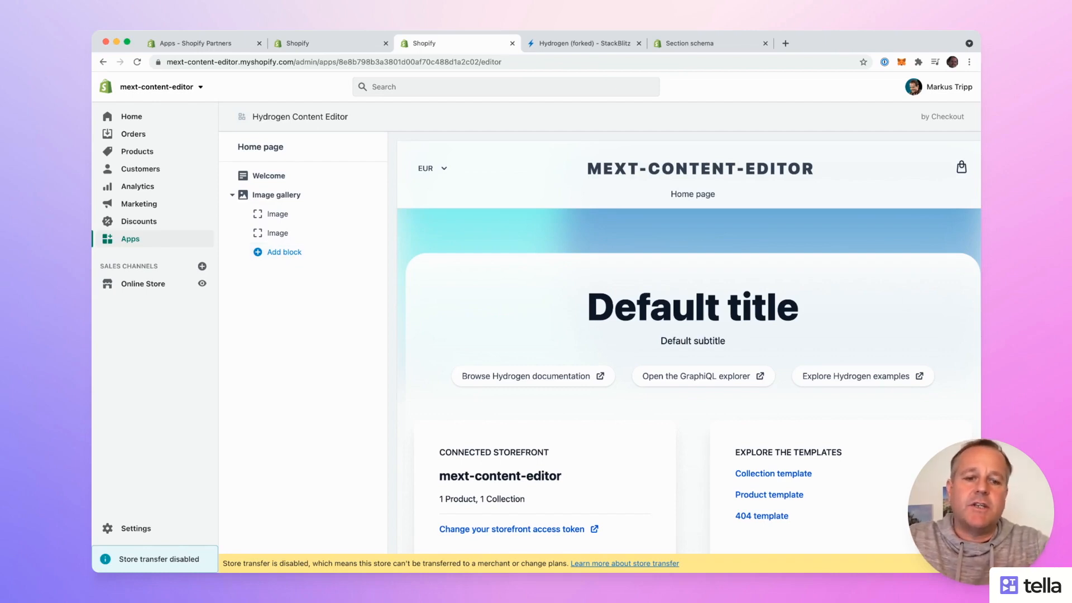
Step: Enter 'Hello, Markus' as the Welcome section's title
double_click(692, 306)
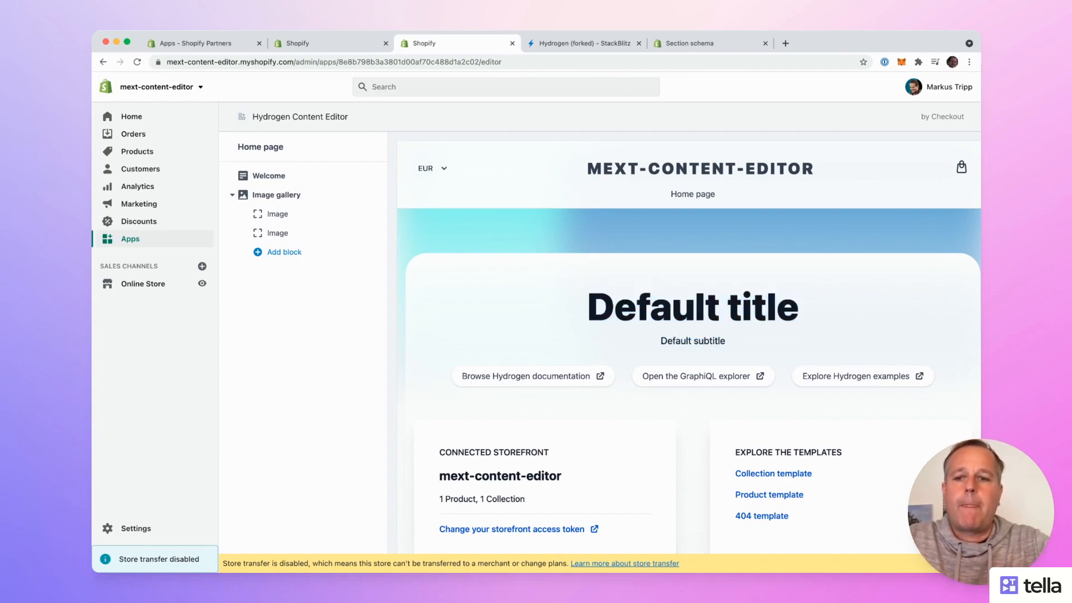
click(270, 176)
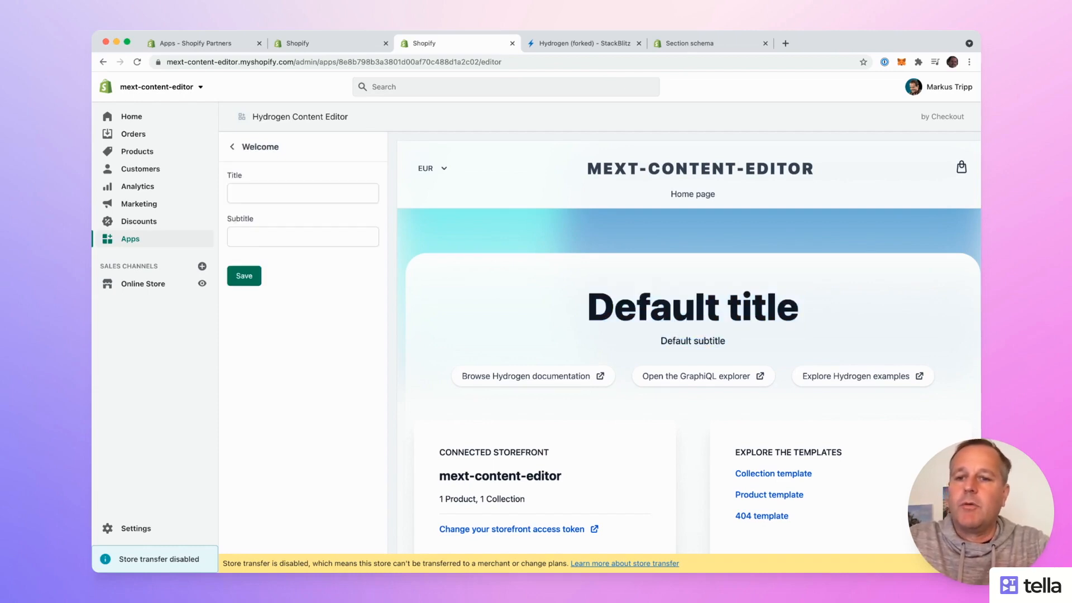
click(297, 194)
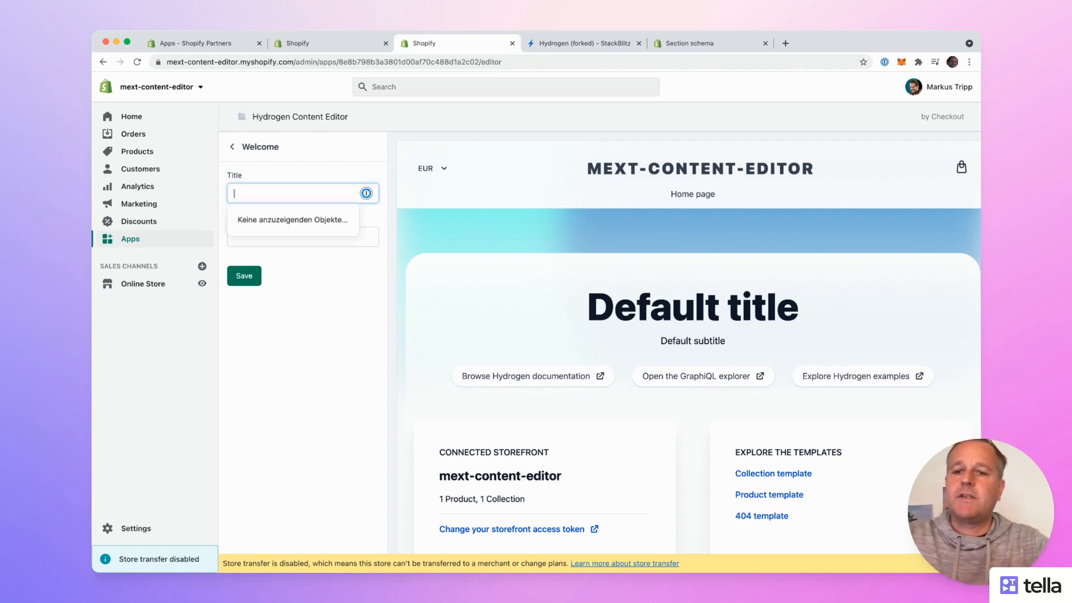
text(Hello)
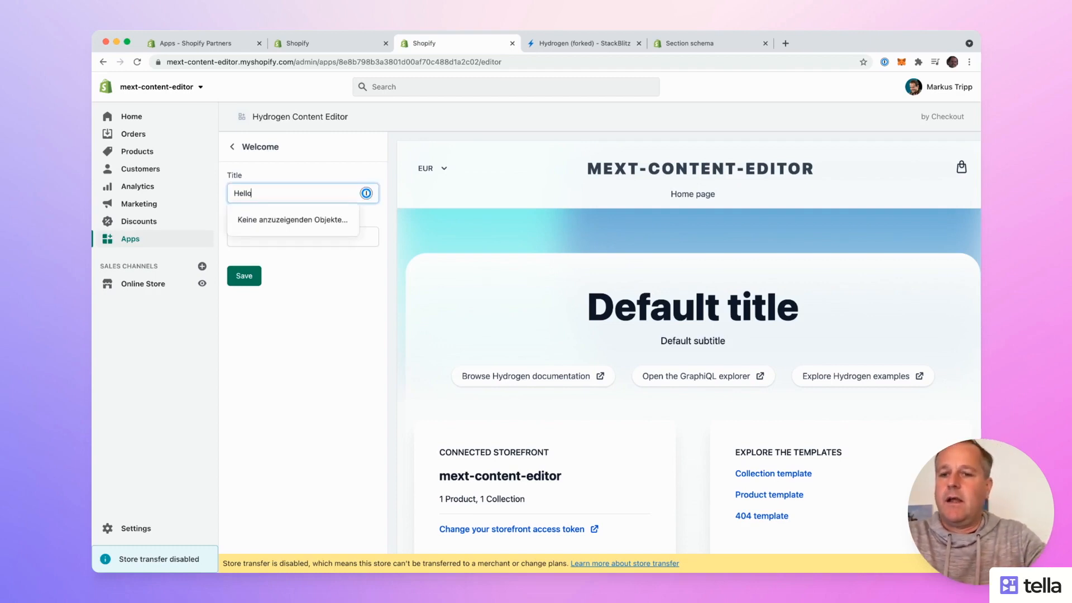
text(, Markus)
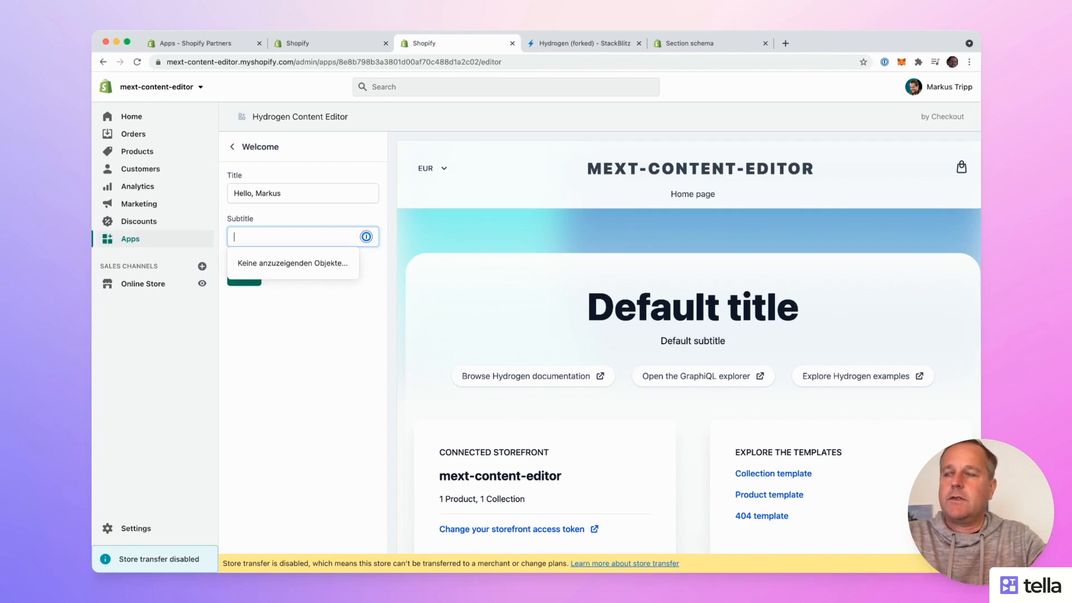
Step: Enter the subtitle 'Welcome to the Hydrogen content editor' and save the section
text(Wec)
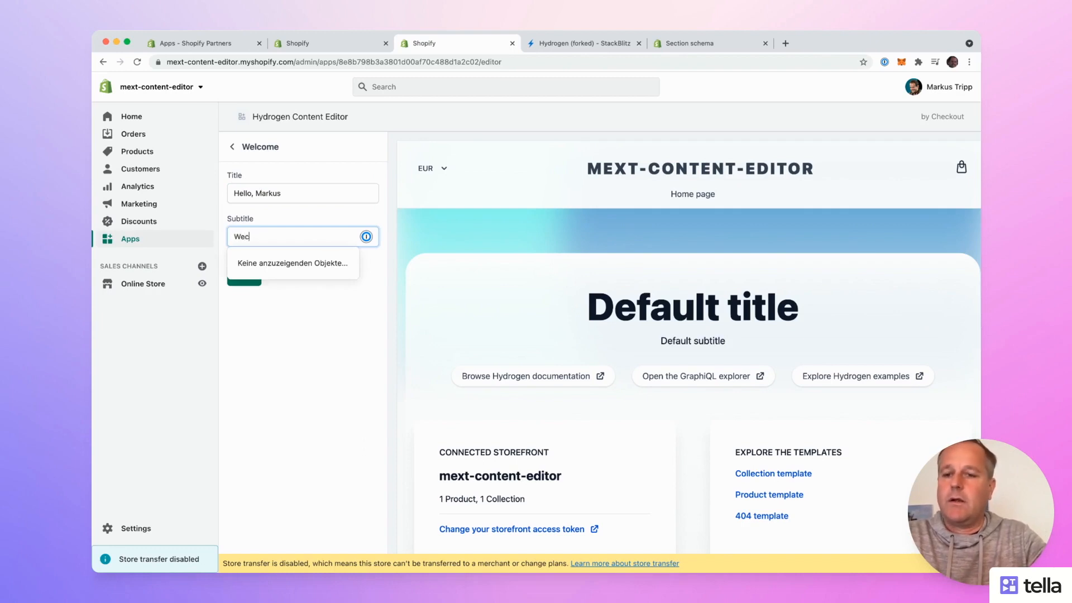
text(Welcome to)
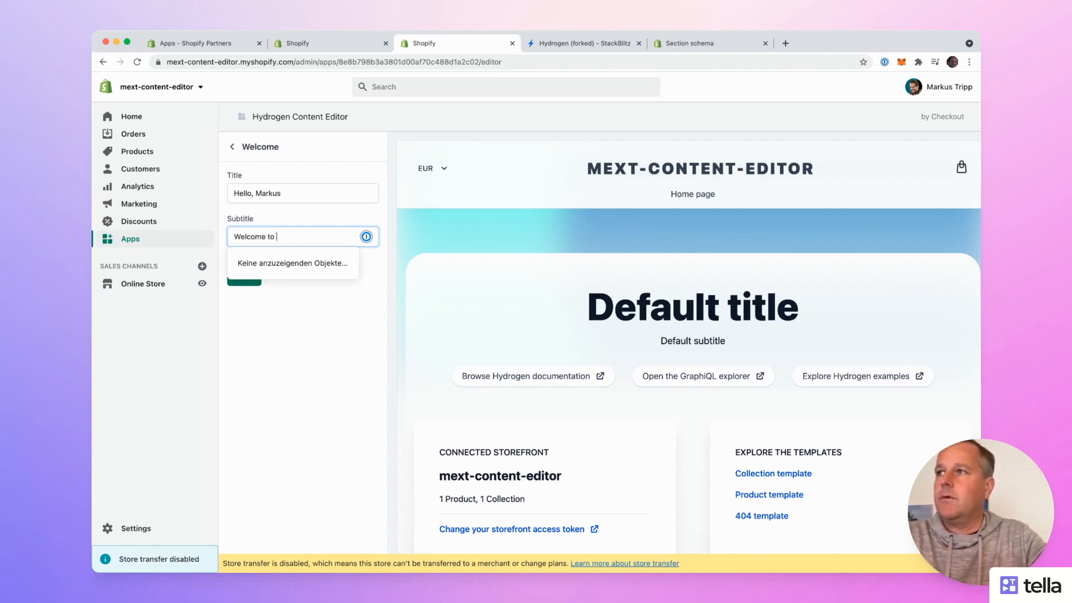
text(the Hydron)
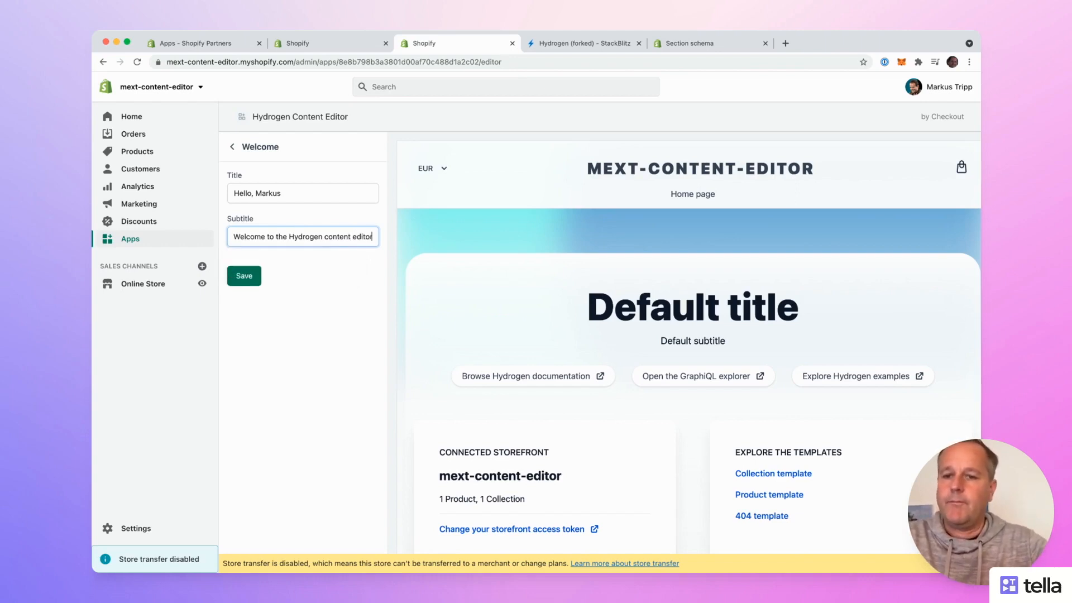
click(243, 276)
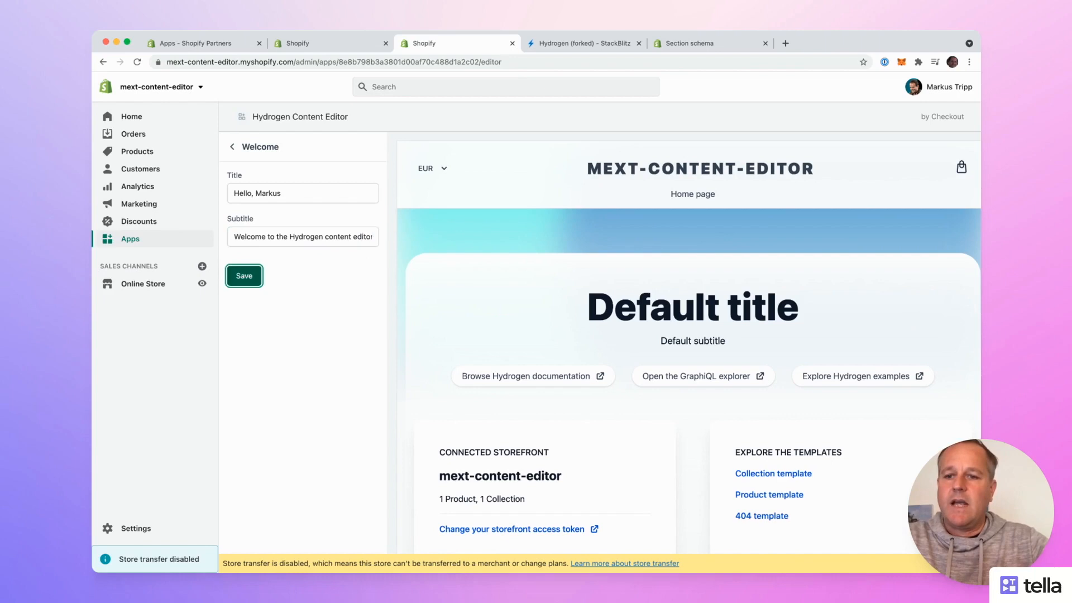
Step: Confirm the preview shows 'Hello, Markus', then return to the store's installed Apps list
click(244, 276)
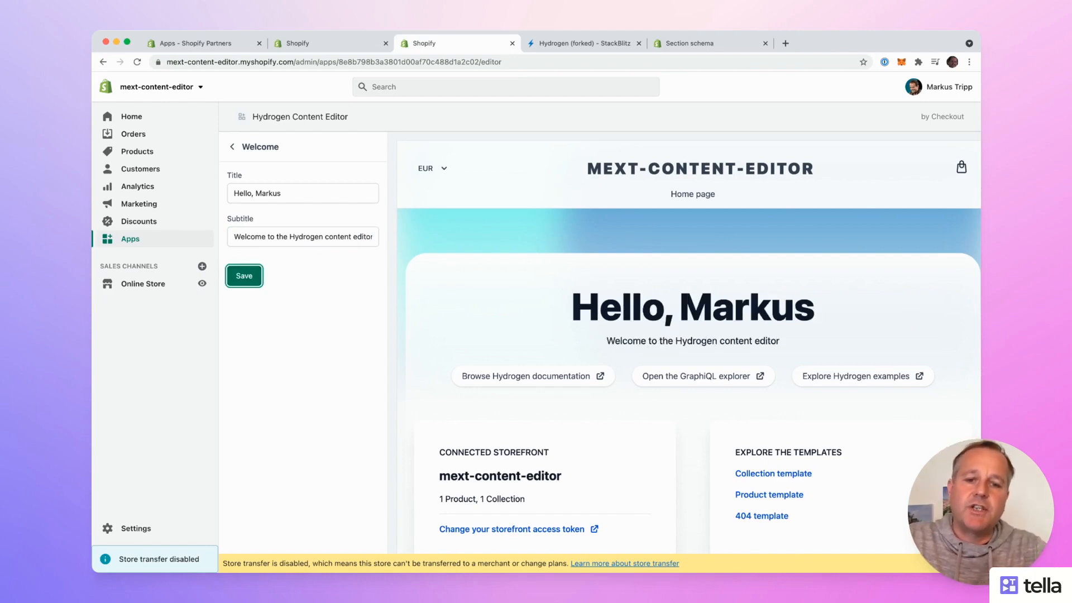
double_click(692, 307)
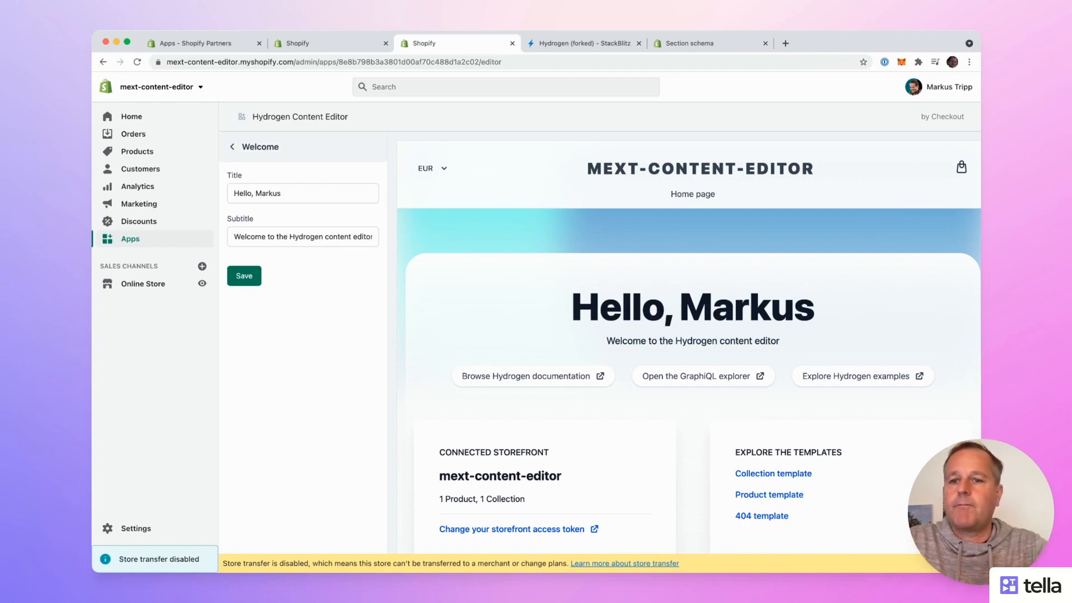
click(232, 146)
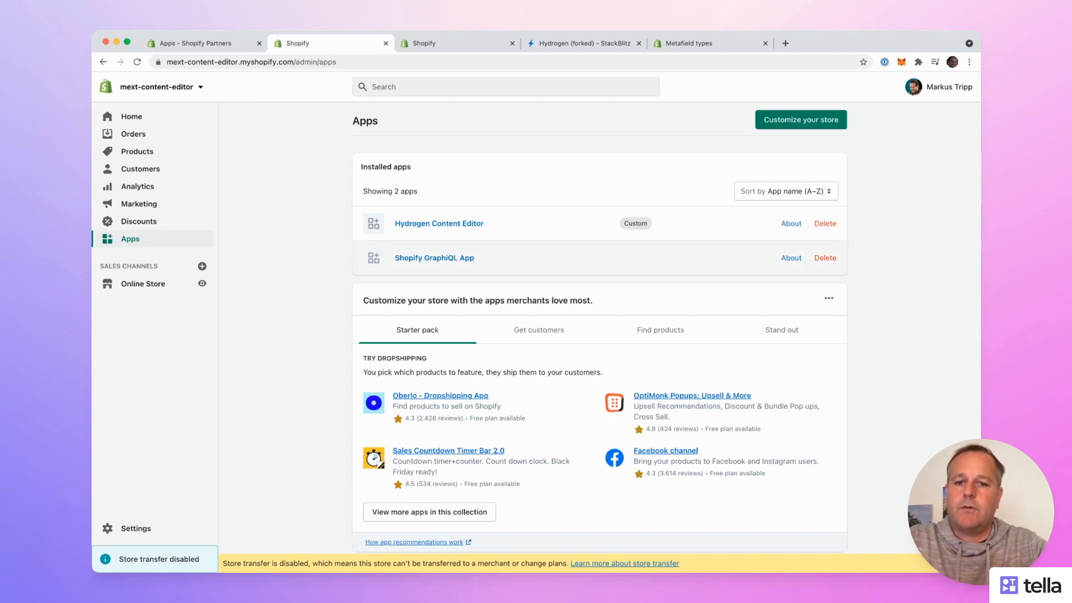
Step: Run the shop metafields query for namespace home_welcome in Shopify GraphiQL App
click(434, 258)
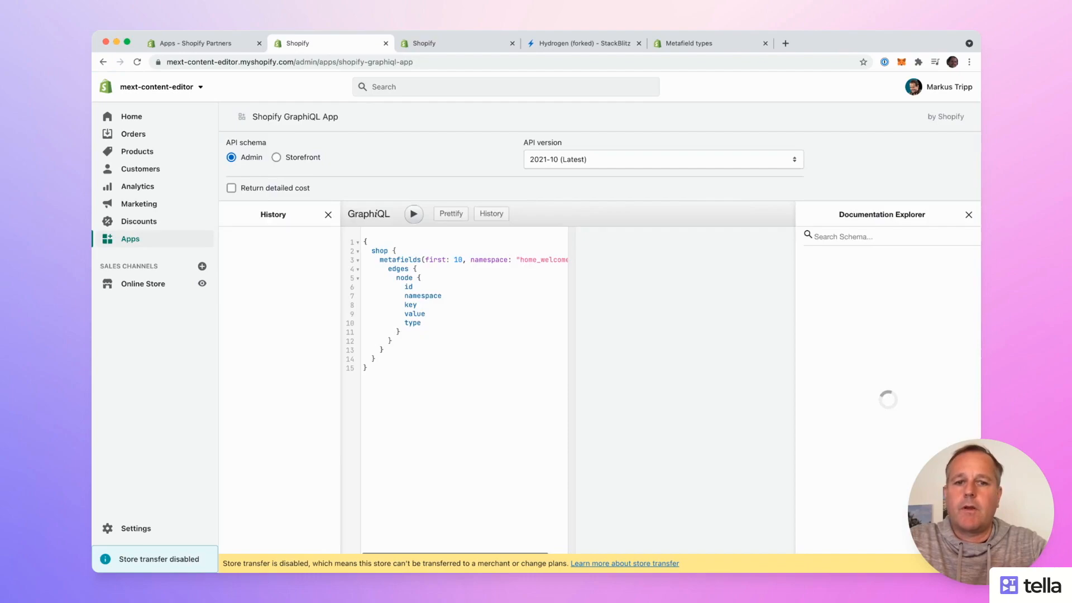
click(660, 159)
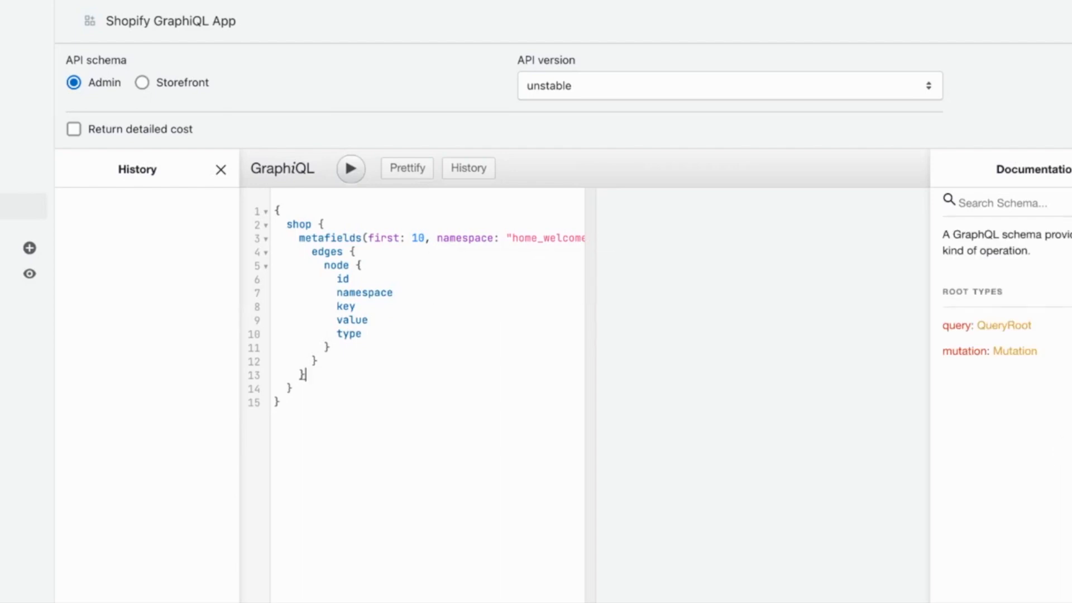
click(350, 169)
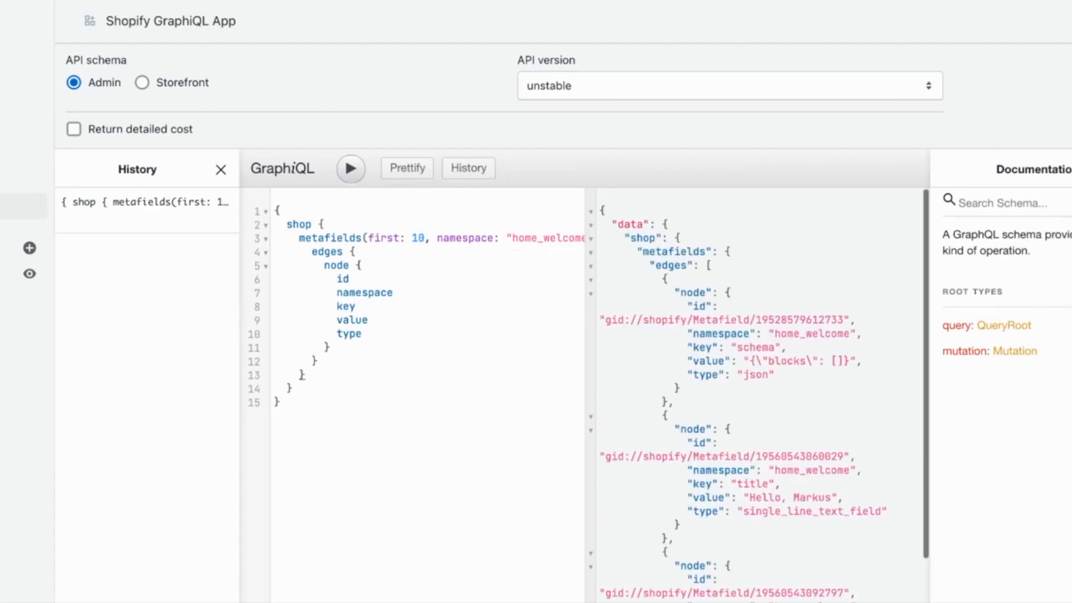
scroll(down, 3)
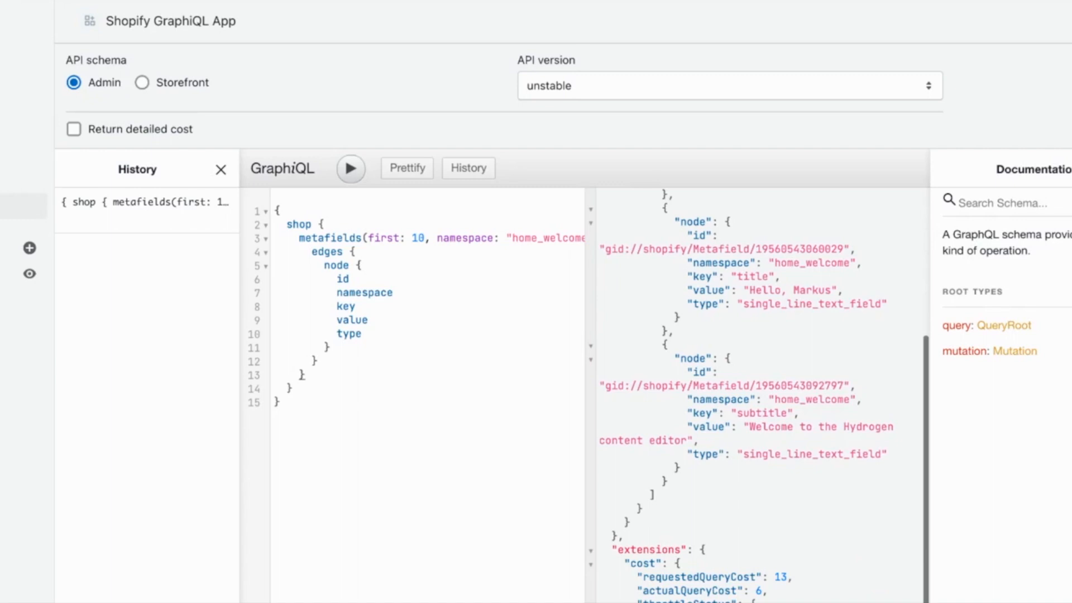
Step: Inspect the title and subtitle single_line_text_field results, then go to the Metafield types docs
double_click(752, 276)
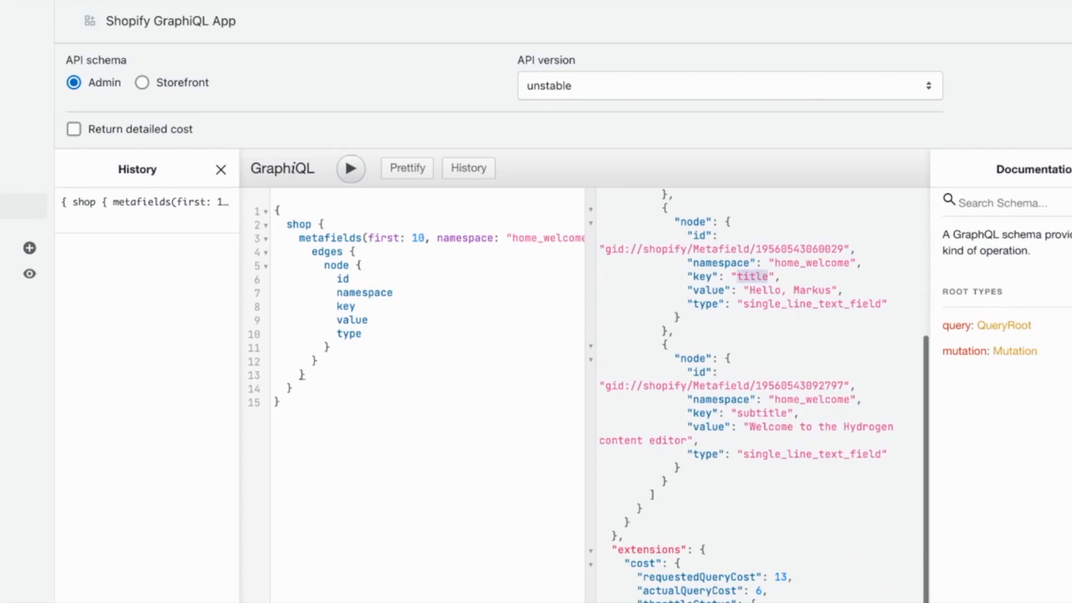
double_click(760, 413)
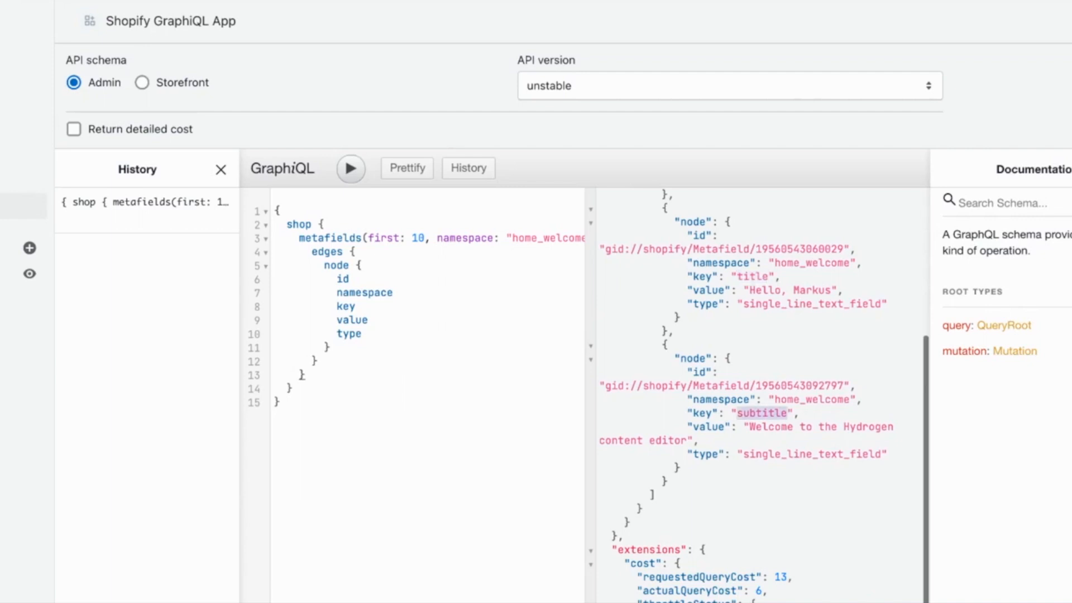
double_click(813, 304)
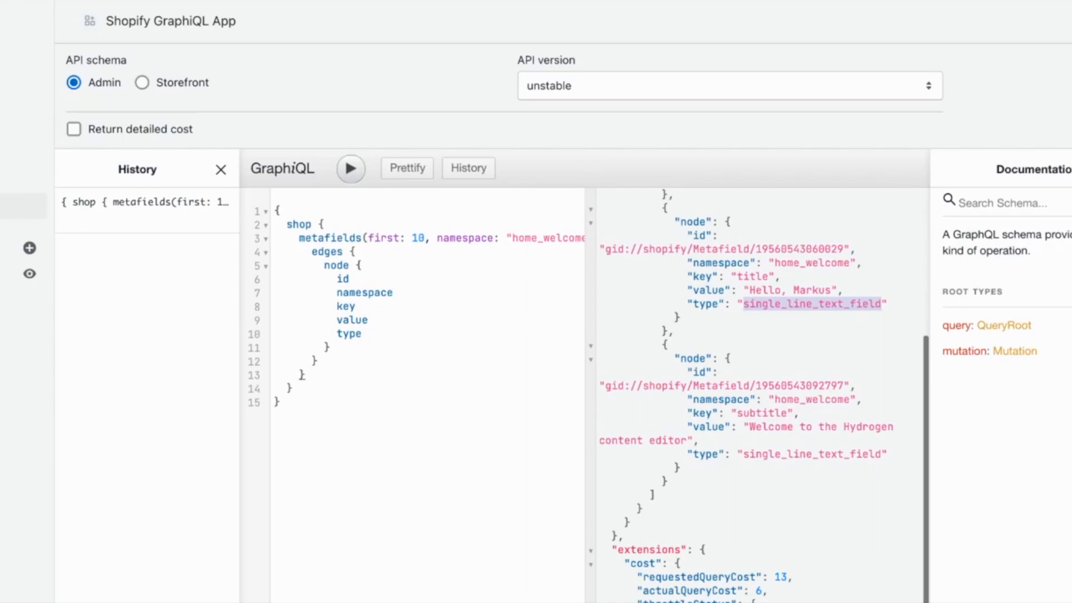
click(693, 43)
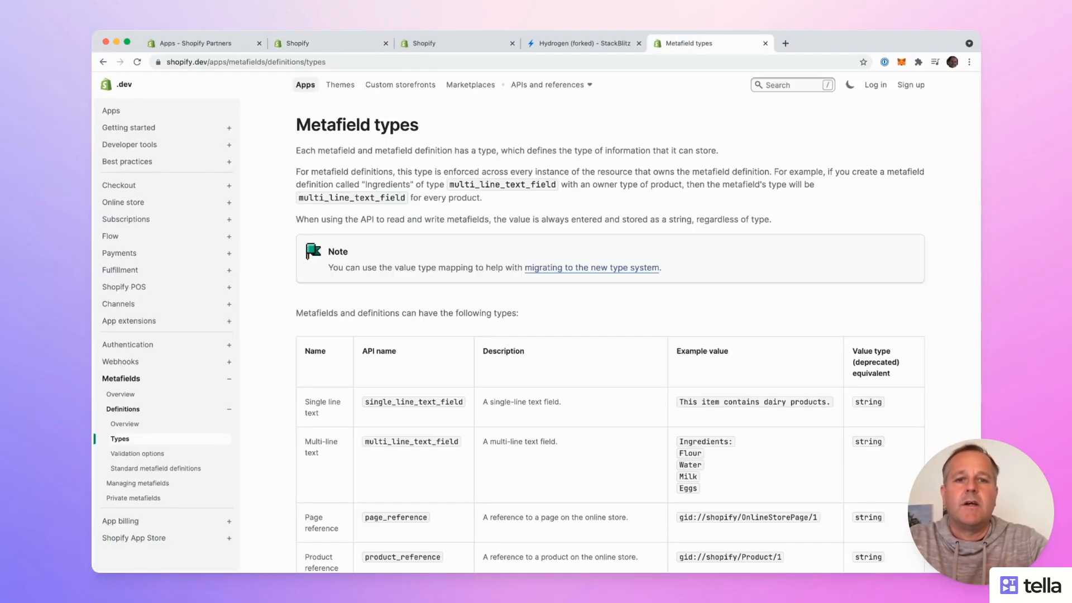
scroll(down, 3)
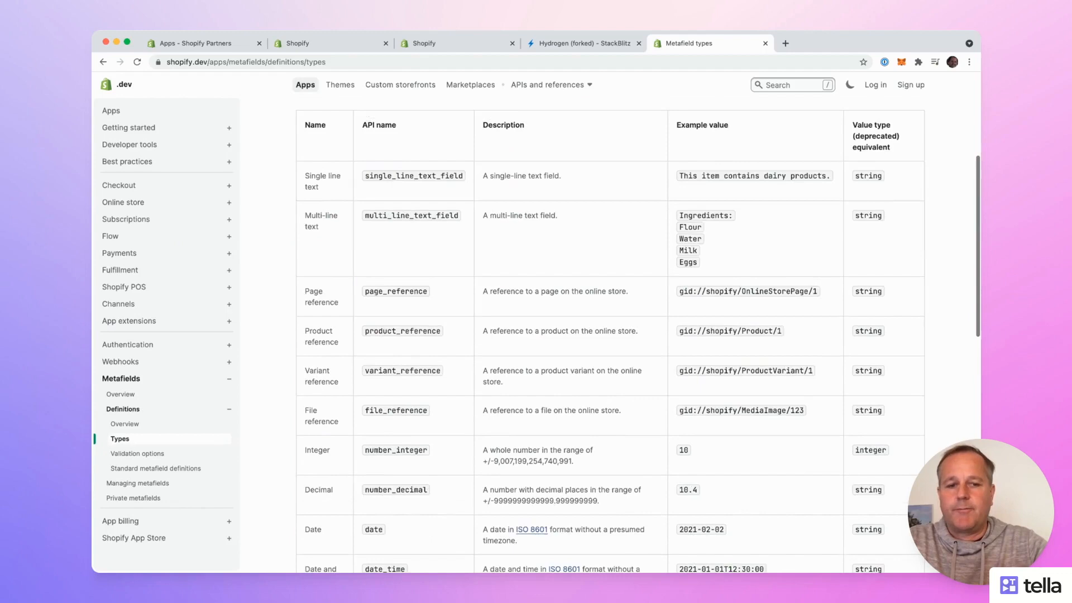
scroll(up, 3)
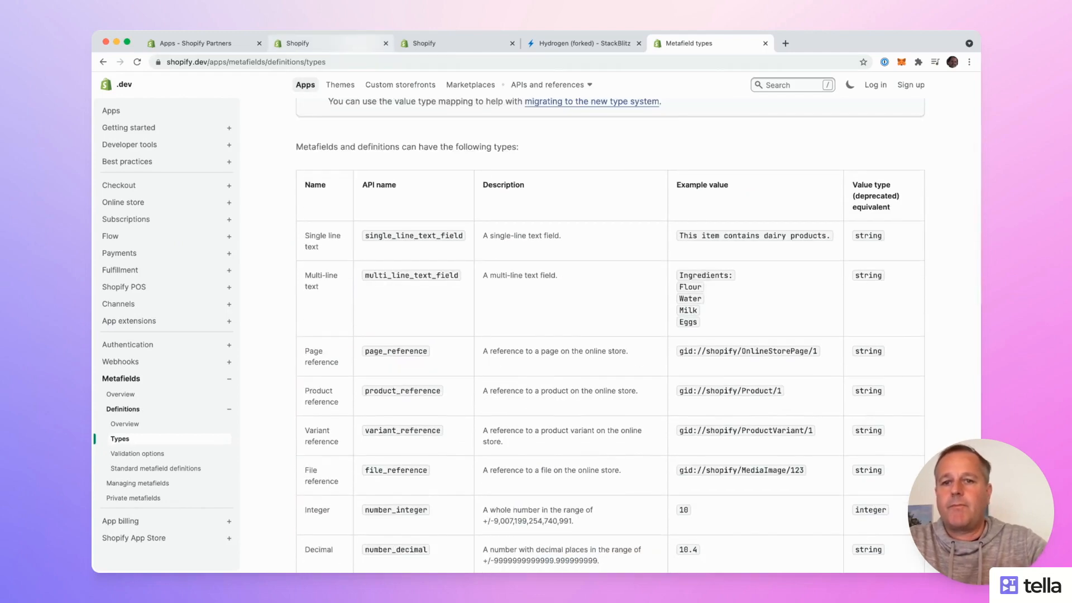